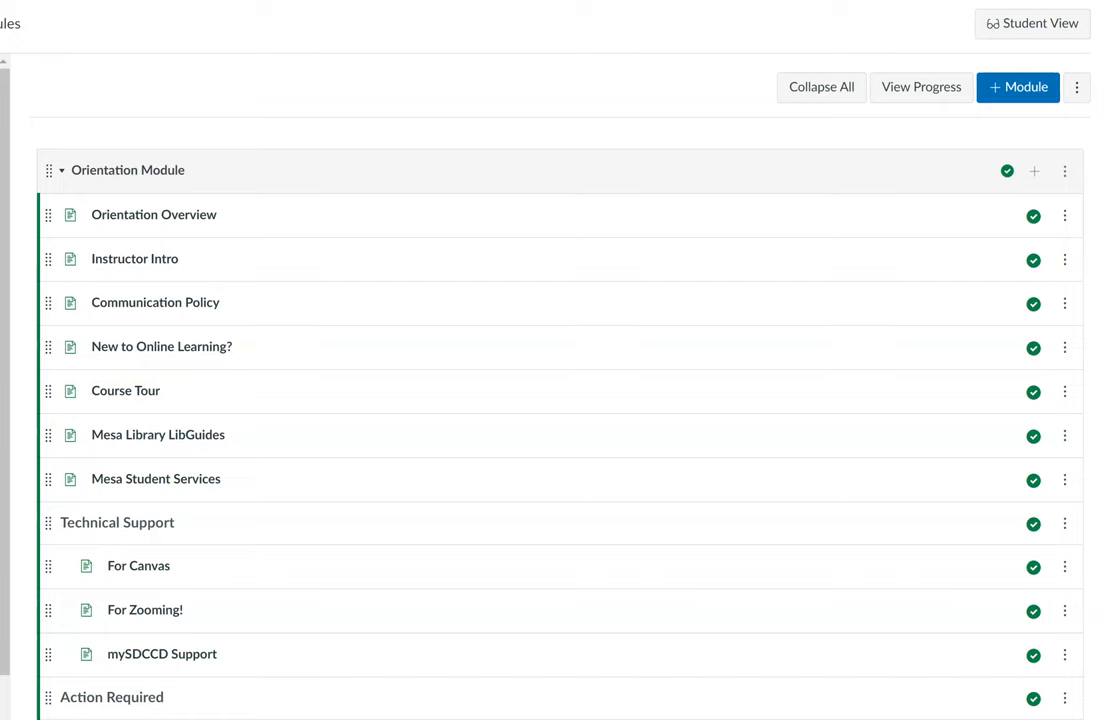
pyautogui.moveTo(501, 115)
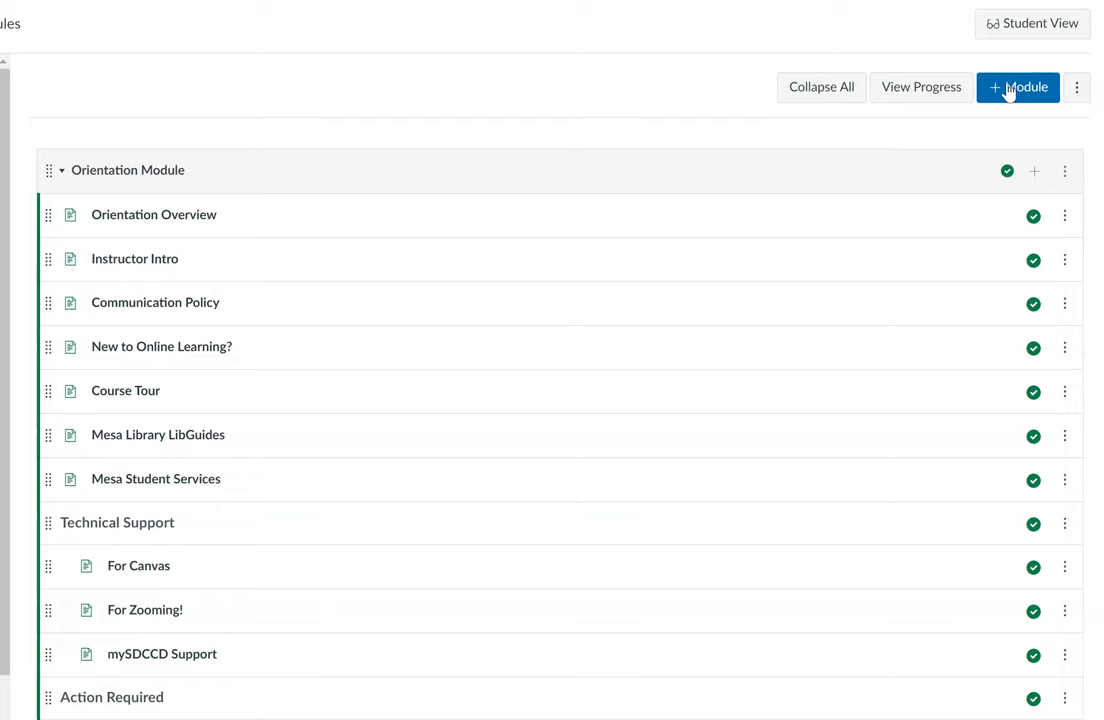
# Step: Create a new course module named 'Teacher Evaluation'
pyautogui.click(1017, 87)
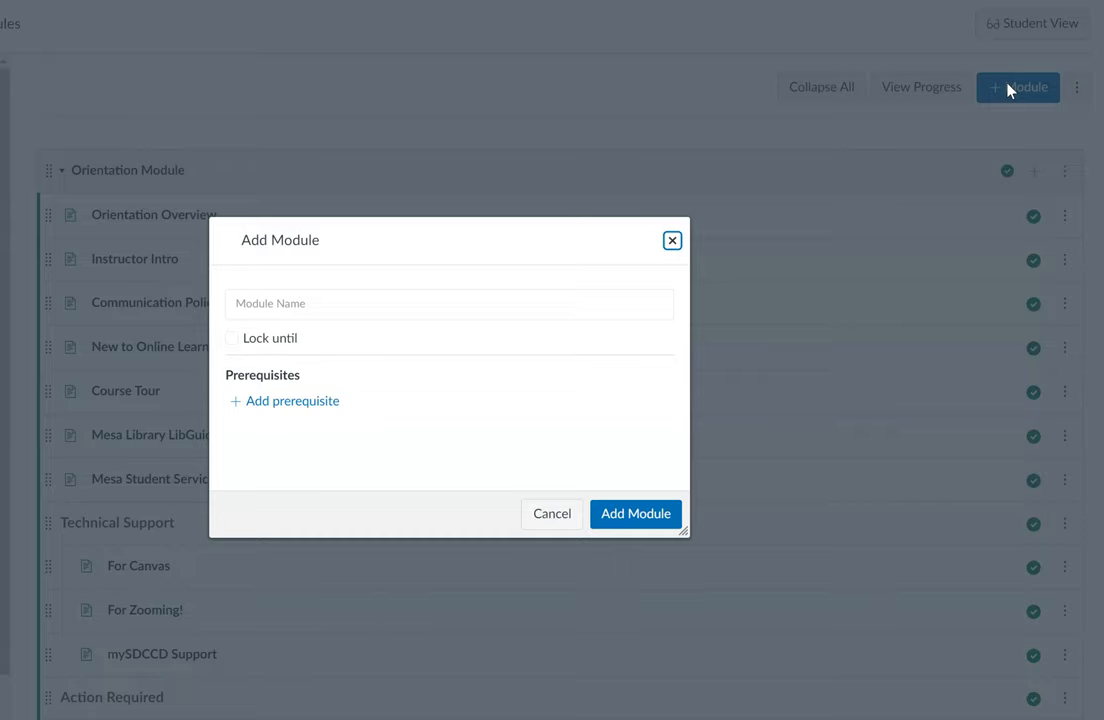
pyautogui.click(449, 304)
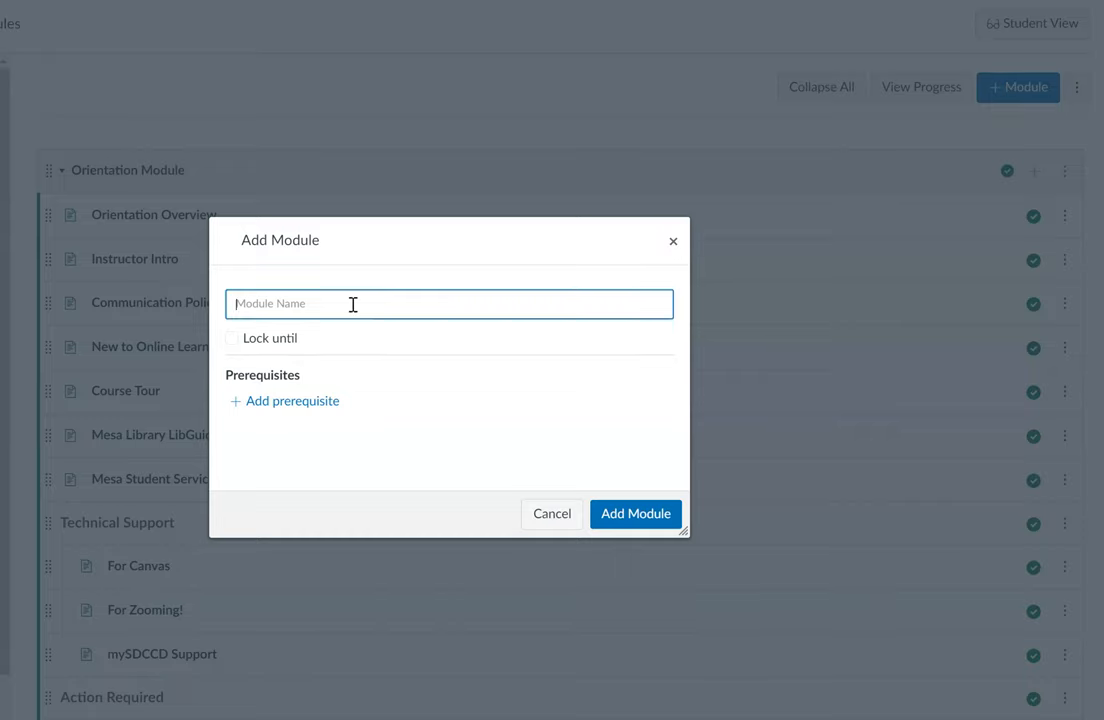
pyautogui.write('Teacher Evaluate')
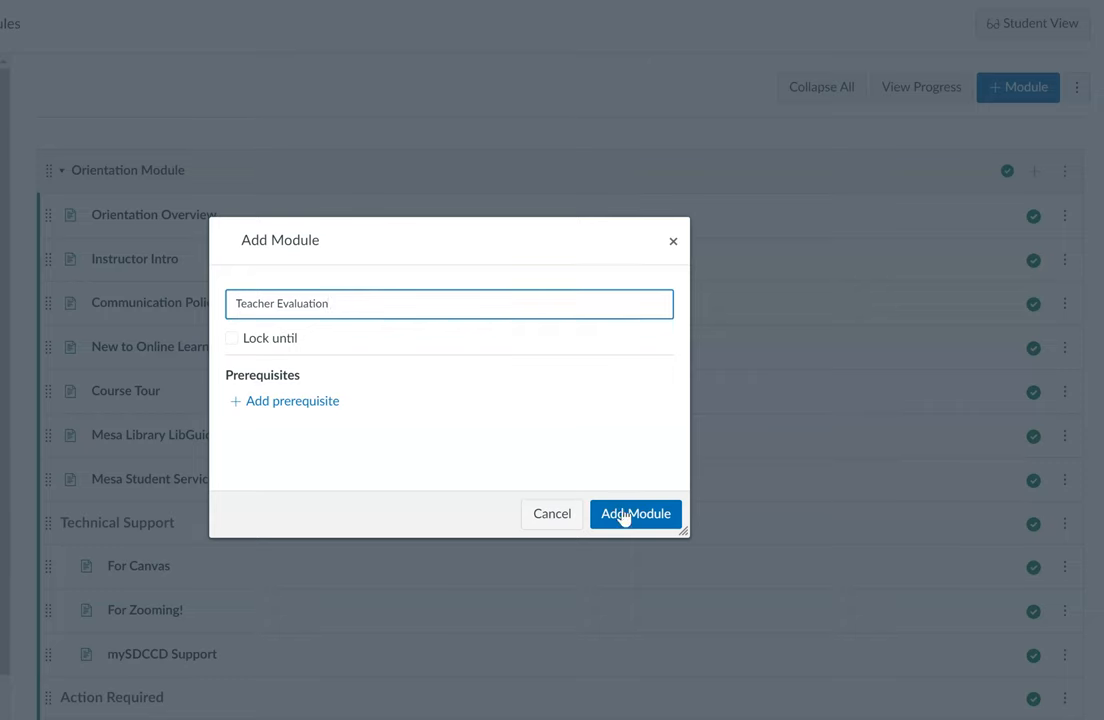
pyautogui.click(635, 513)
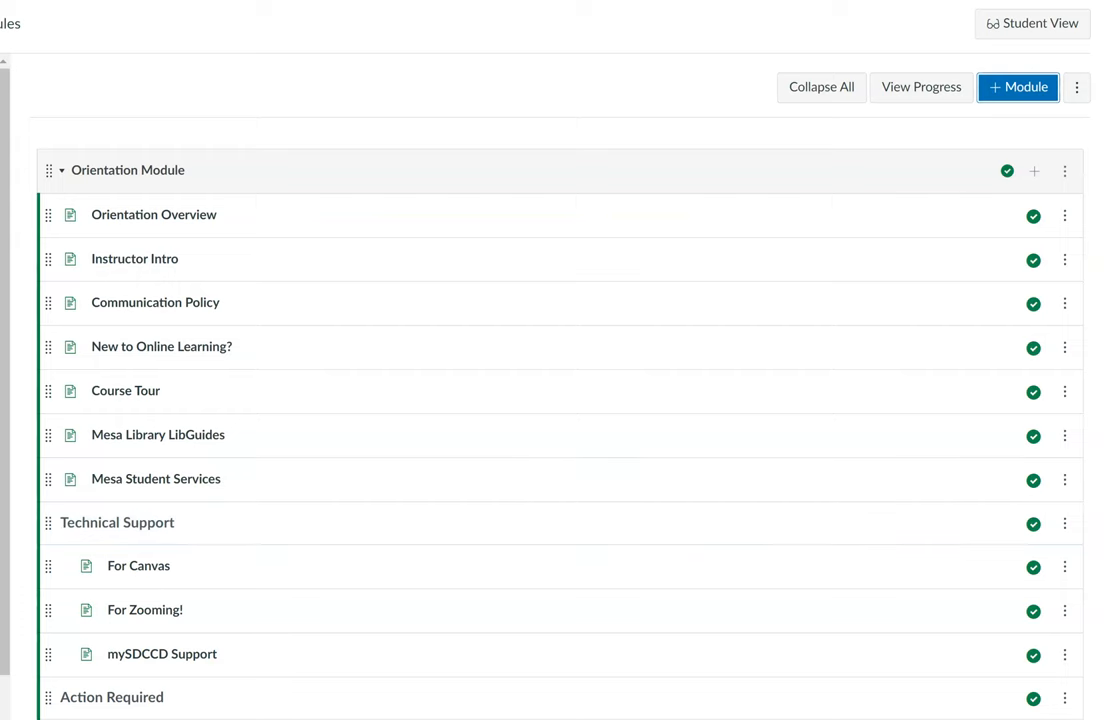
# Step: Move the Teacher Evaluation module to the top, above the Orientation Module
pyautogui.scroll(-3)
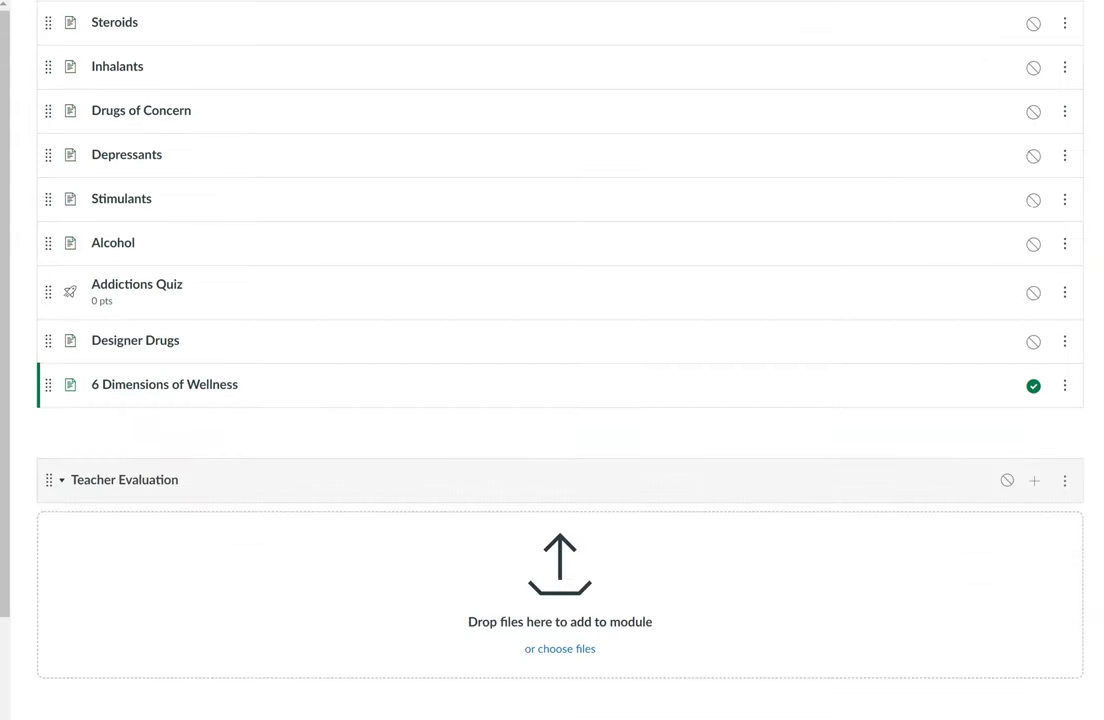
pyautogui.click(1064, 200)
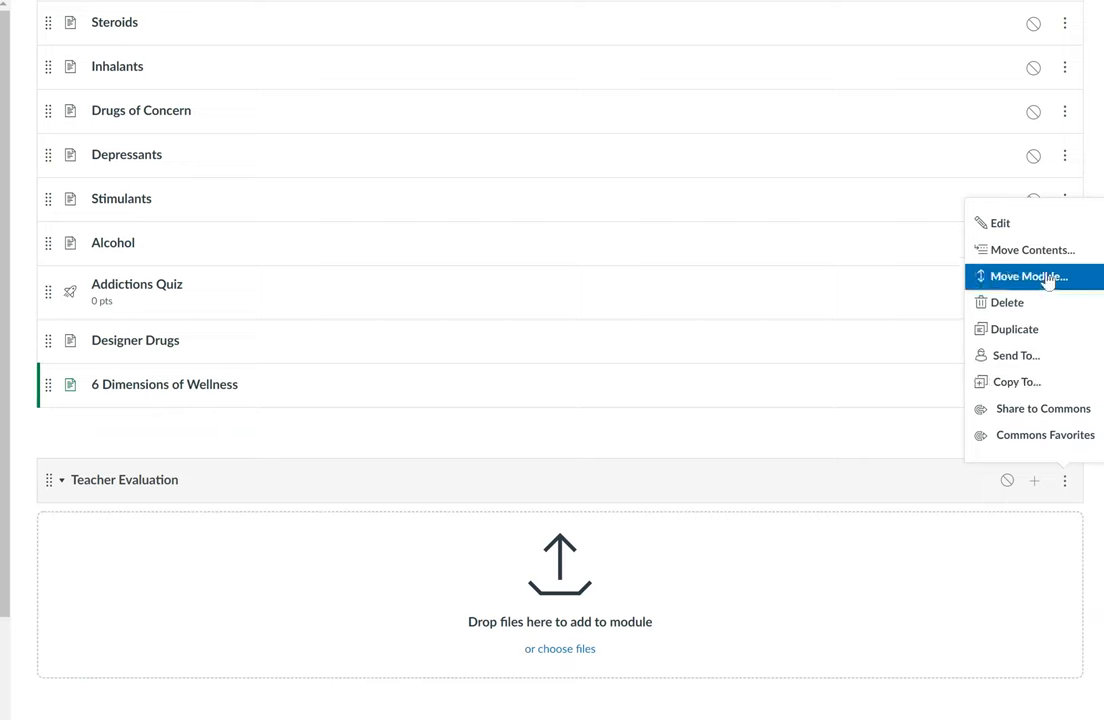
pyautogui.click(1025, 276)
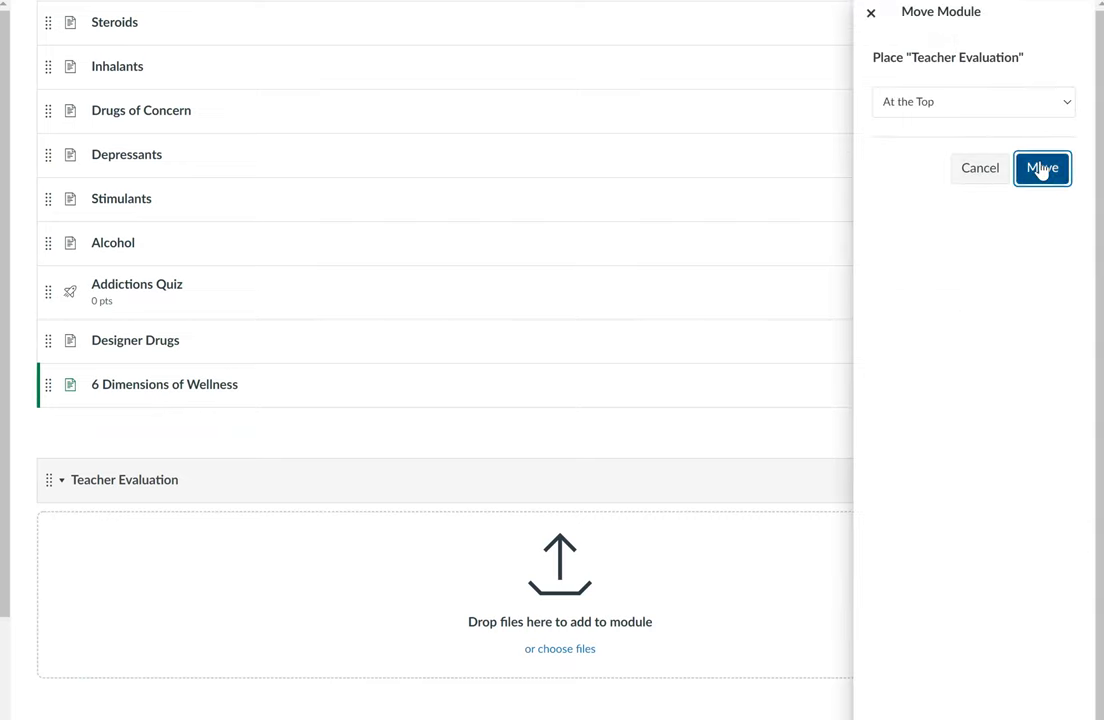
pyautogui.click(1042, 167)
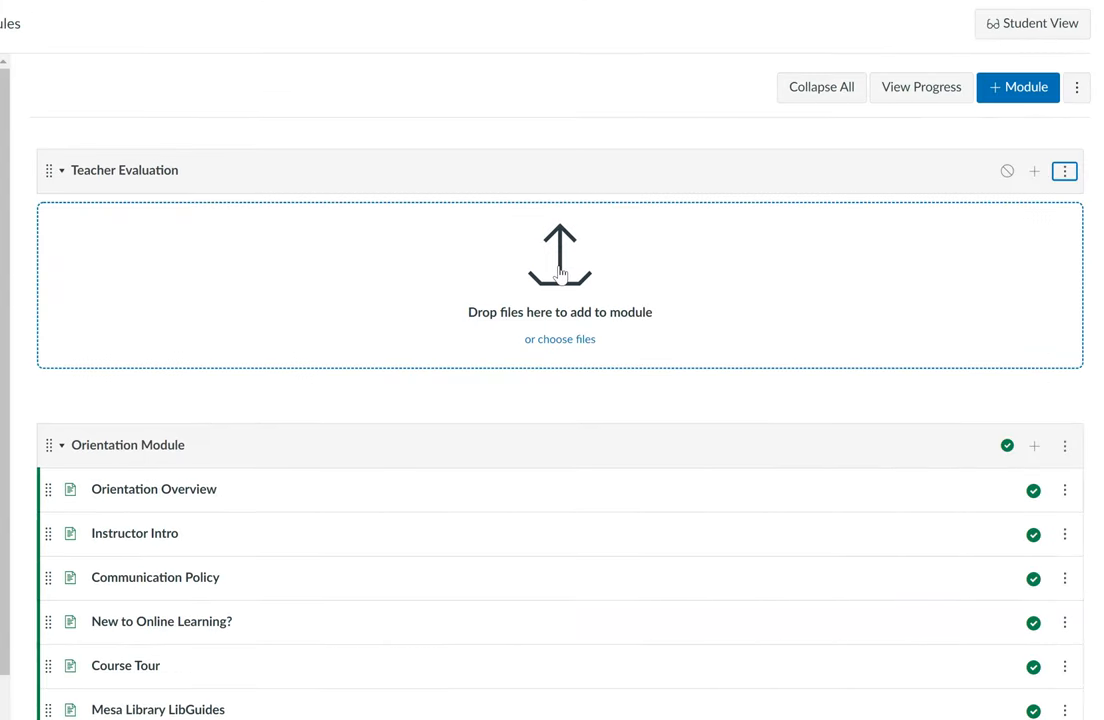
# Step: Add a new assignment named 'Teacher Evaluation' inside the Teacher Evaluation module
pyautogui.click(1035, 170)
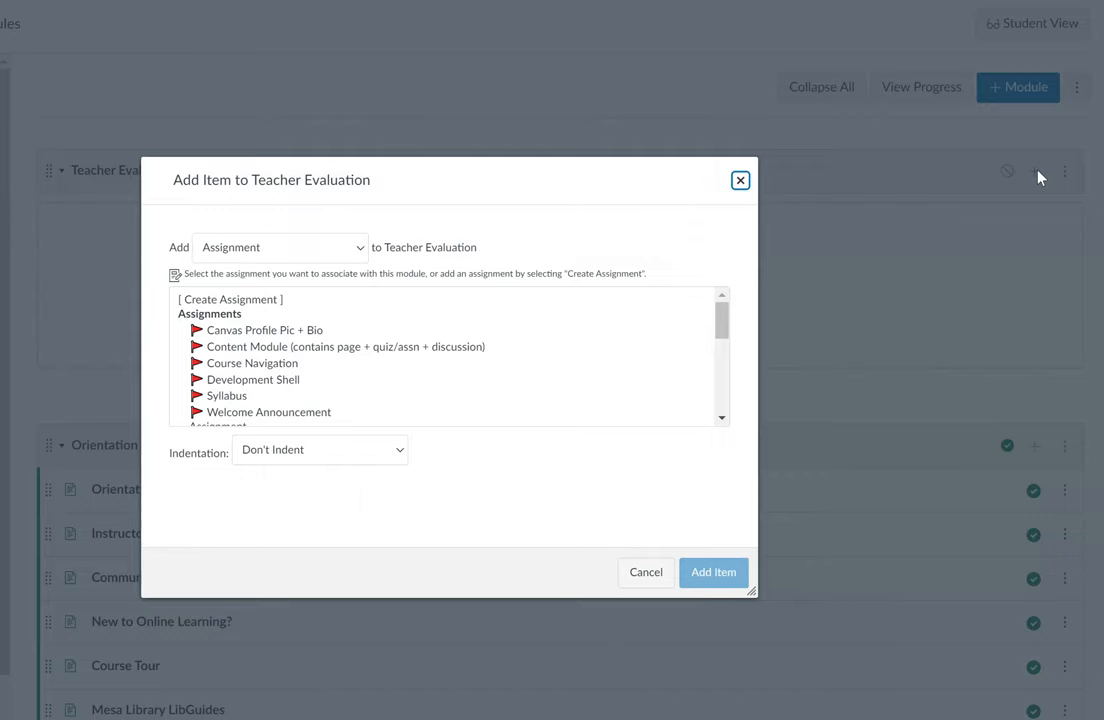
pyautogui.moveTo(287, 255)
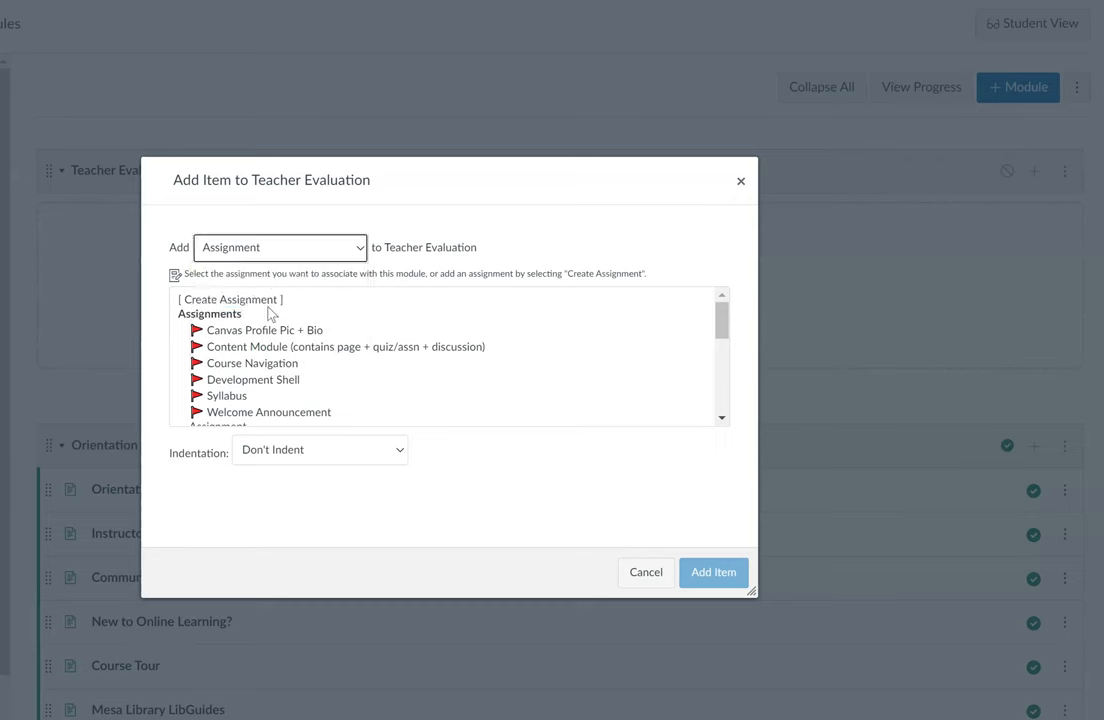
pyautogui.click(230, 299)
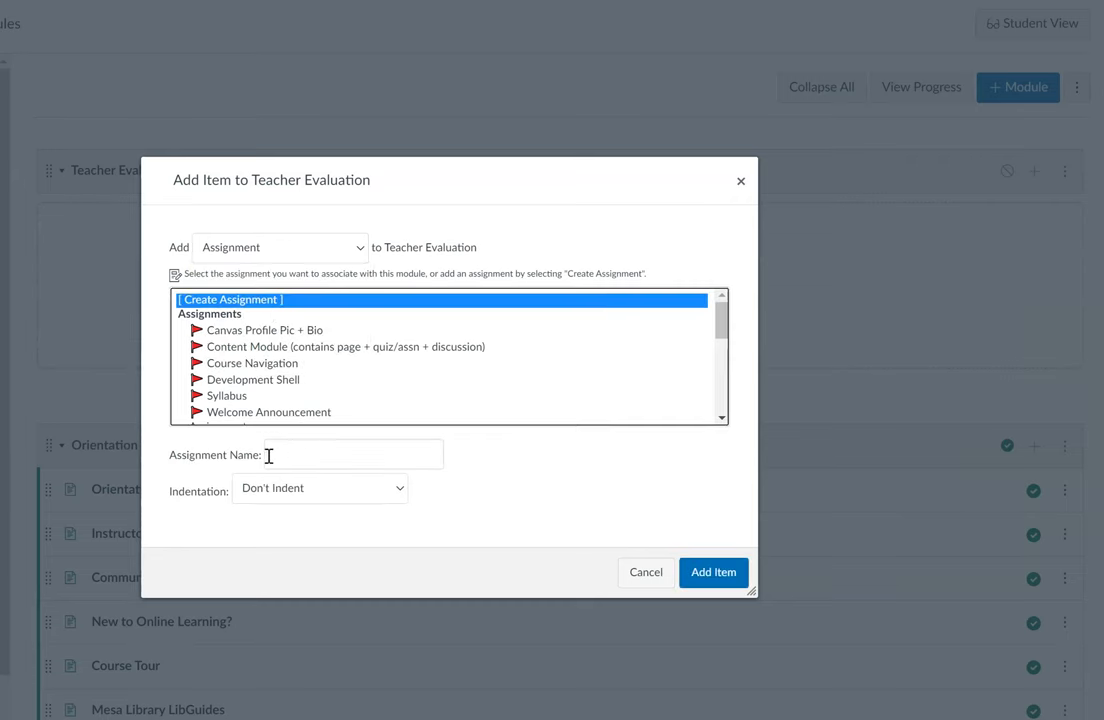
pyautogui.write('Teacher E')
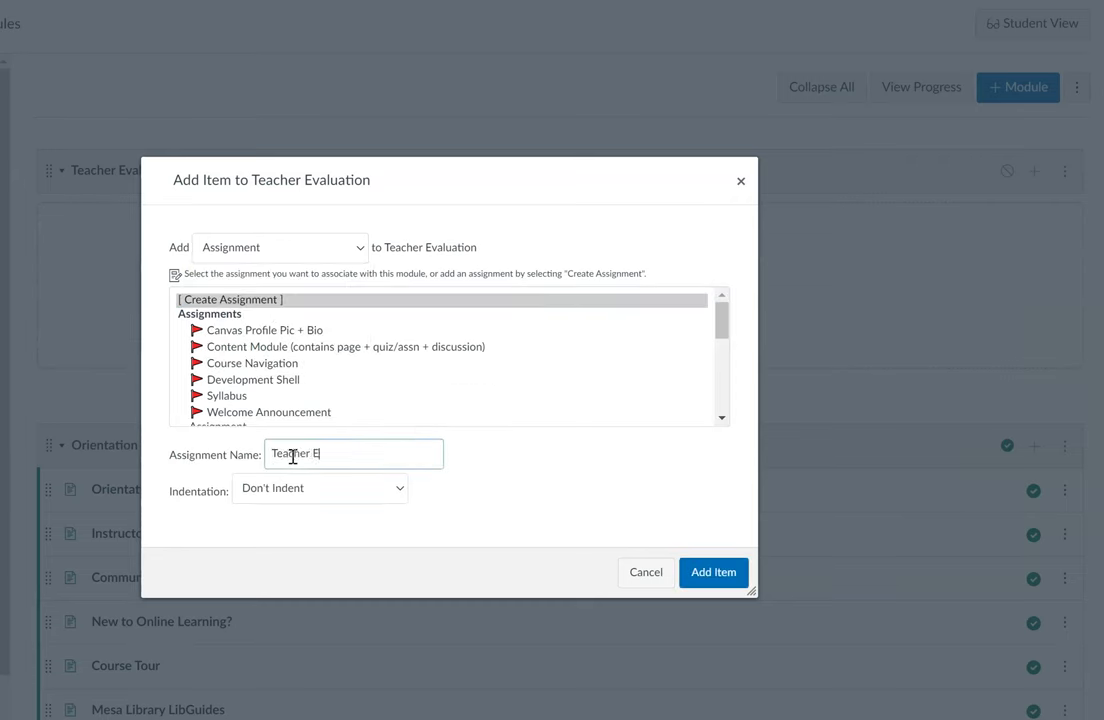
pyautogui.write('valuation')
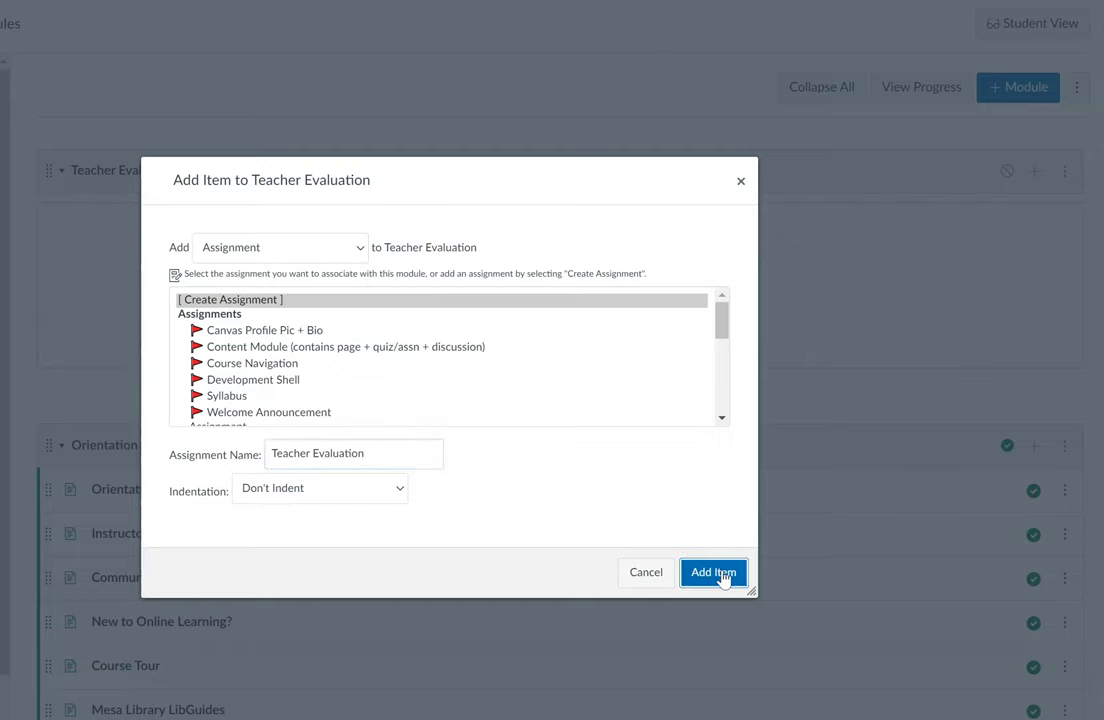
pyautogui.click(713, 572)
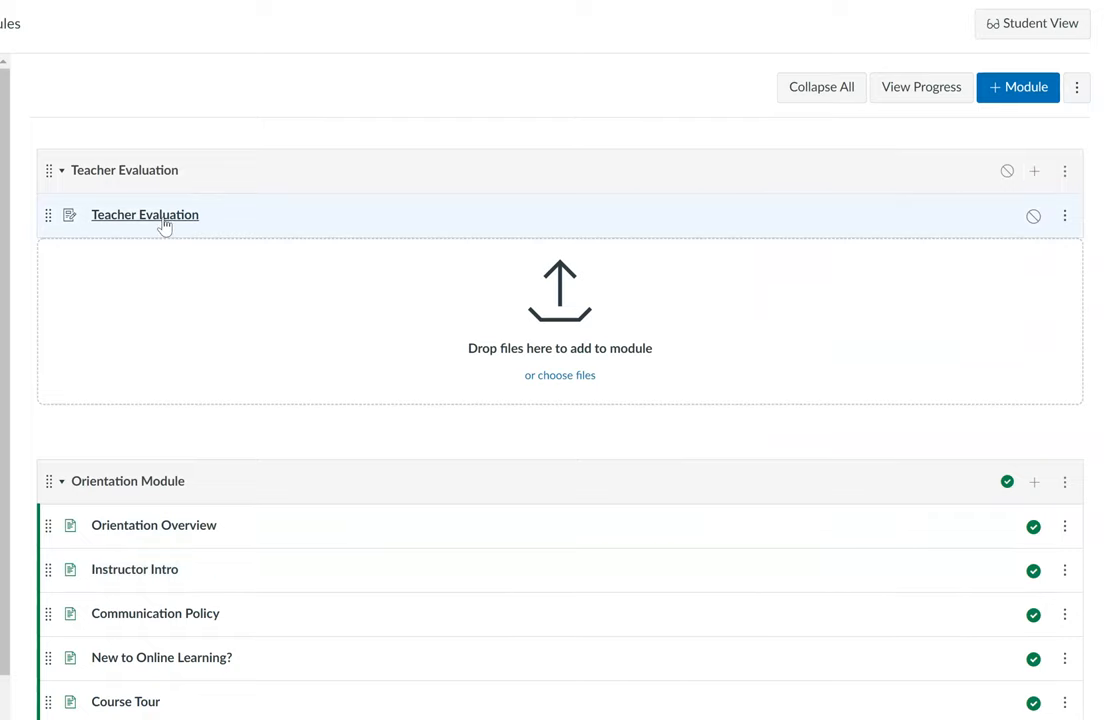
# Step: Open the Teacher Evaluation assignment and switch it into editing mode
pyautogui.click(144, 214)
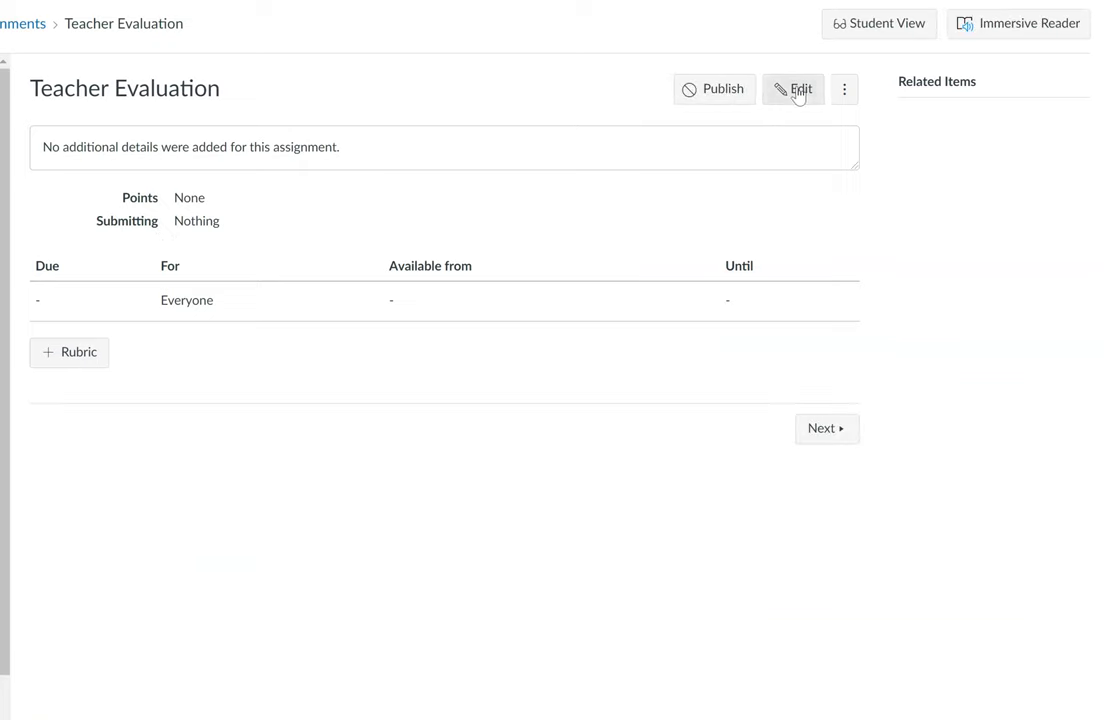
pyautogui.click(793, 89)
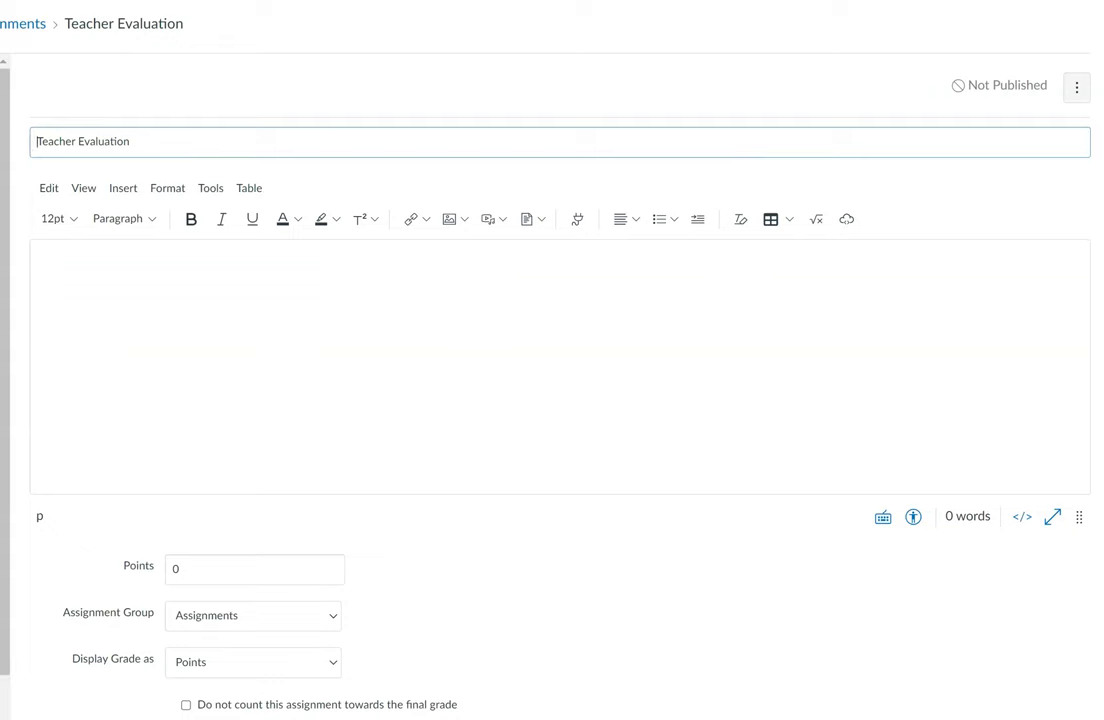
# Step: Write 'Include instructions.' and 'The next module will become available to you once you've submitted this evaluation assignment.'
pyautogui.write('Inclu')
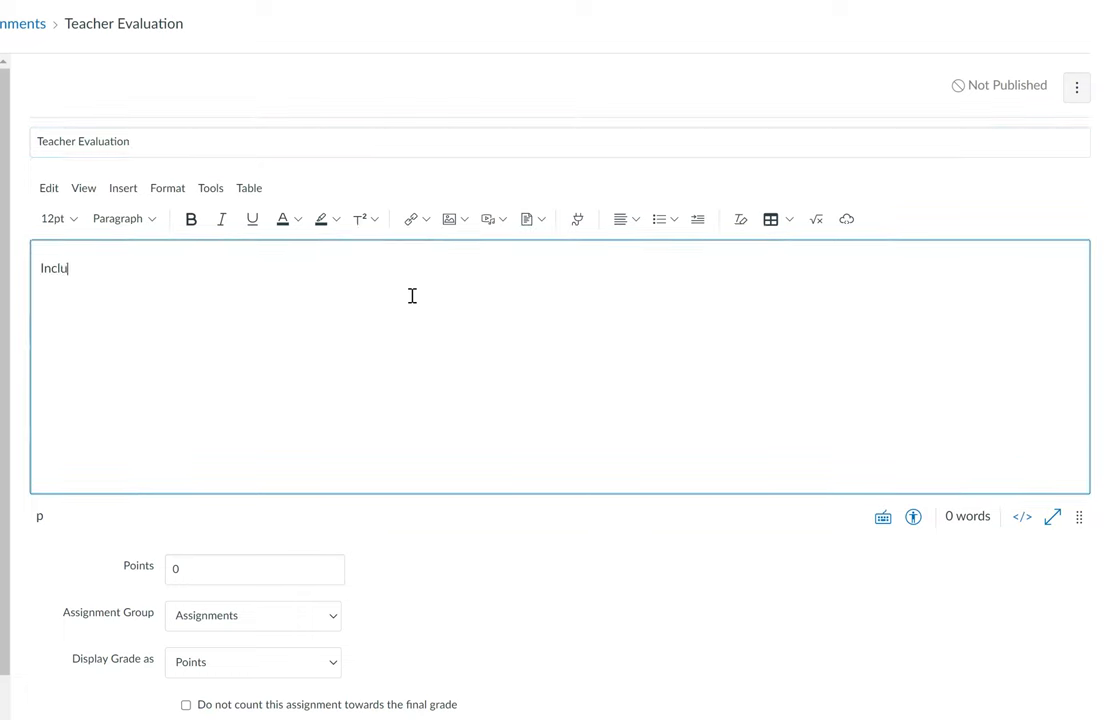
pyautogui.write('de instructions.')
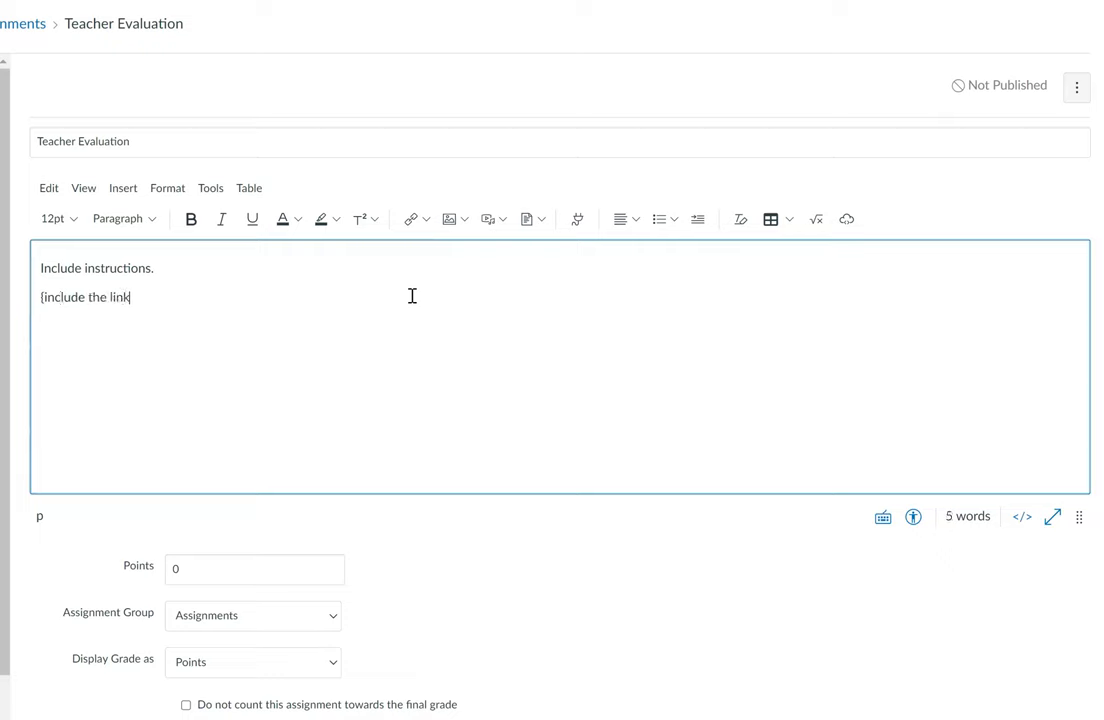
pyautogui.write('}')
pyautogui.write('Y')
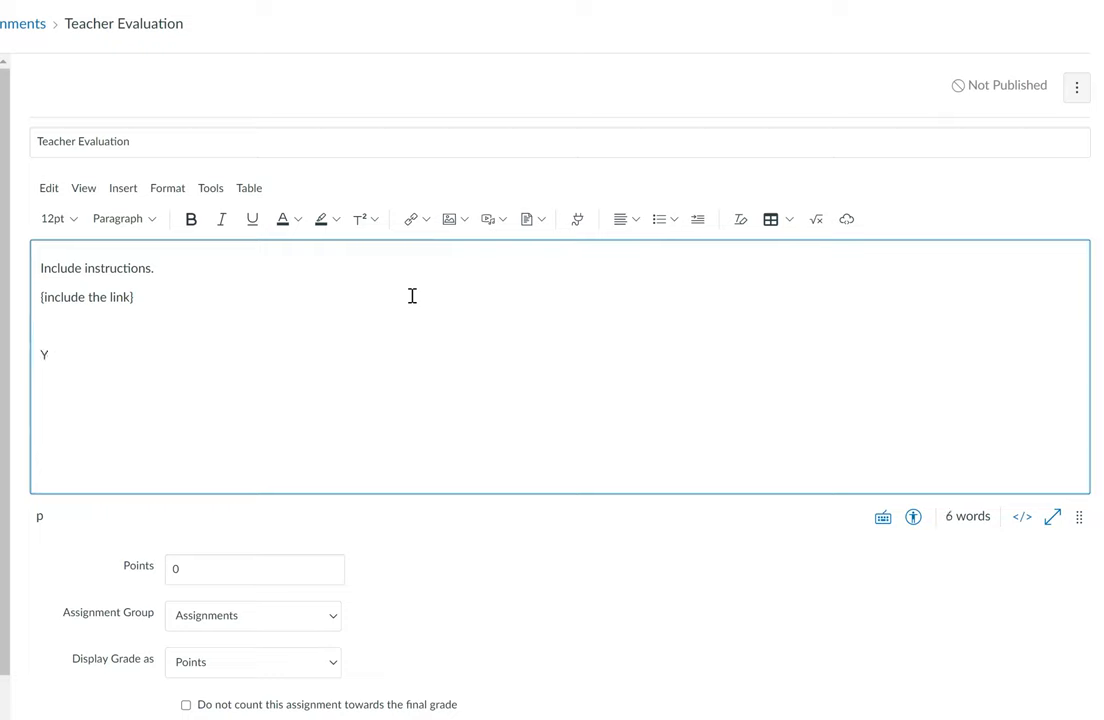
pyautogui.write('The next module wi')
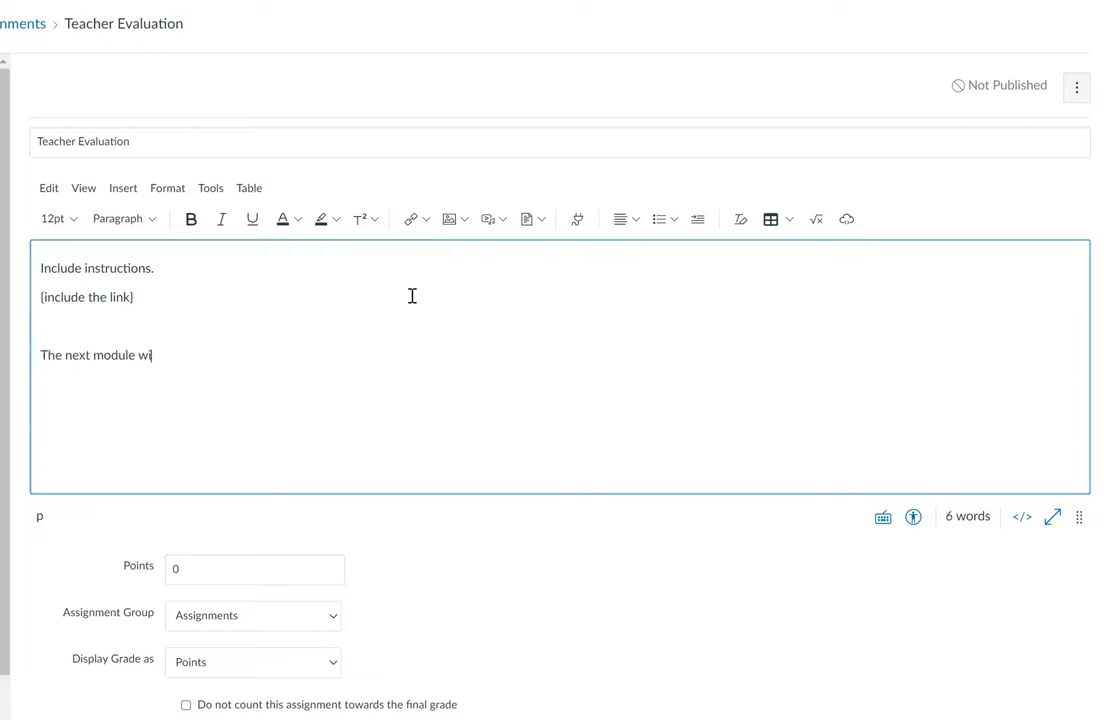
pyautogui.write('ll becom')
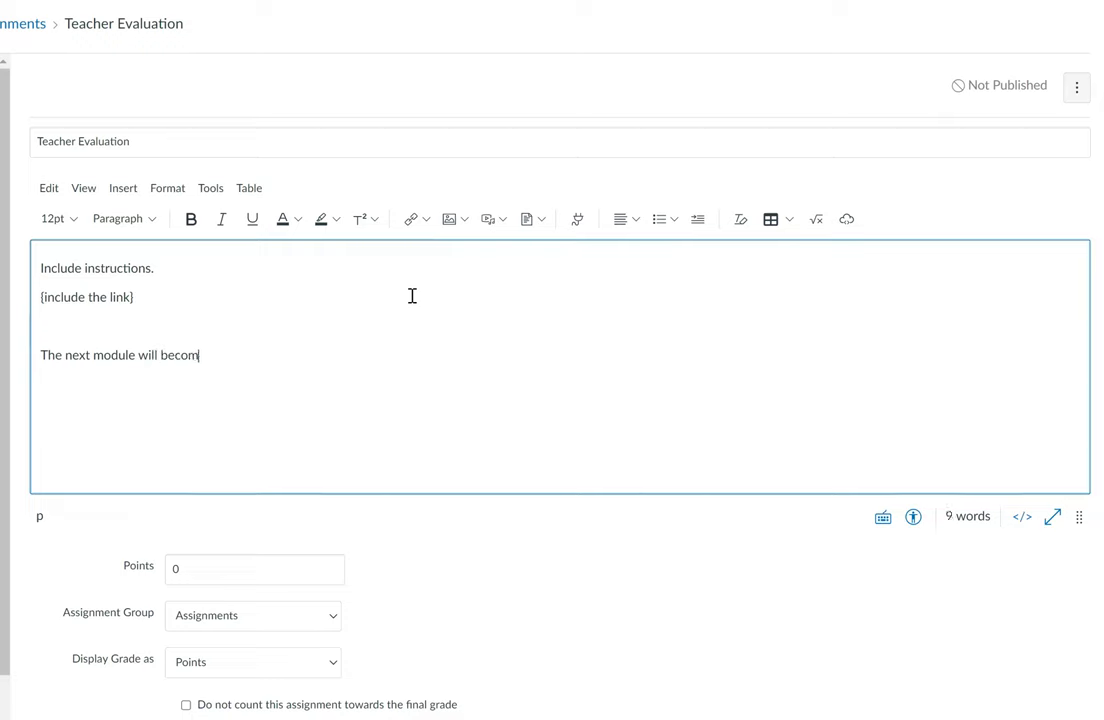
pyautogui.write('e available to you')
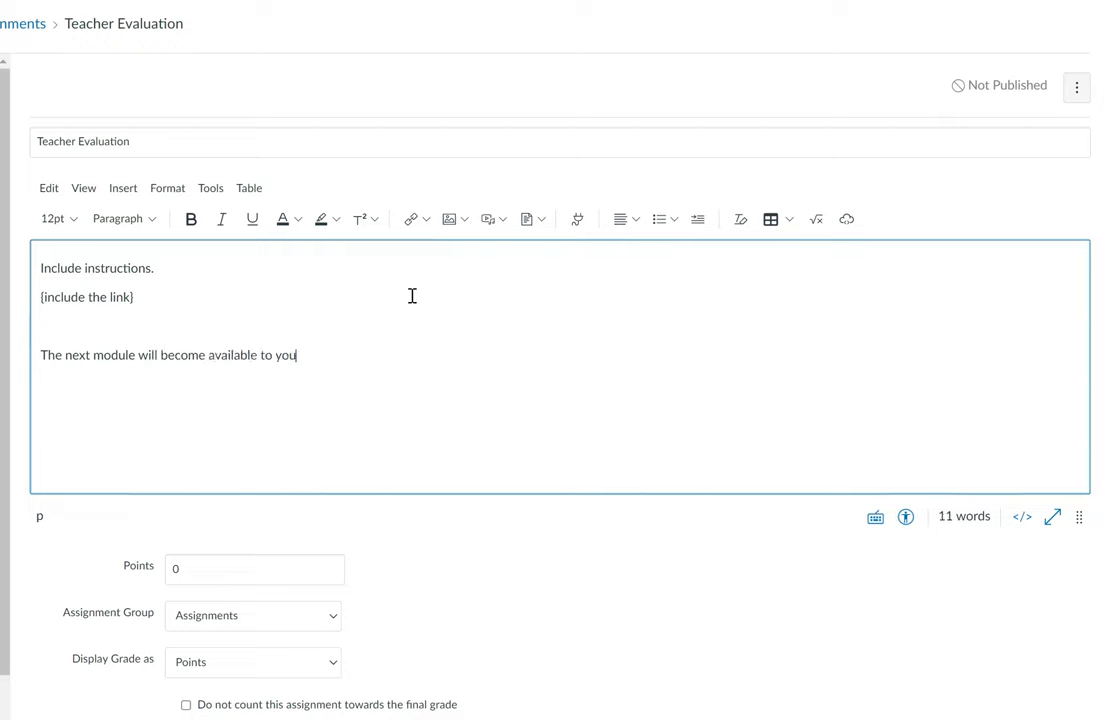
pyautogui.write("once you've subm")
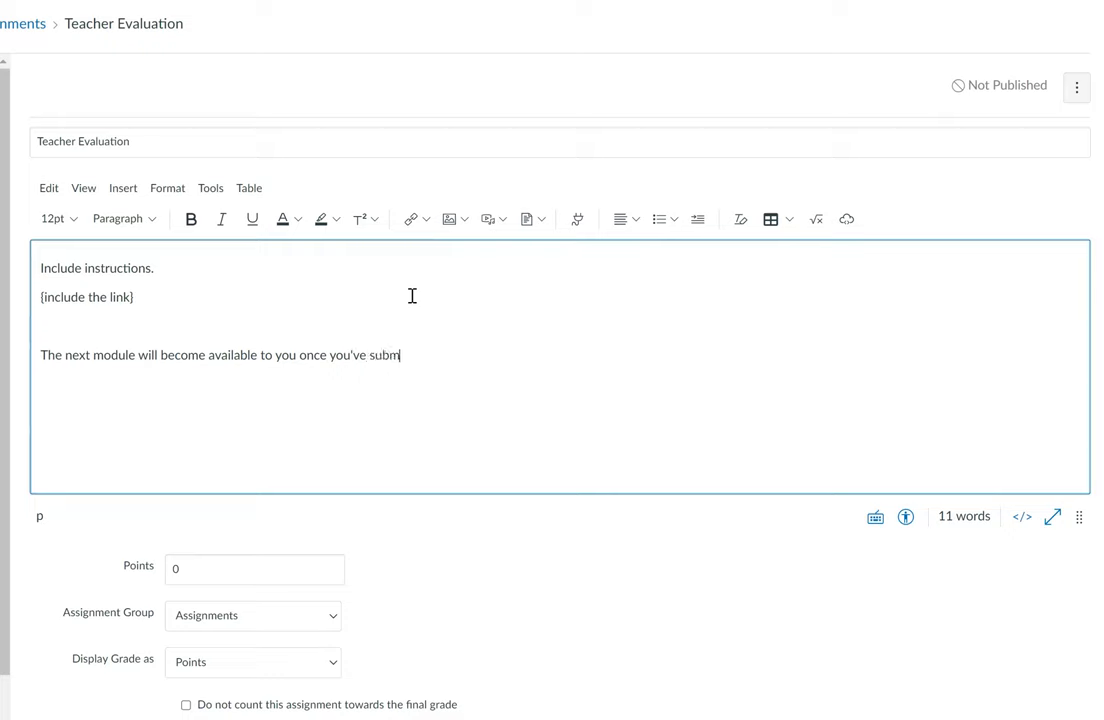
pyautogui.write('itted this ev')
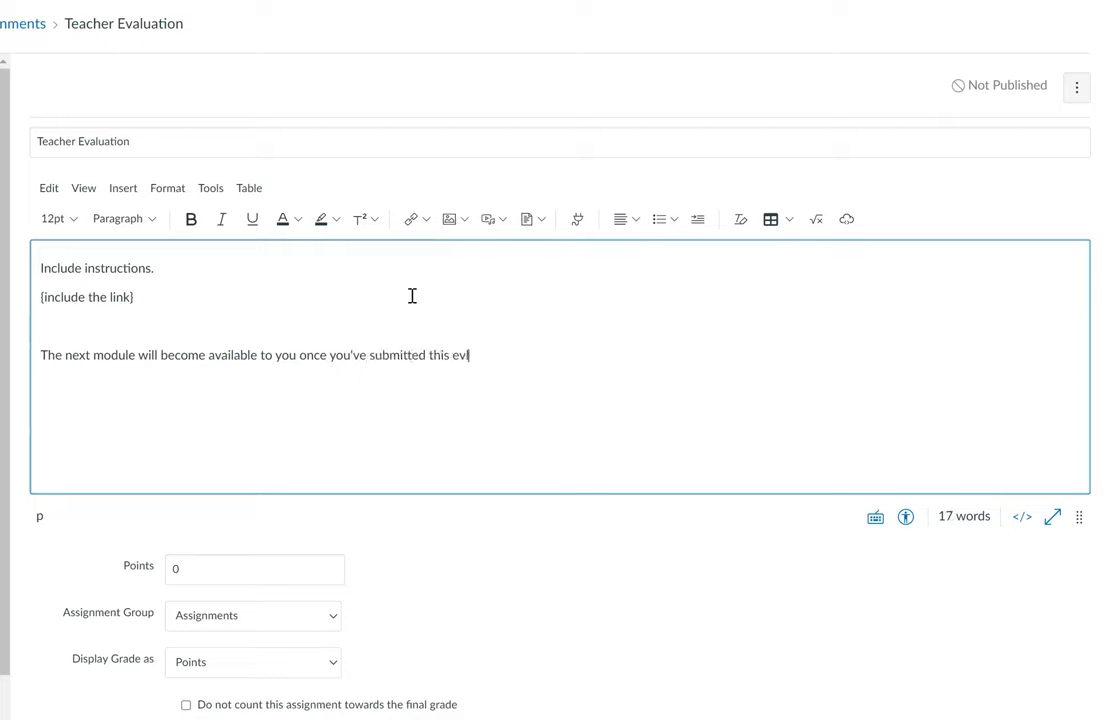
pyautogui.write('u')
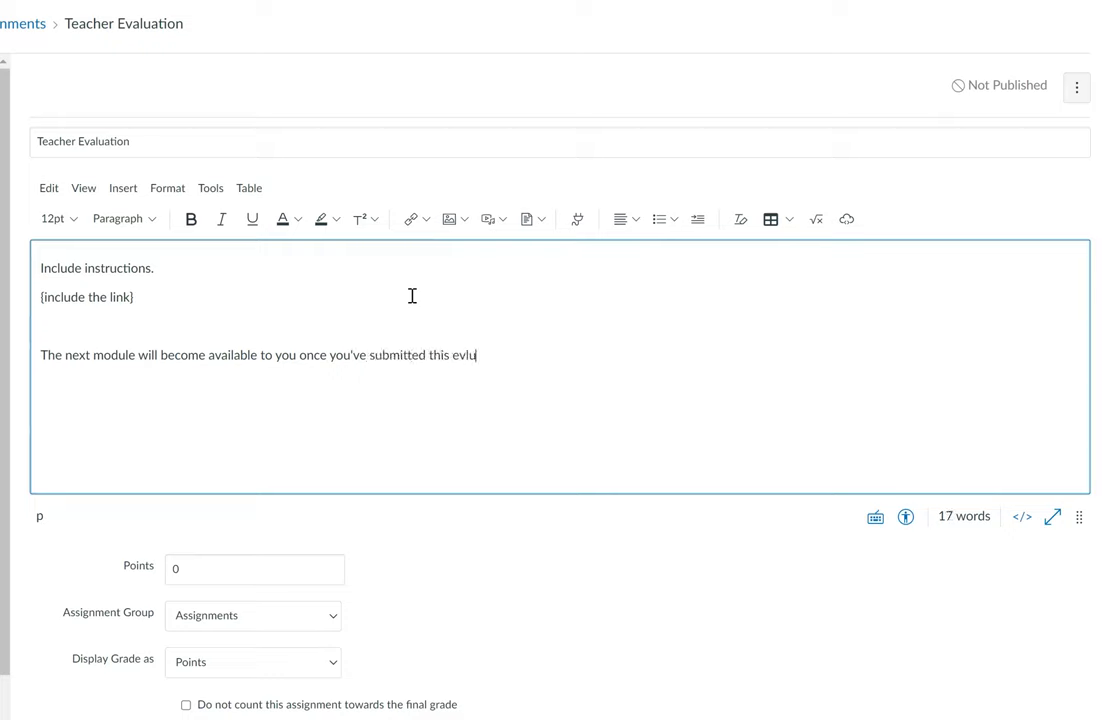
pyautogui.write('ation')
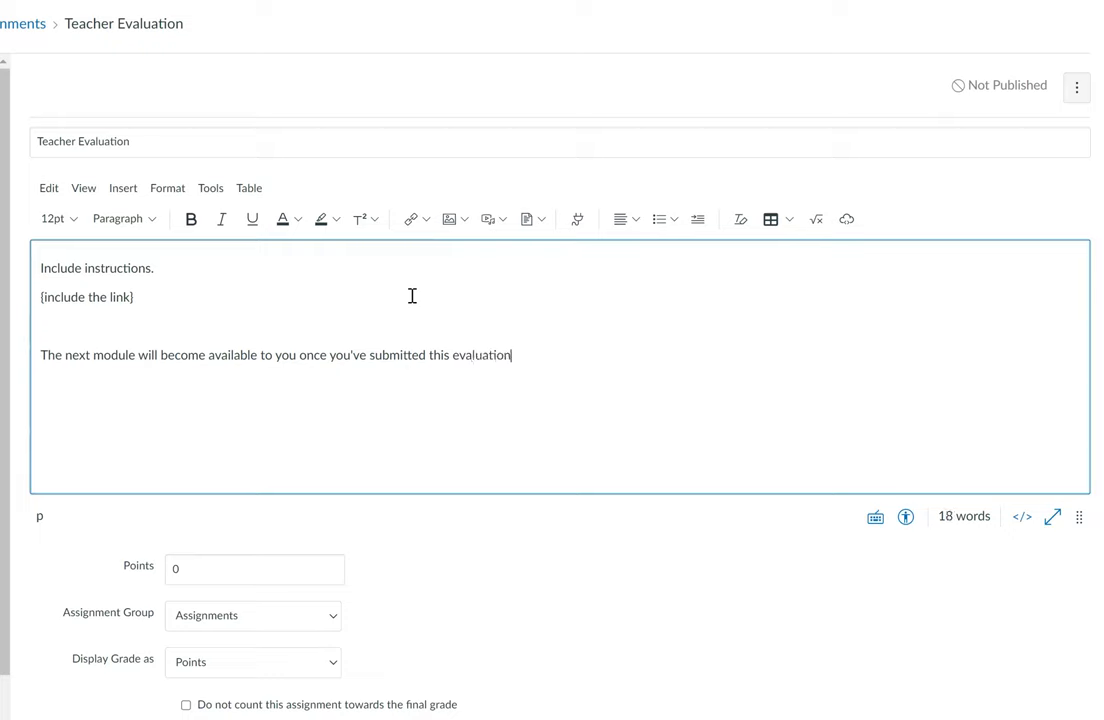
pyautogui.write('assignment.')
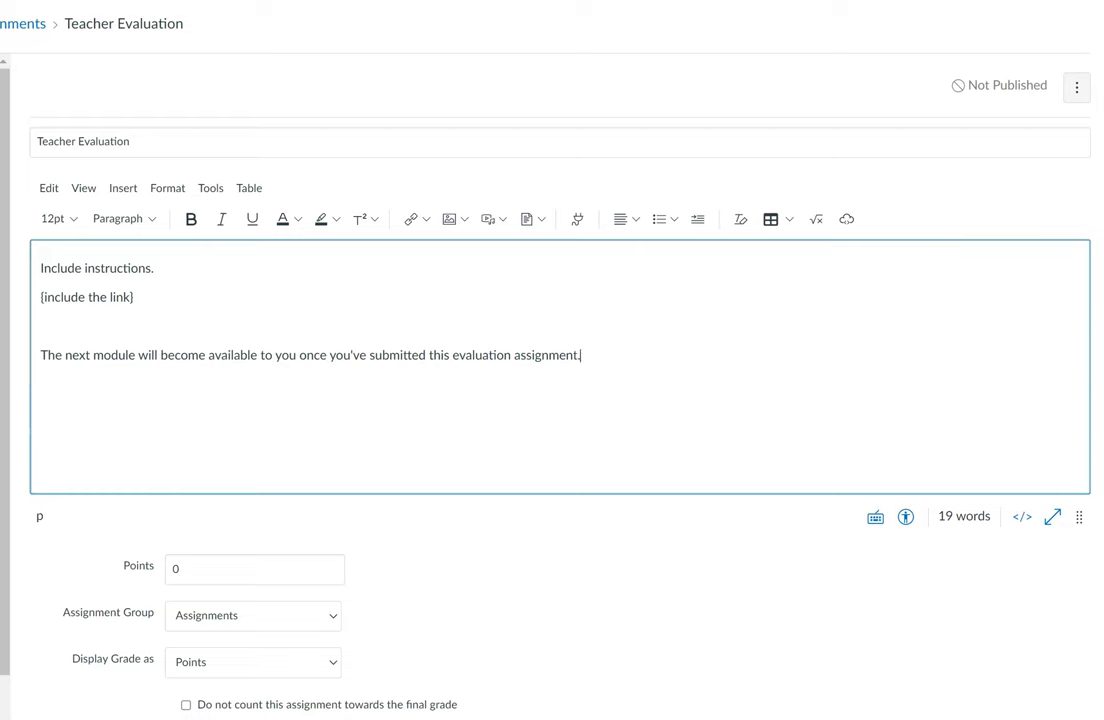
# Step: Set the assignment's Display Grade as option to Not Graded
pyautogui.scroll(-3)
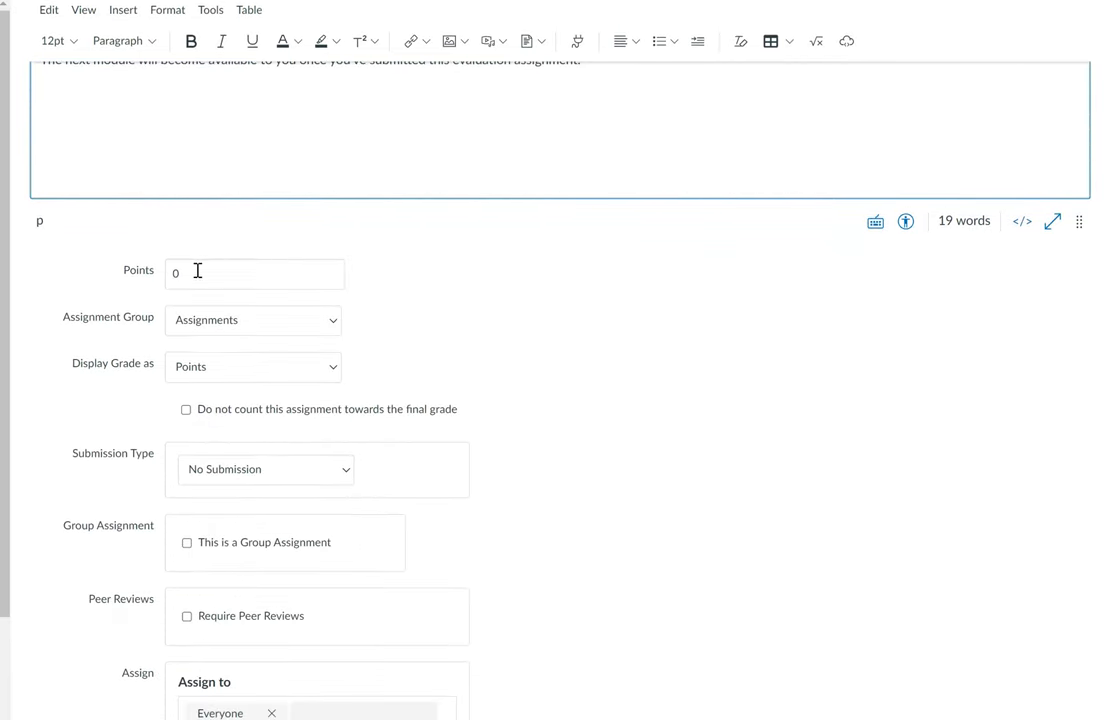
pyautogui.click(253, 319)
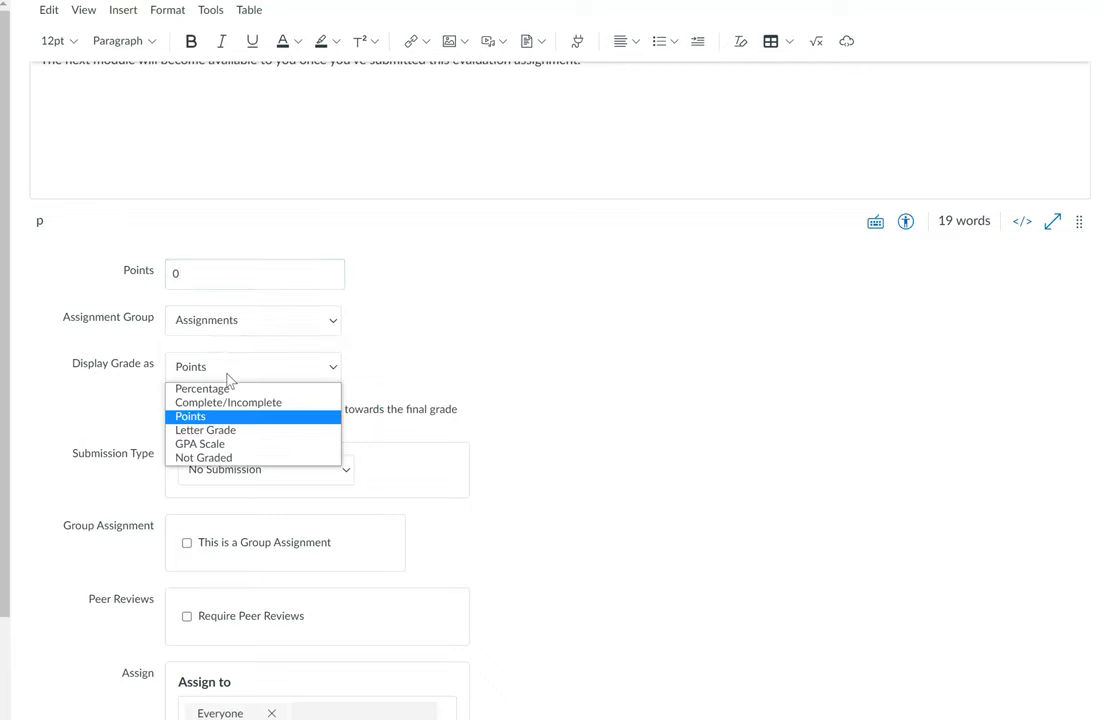
pyautogui.click(204, 457)
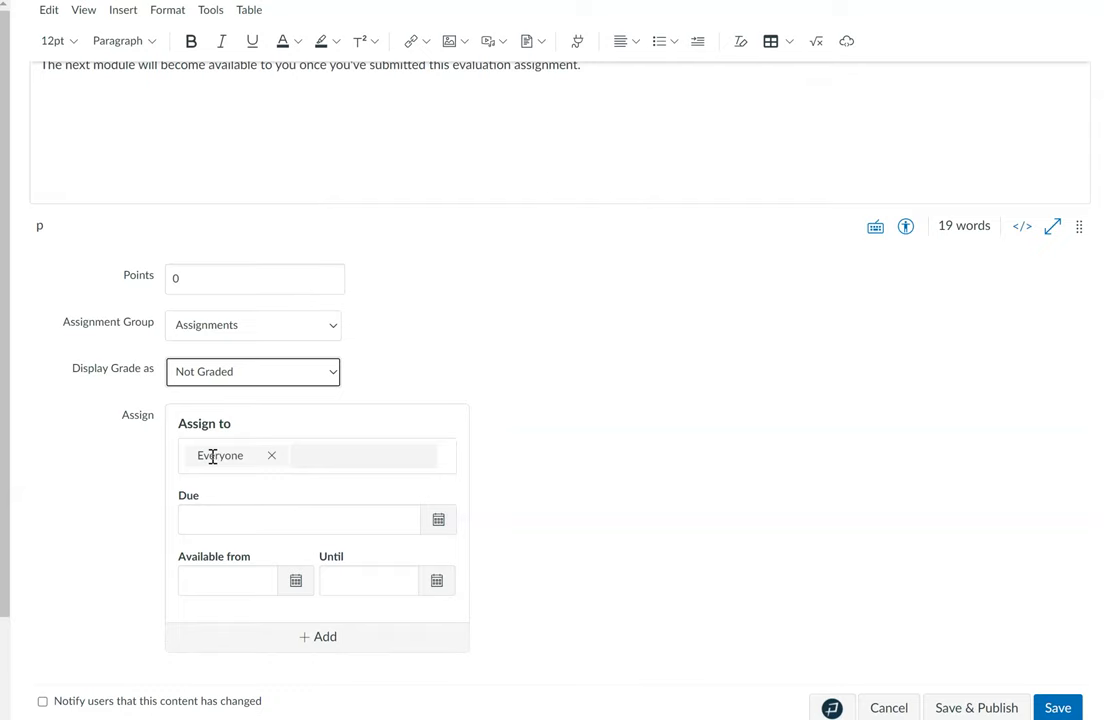
pyautogui.moveTo(265, 288)
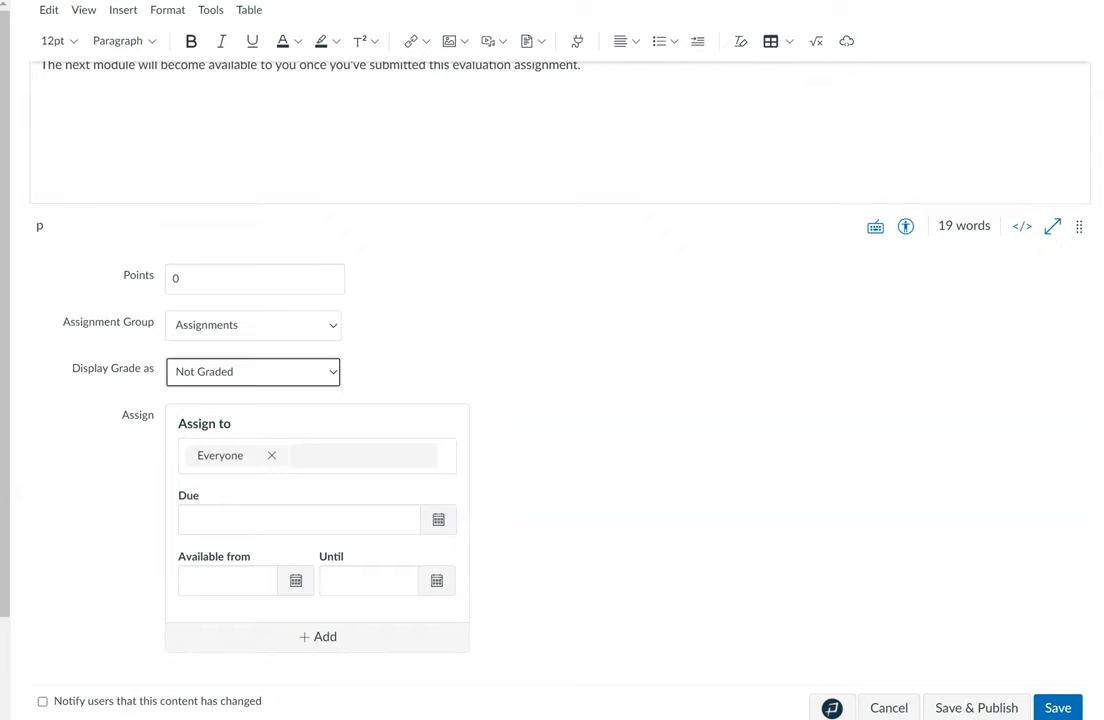
# Step: Set the due date to Feb 28, 2022, 11:59 PM and save the assignment
pyautogui.click(438, 519)
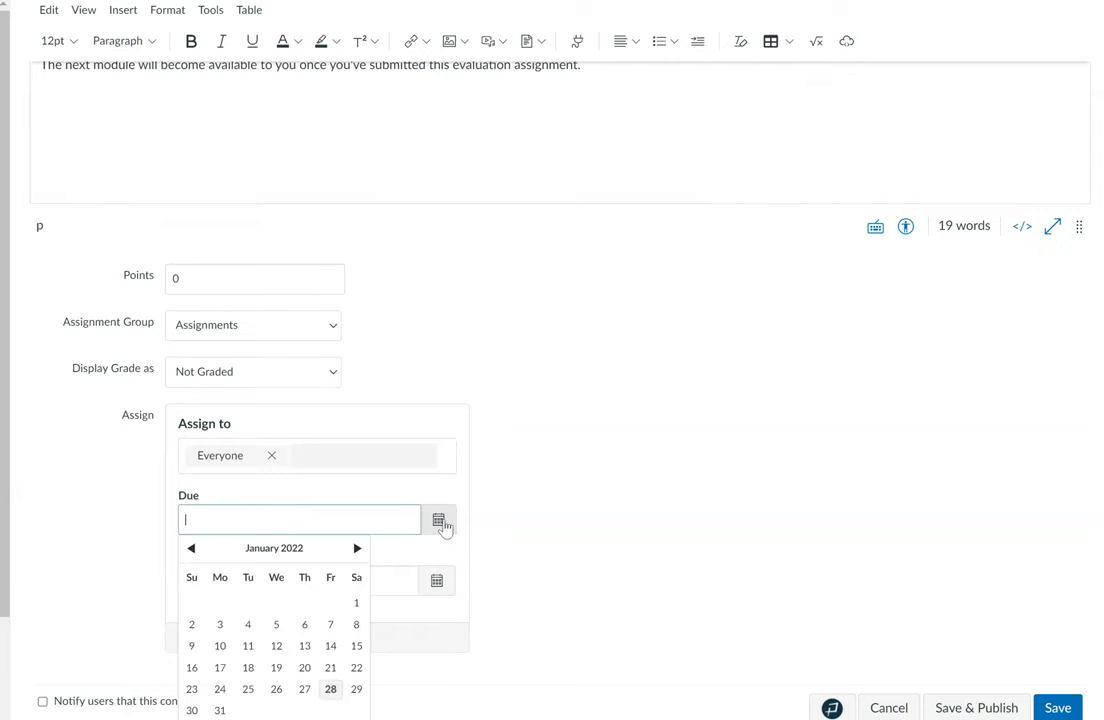
pyautogui.click(356, 548)
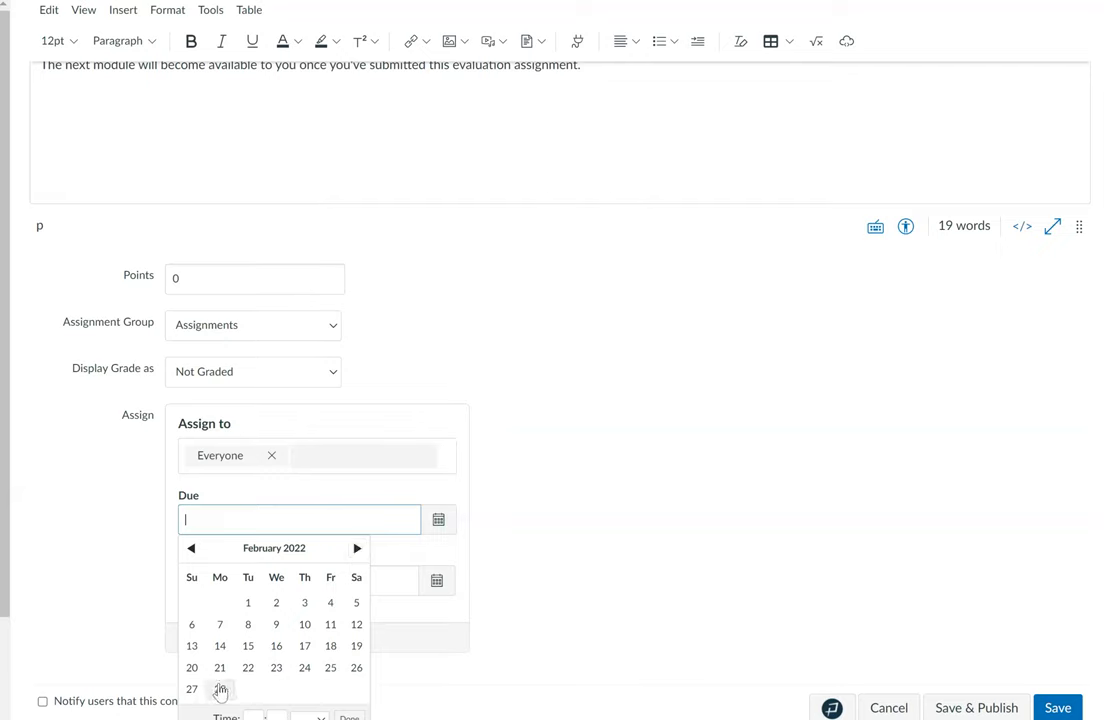
pyautogui.click(220, 689)
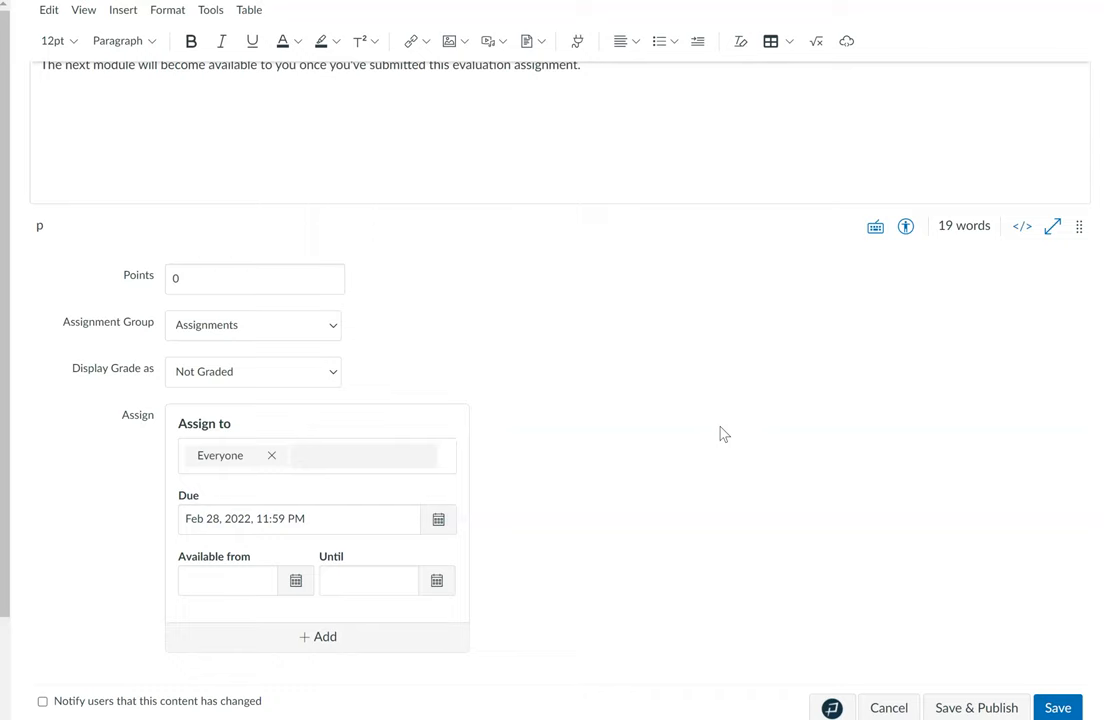
pyautogui.click(1057, 707)
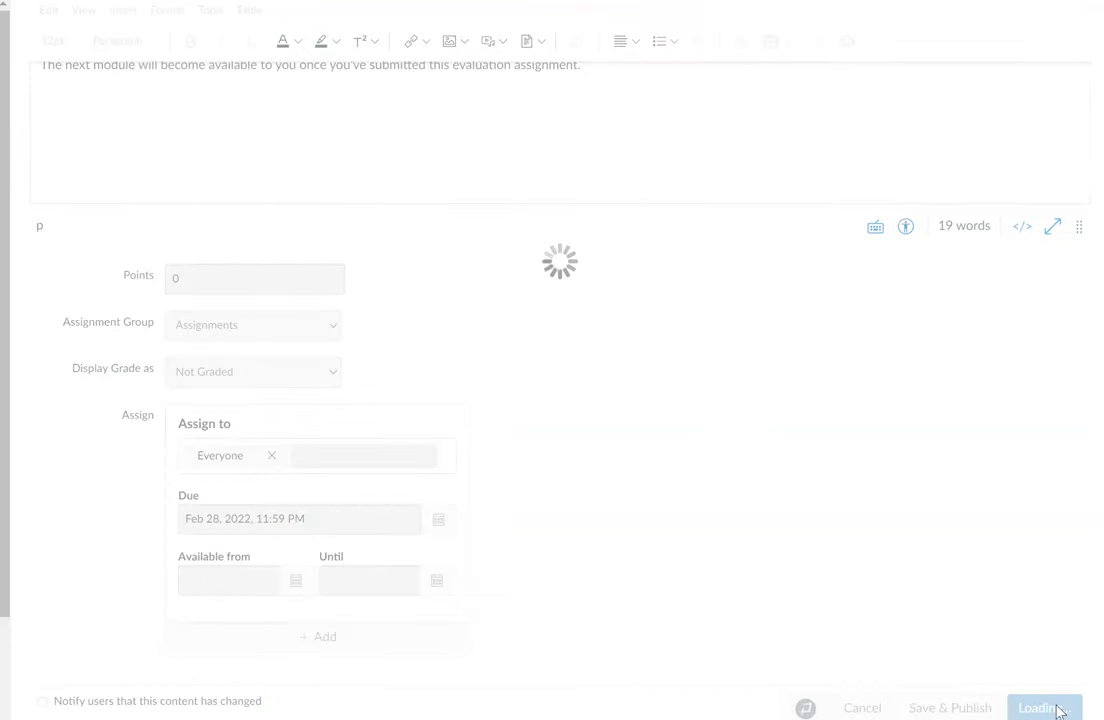
# Step: Return to the Modules page showing the Teacher Evaluation assignment due Feb 28
pyautogui.click(1043, 707)
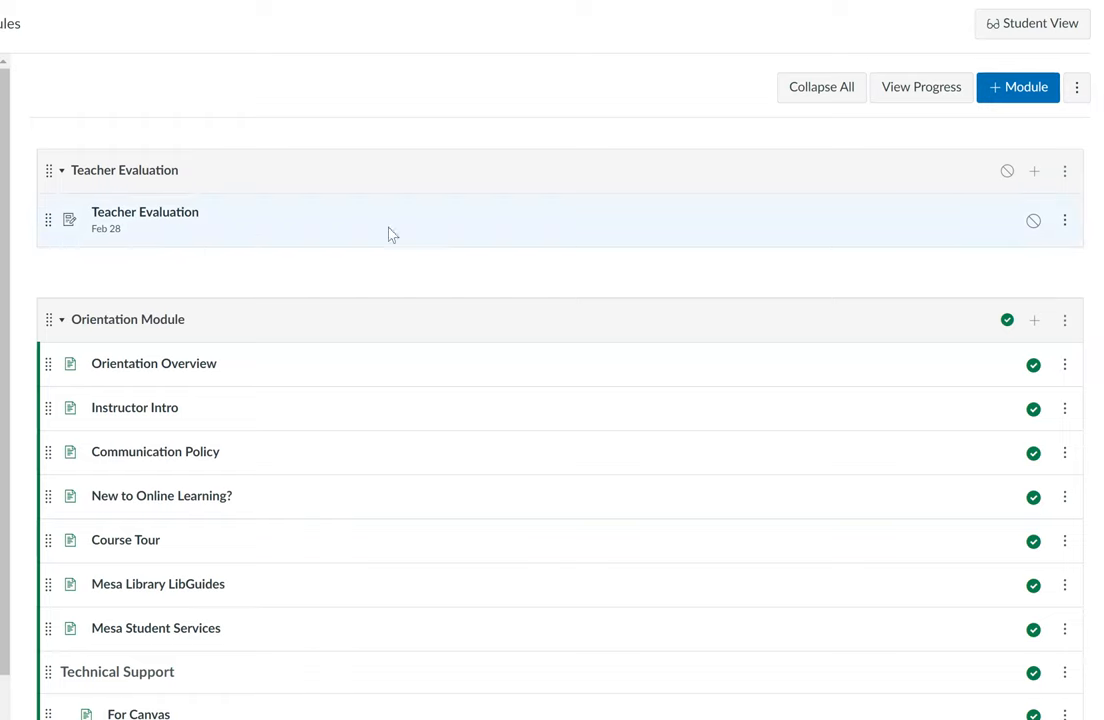
pyautogui.moveTo(1065, 171)
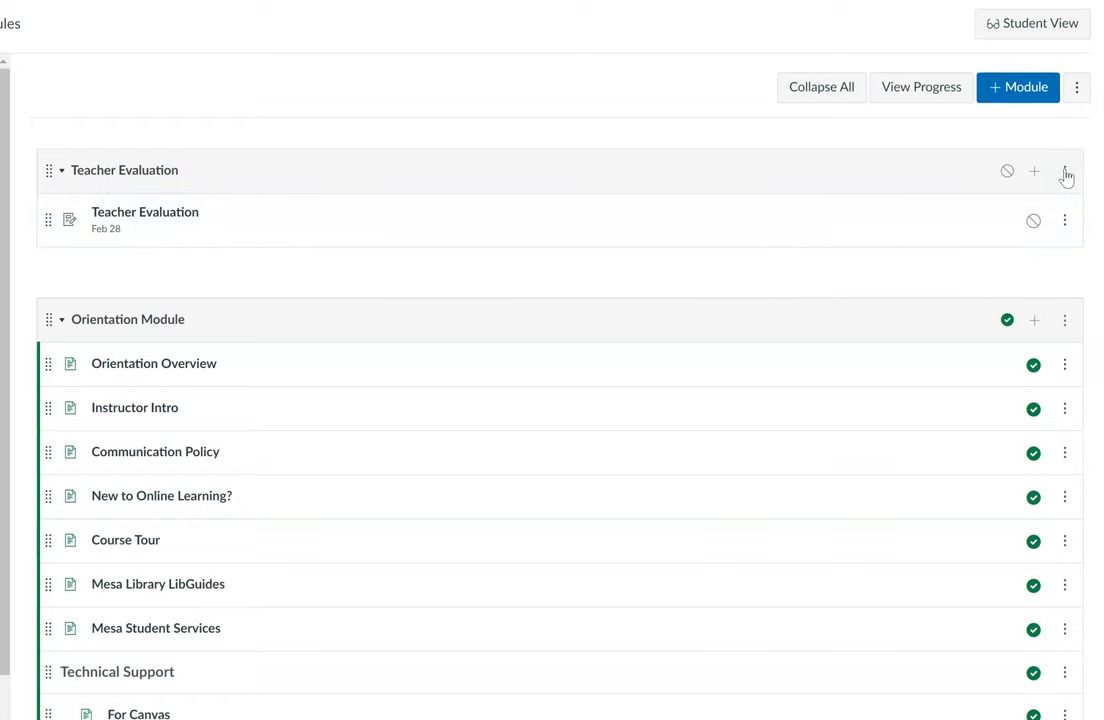
pyautogui.moveTo(275, 216)
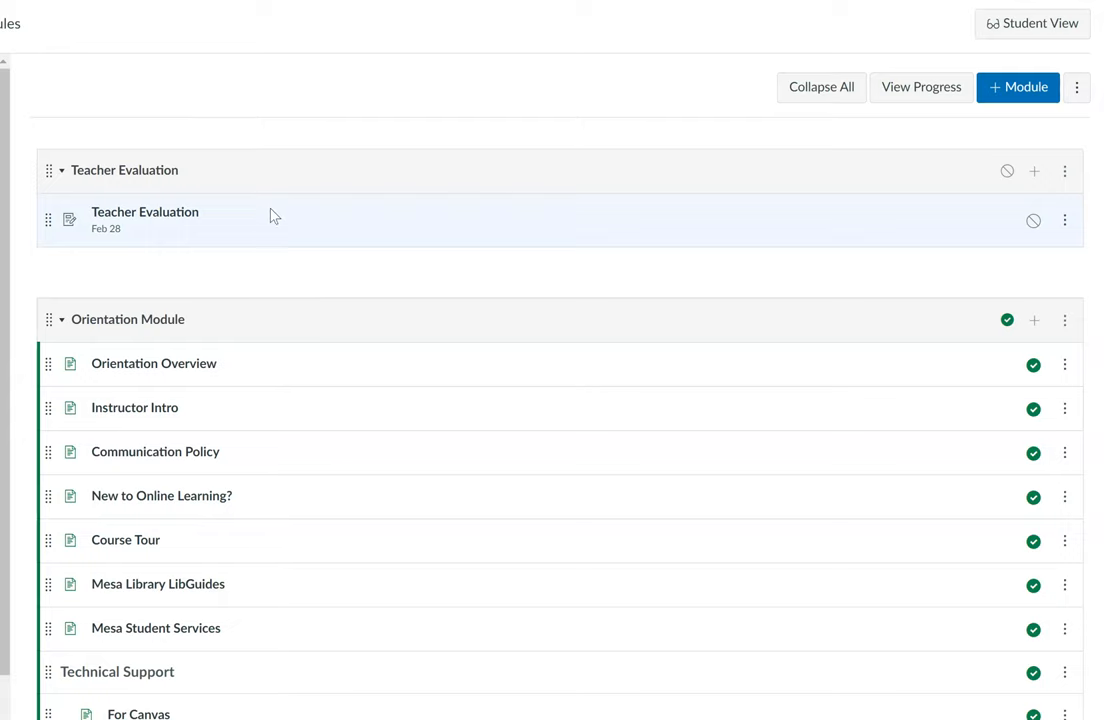
pyautogui.moveTo(145, 212)
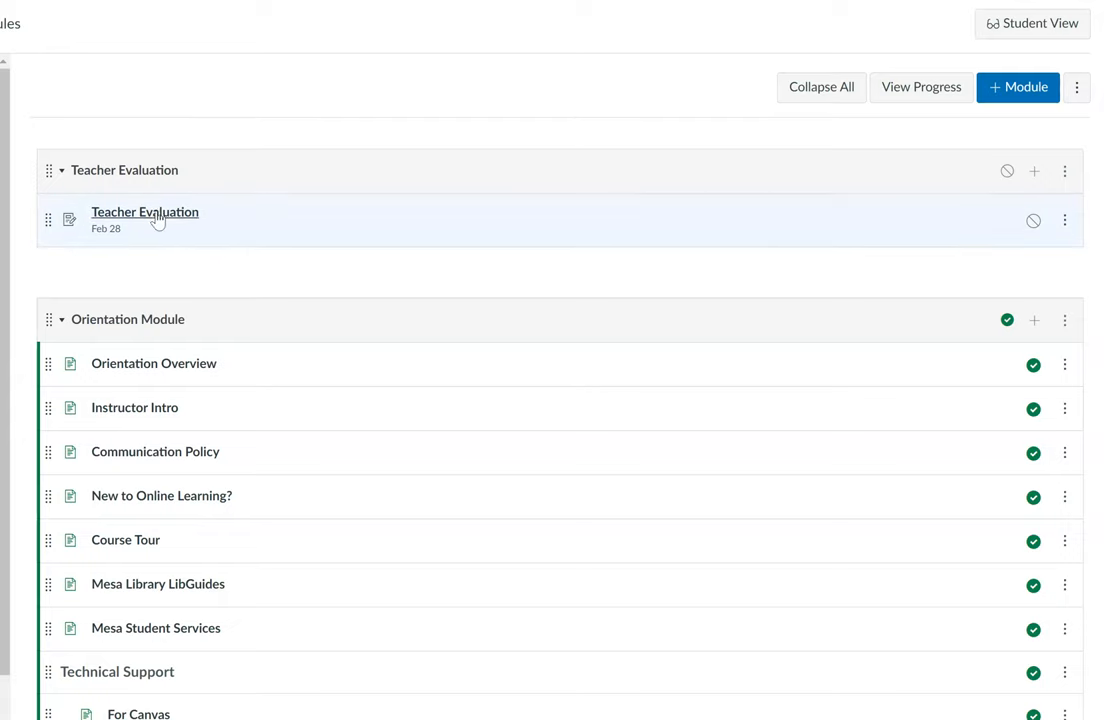
pyautogui.moveTo(518, 189)
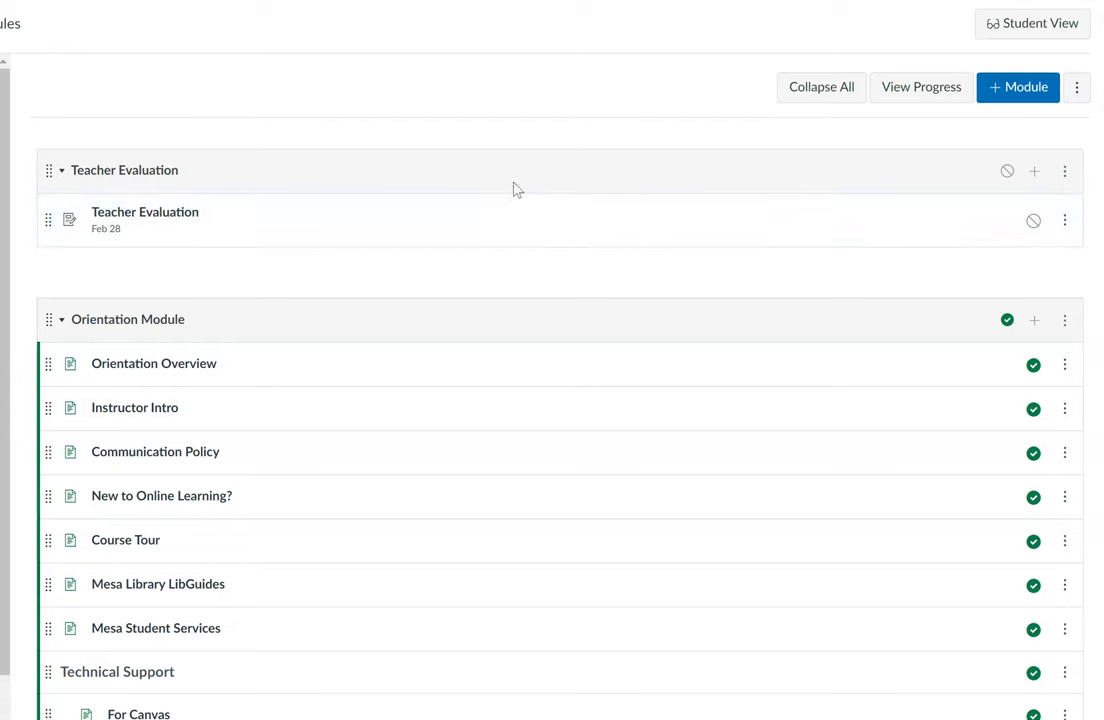
# Step: Add a module requirement that students must submit the Teacher Evaluation assignment, and update the module
pyautogui.click(1064, 170)
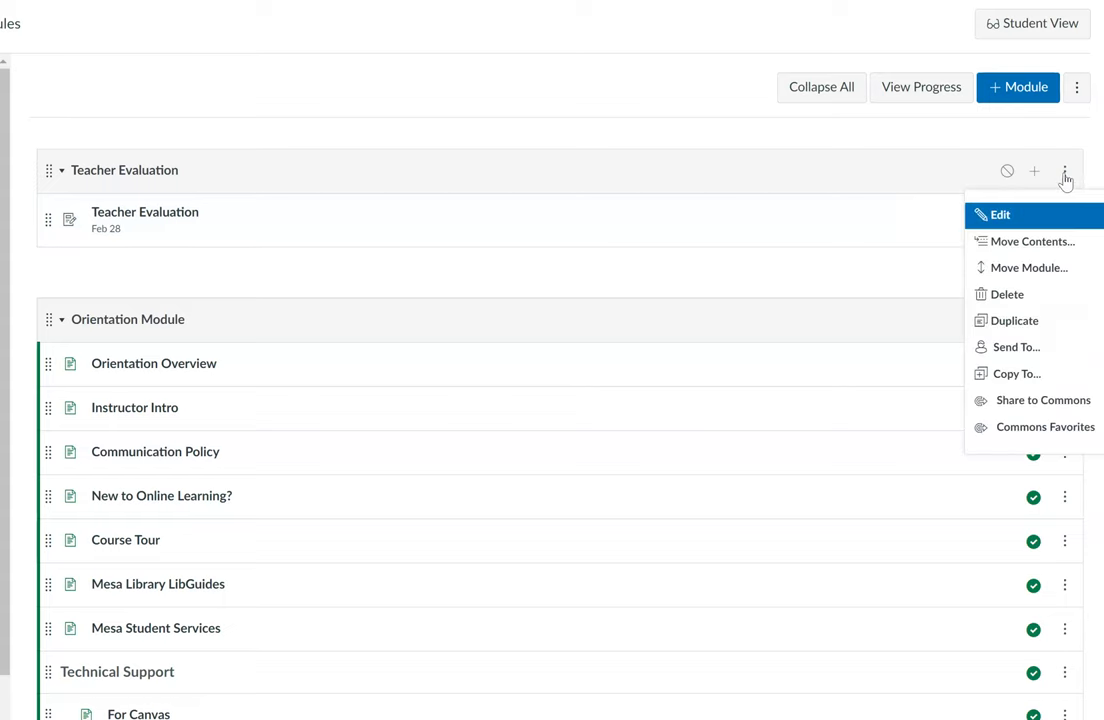
pyautogui.moveTo(1052, 197)
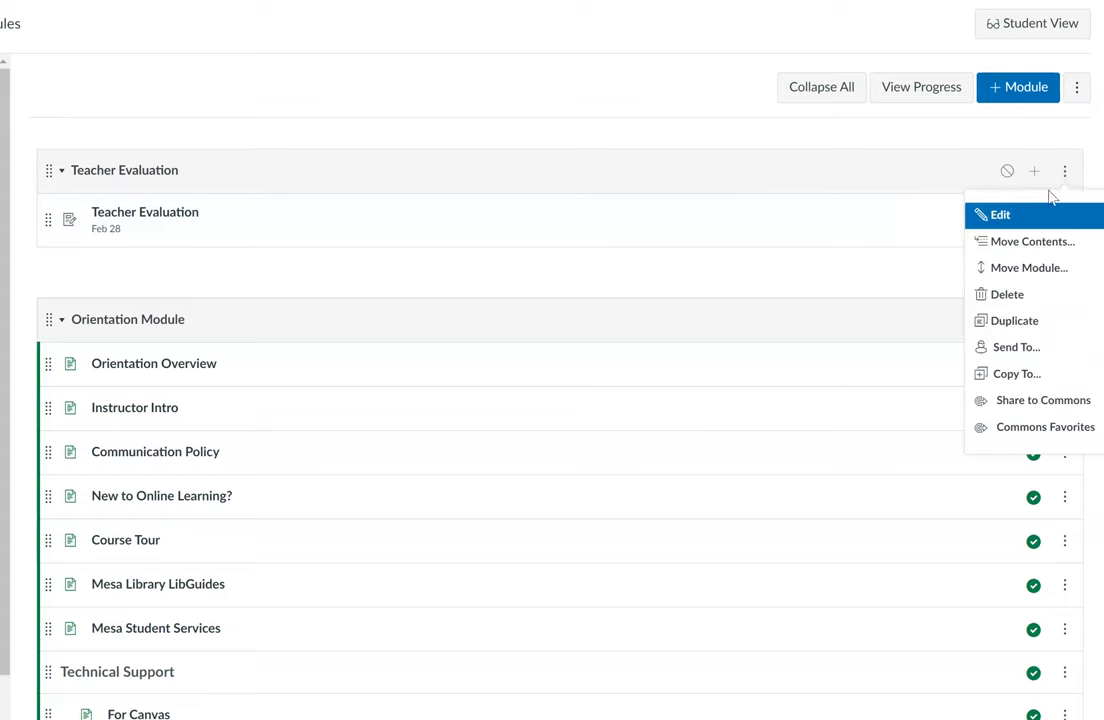
pyautogui.click(999, 214)
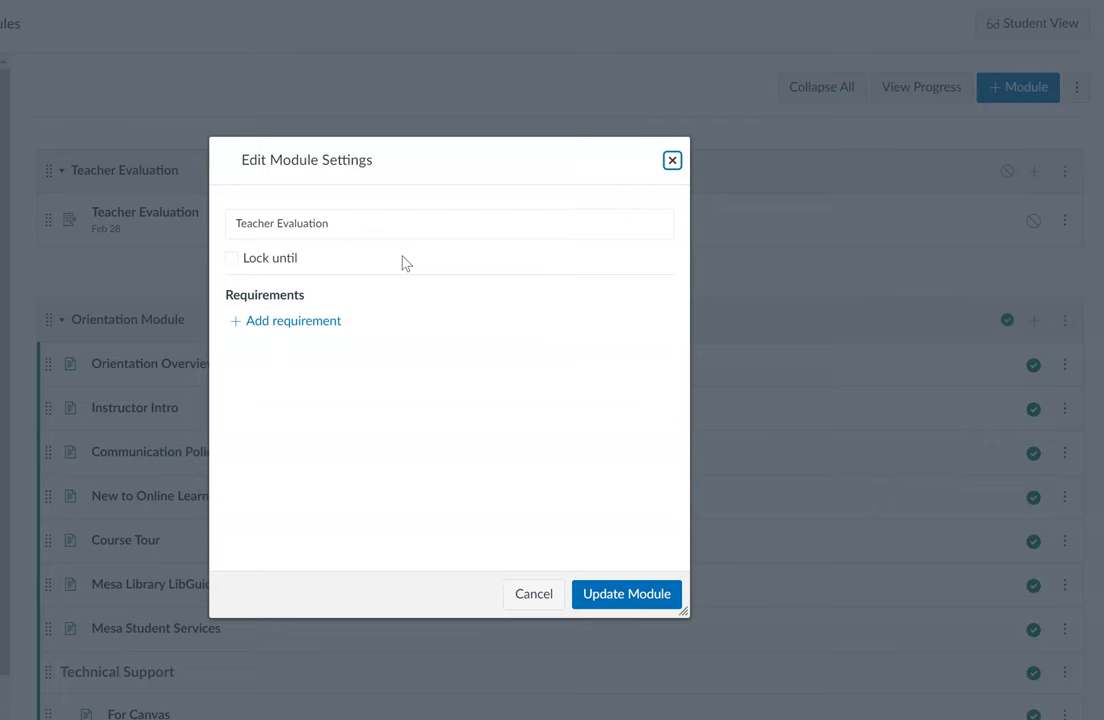
pyautogui.click(294, 320)
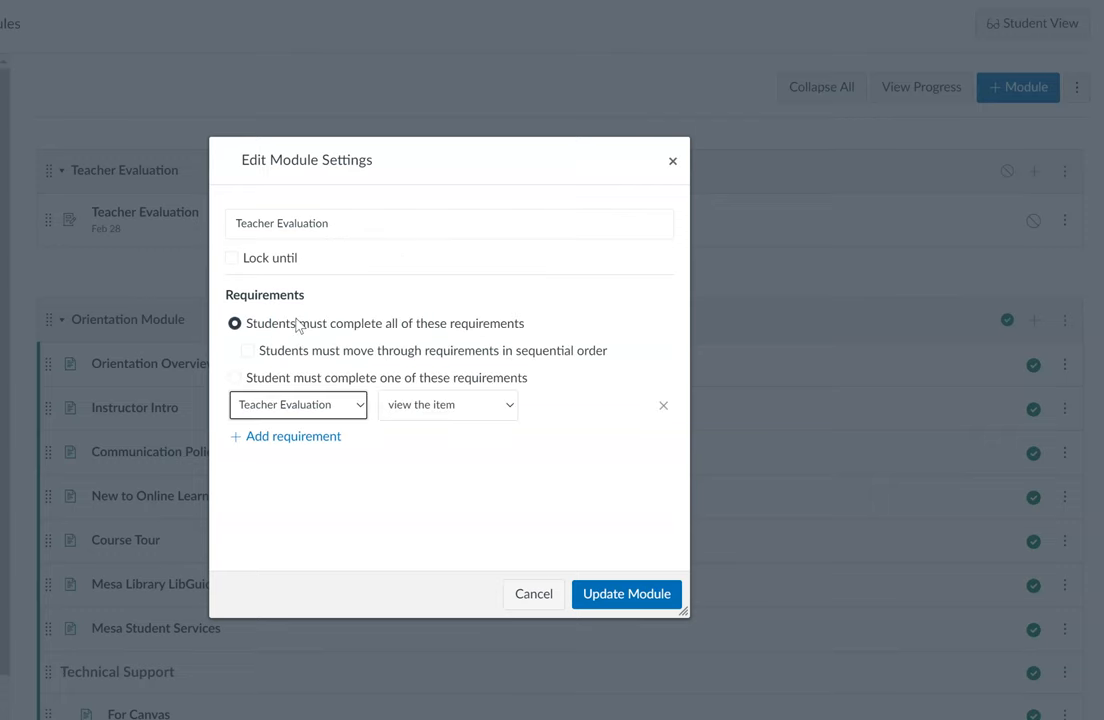
pyautogui.moveTo(497, 331)
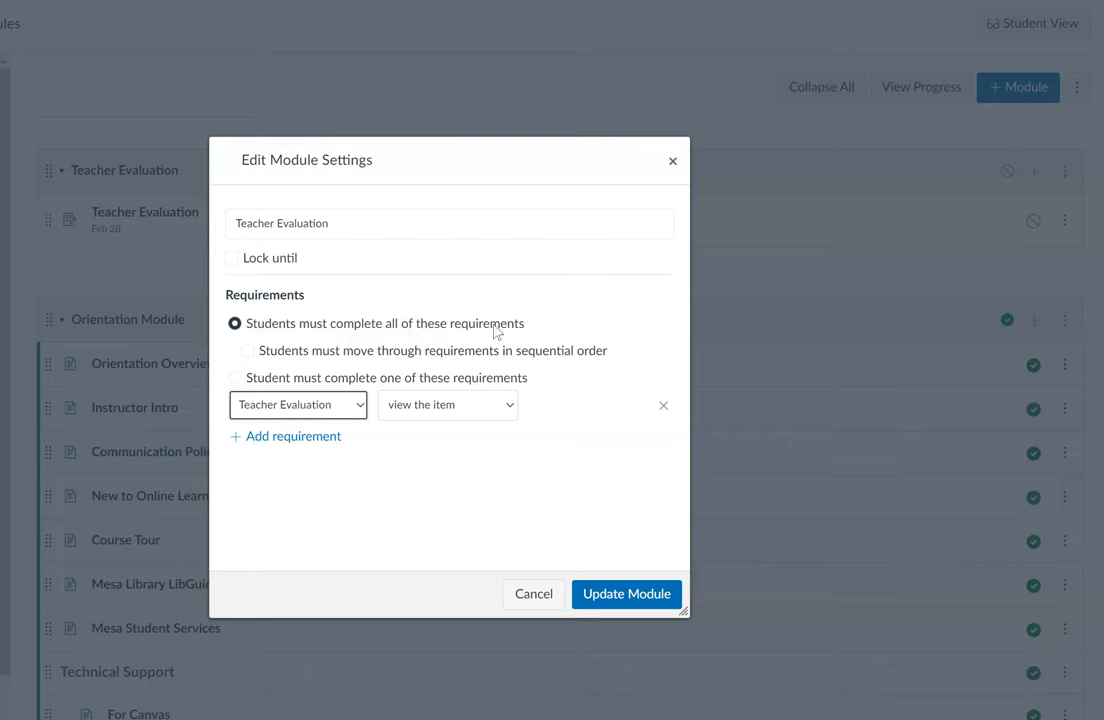
pyautogui.click(447, 404)
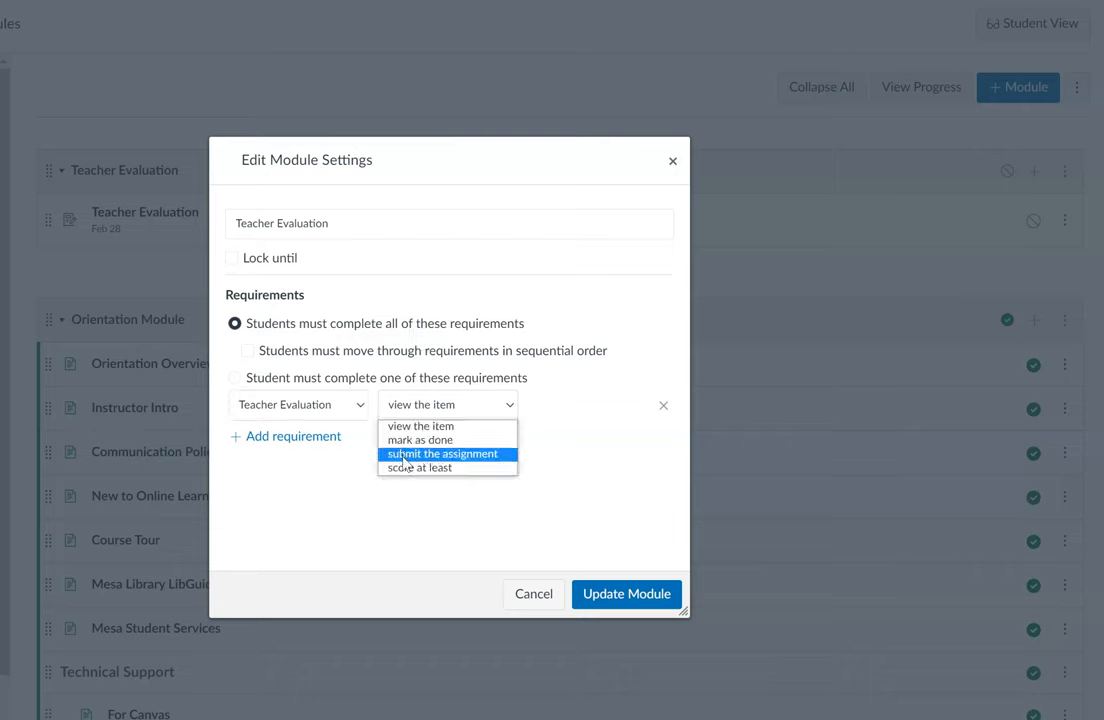
pyautogui.click(443, 453)
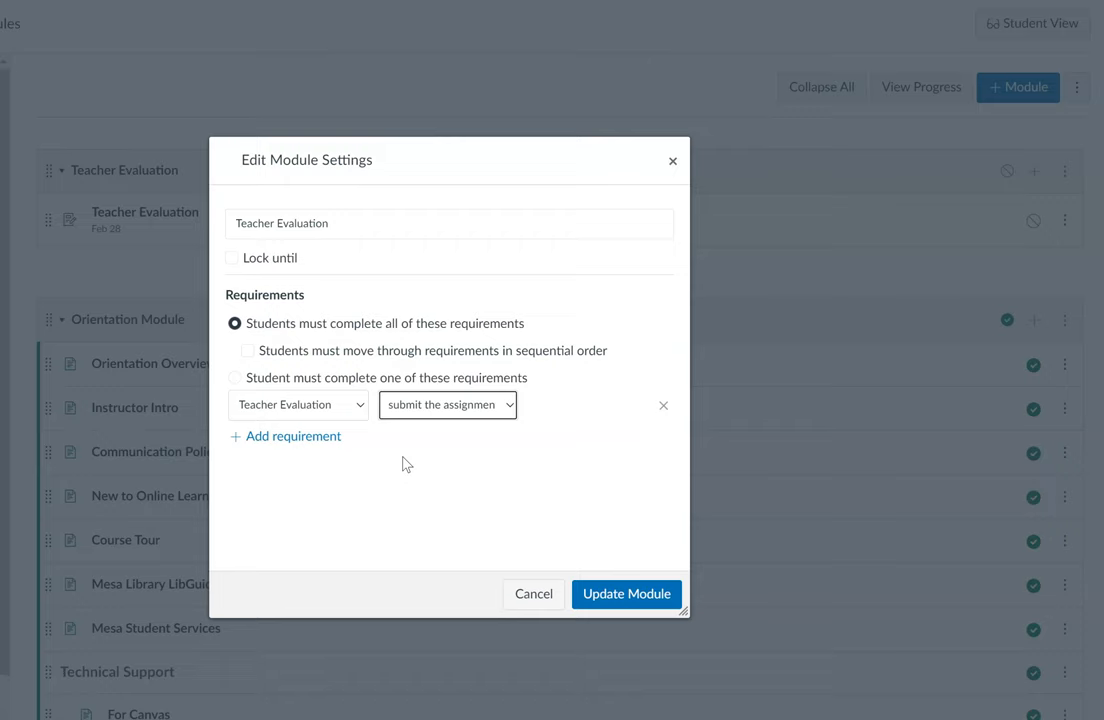
pyautogui.moveTo(561, 580)
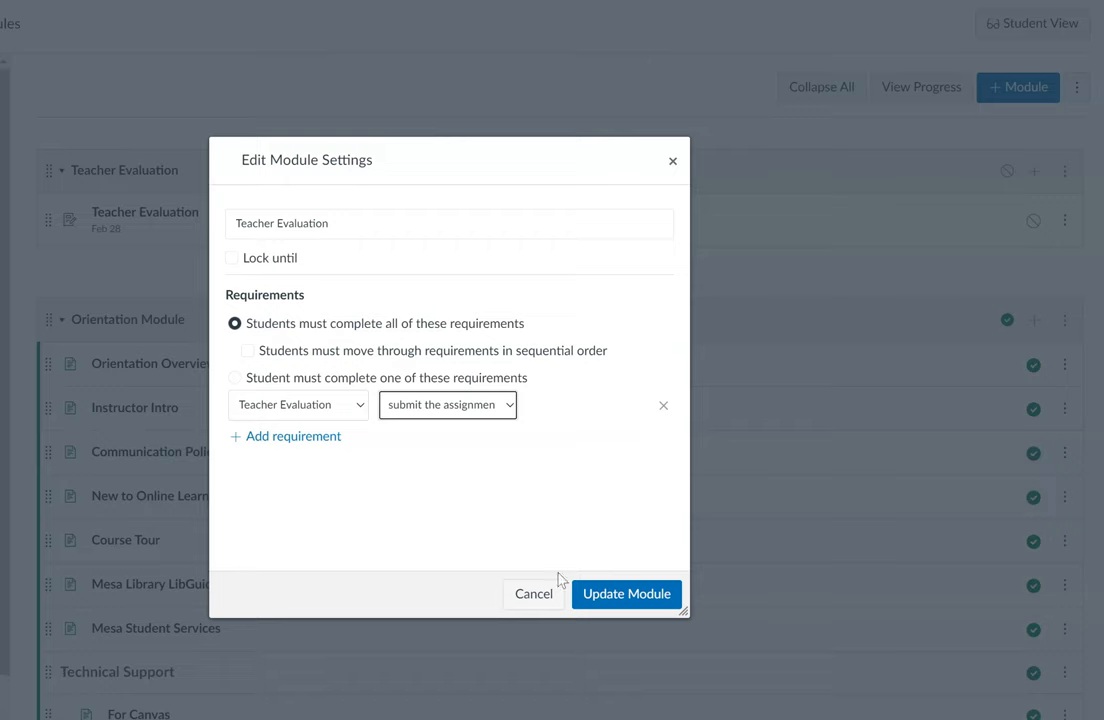
pyautogui.click(626, 594)
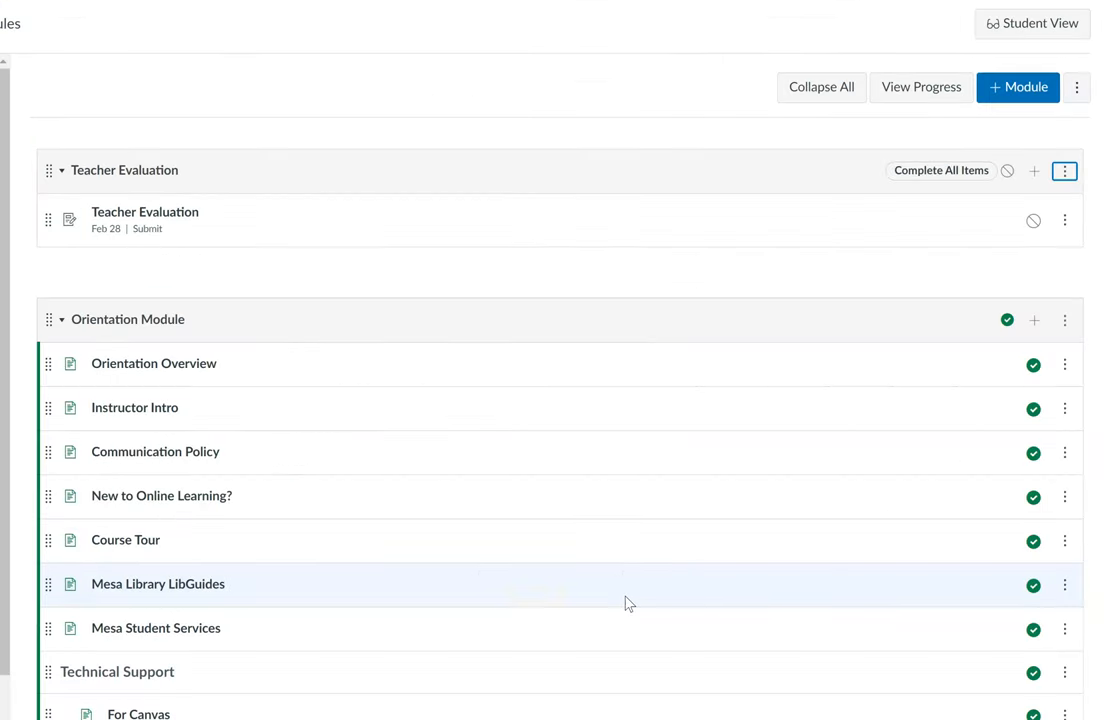
pyautogui.moveTo(145, 211)
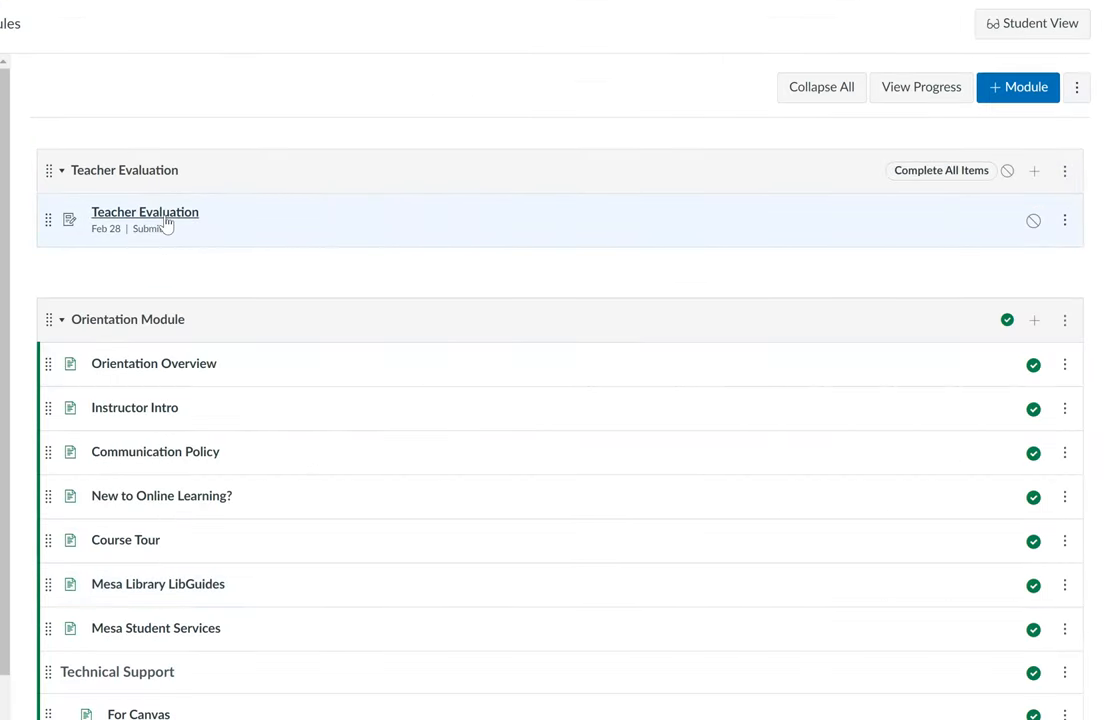
# Step: Reopen the Teacher Evaluation assignment from Modules in editing mode
pyautogui.click(144, 211)
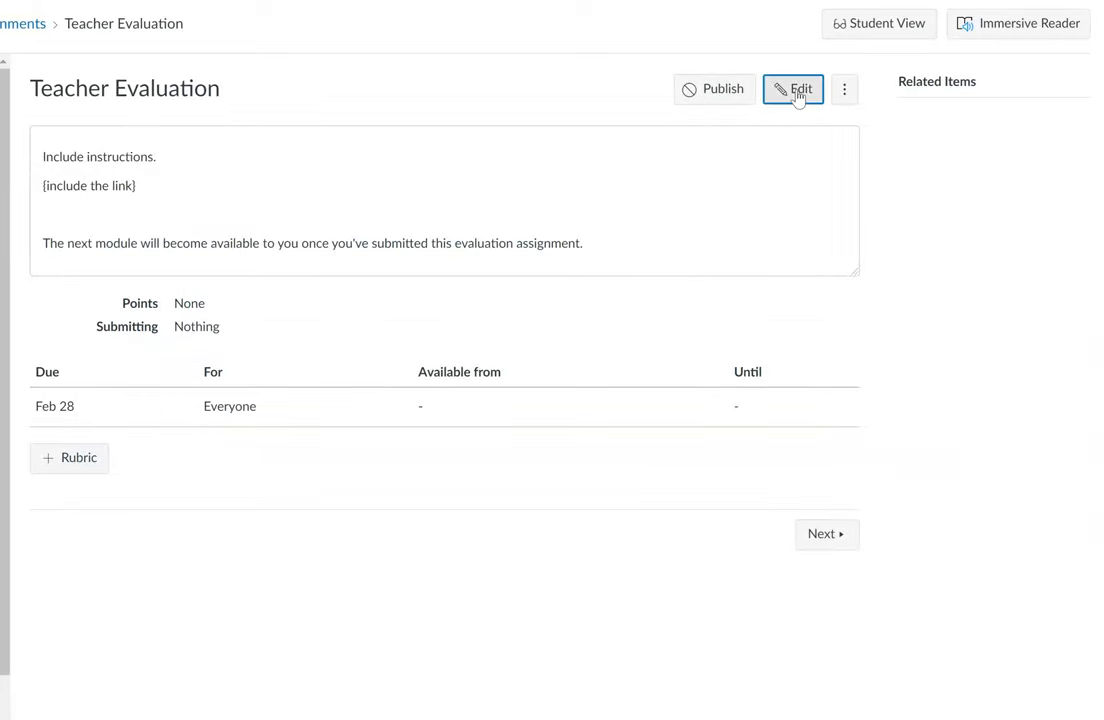
pyautogui.click(792, 89)
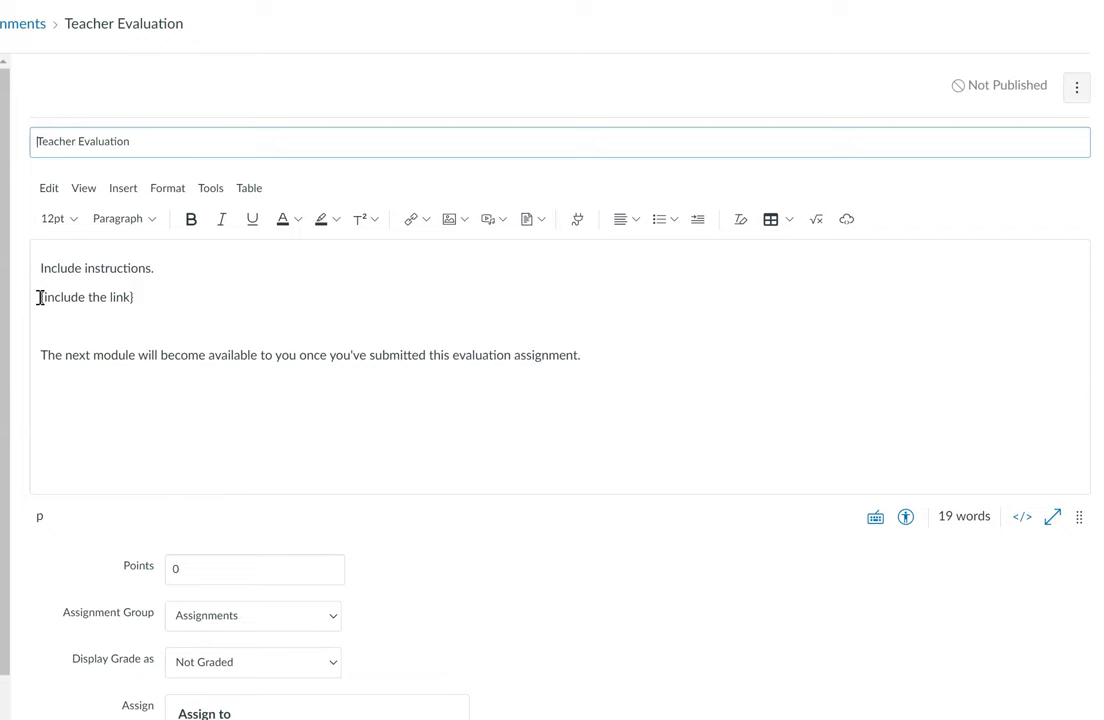
# Step: After 'Include instructions.', add 'There are two steps:' and step 1 telling students to use the link to complete the evaluation
pyautogui.click(158, 268)
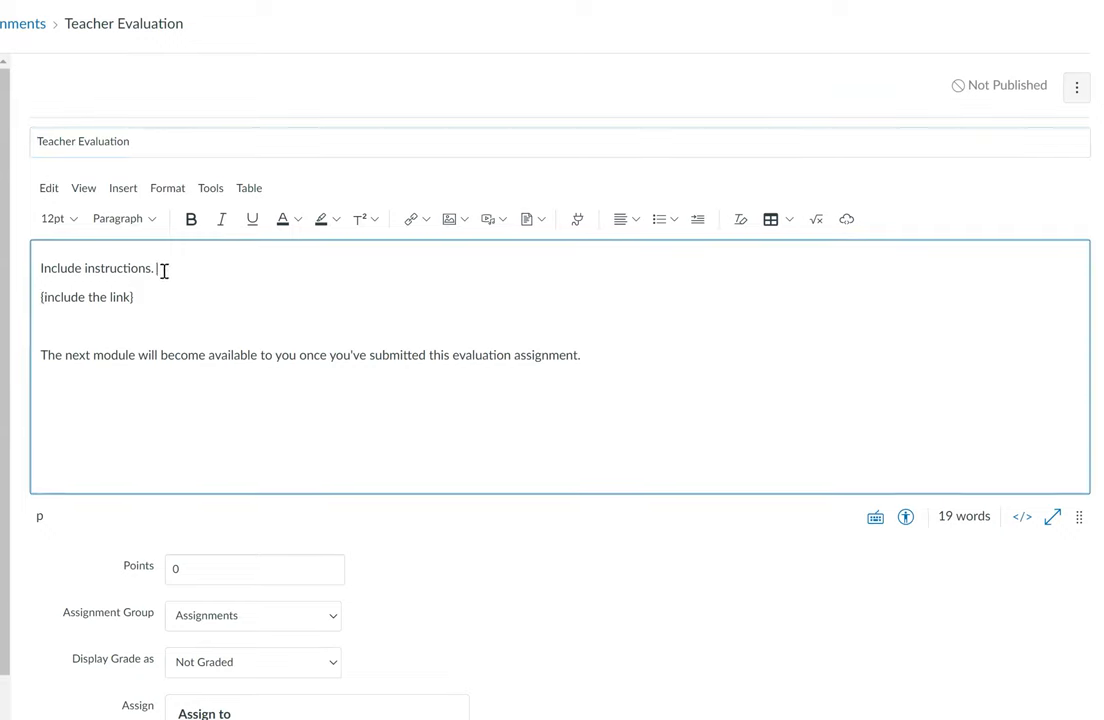
pyautogui.write('There are two setps')
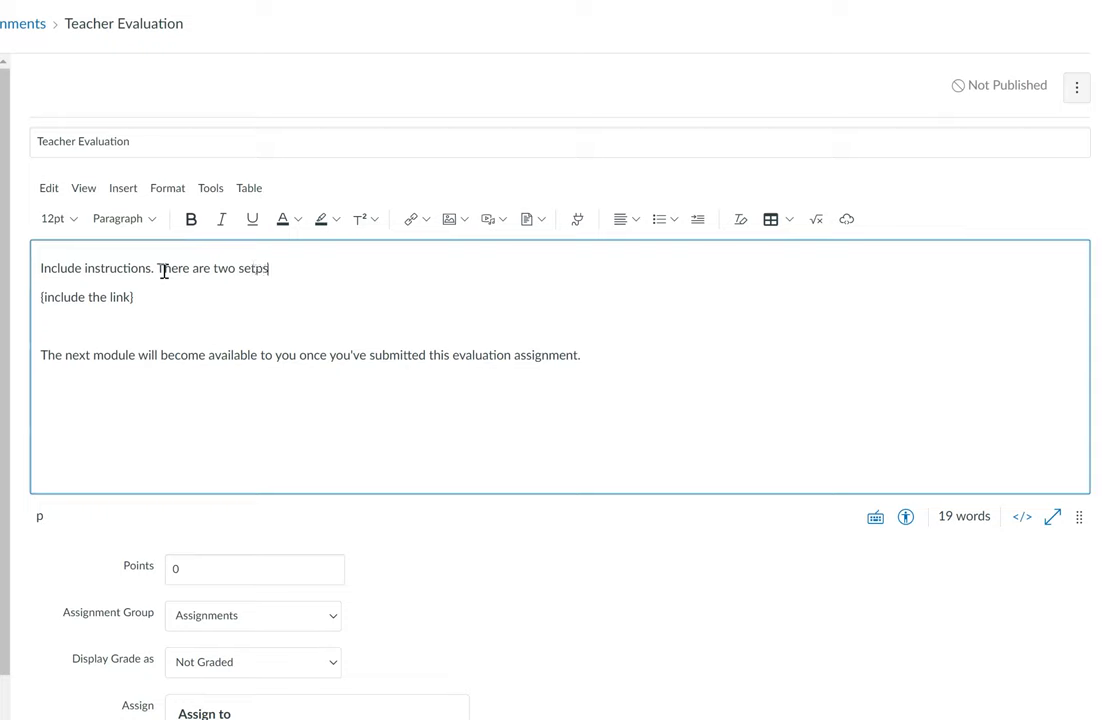
pyautogui.write('steps:')
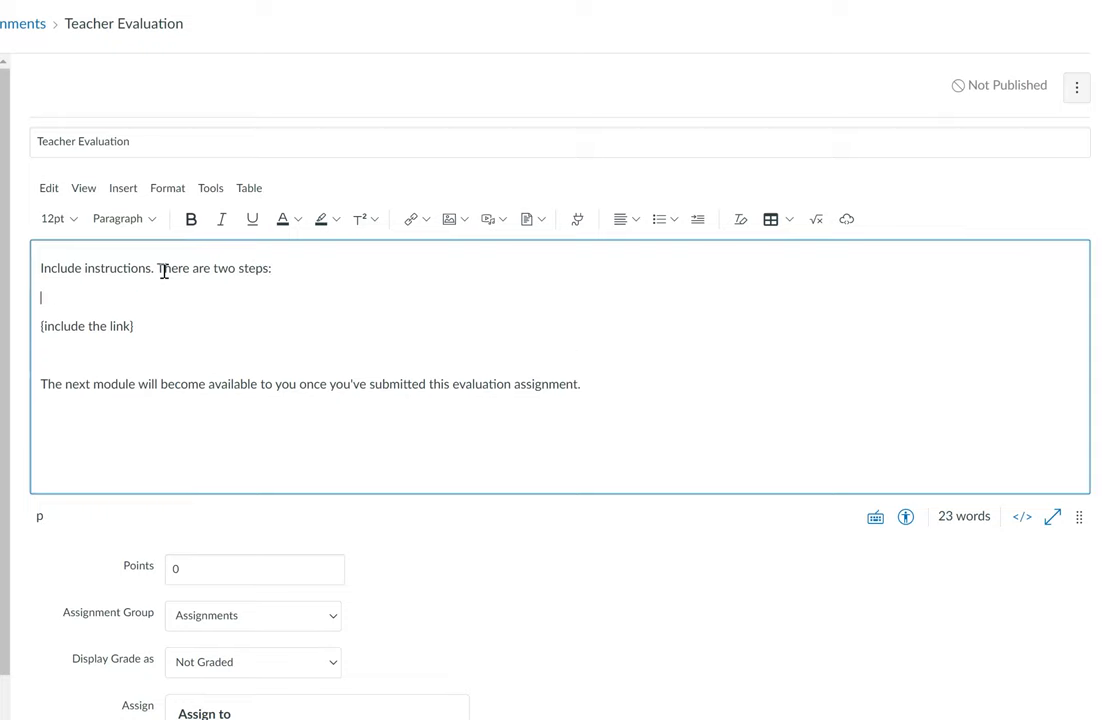
pyautogui.write('1. Use th')
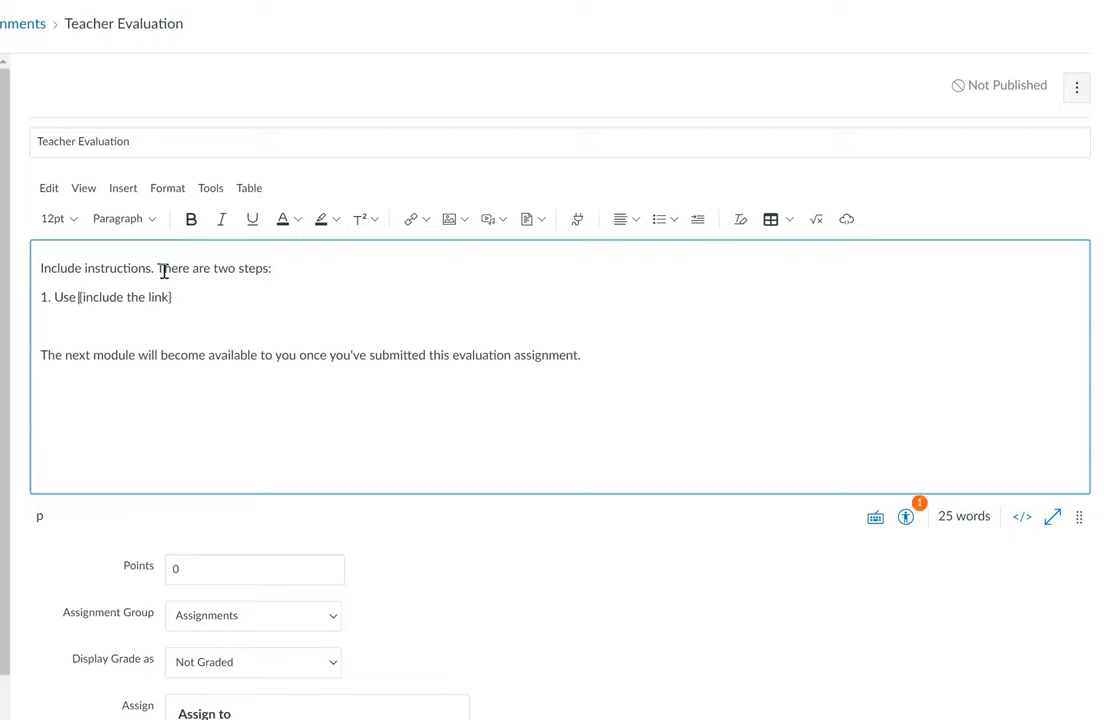
pyautogui.write('to complete the evaluation.')
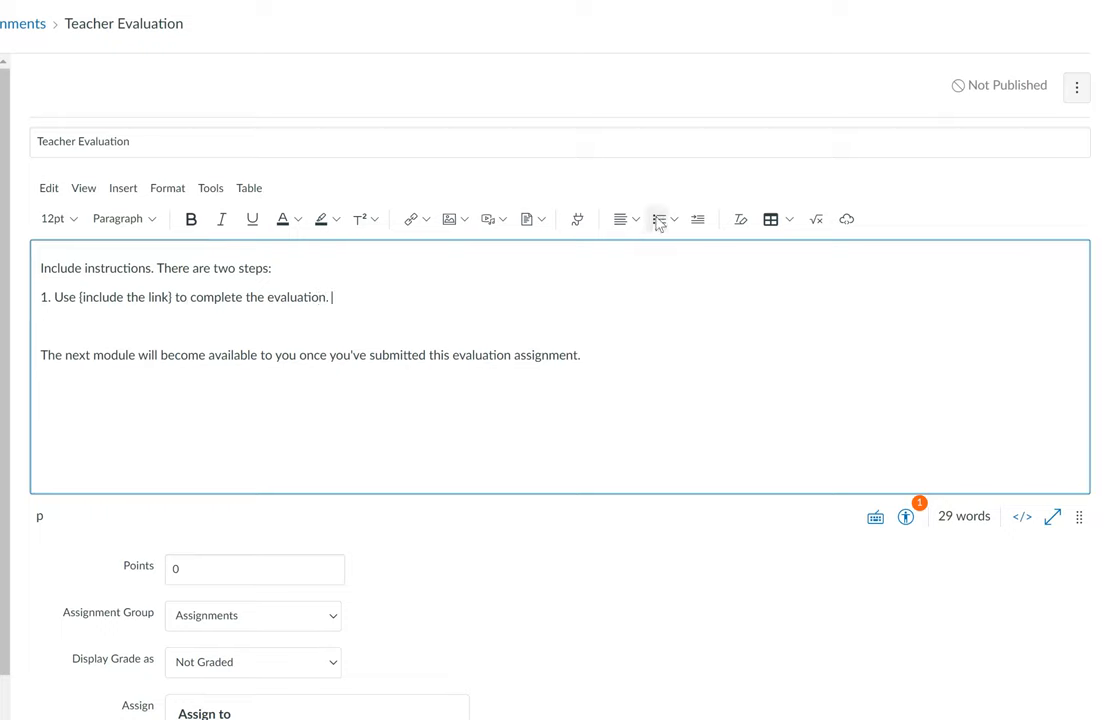
# Step: Format the steps as a numbered list and add step 2: once done, submit this Canvas Assignment
pyautogui.click(659, 219)
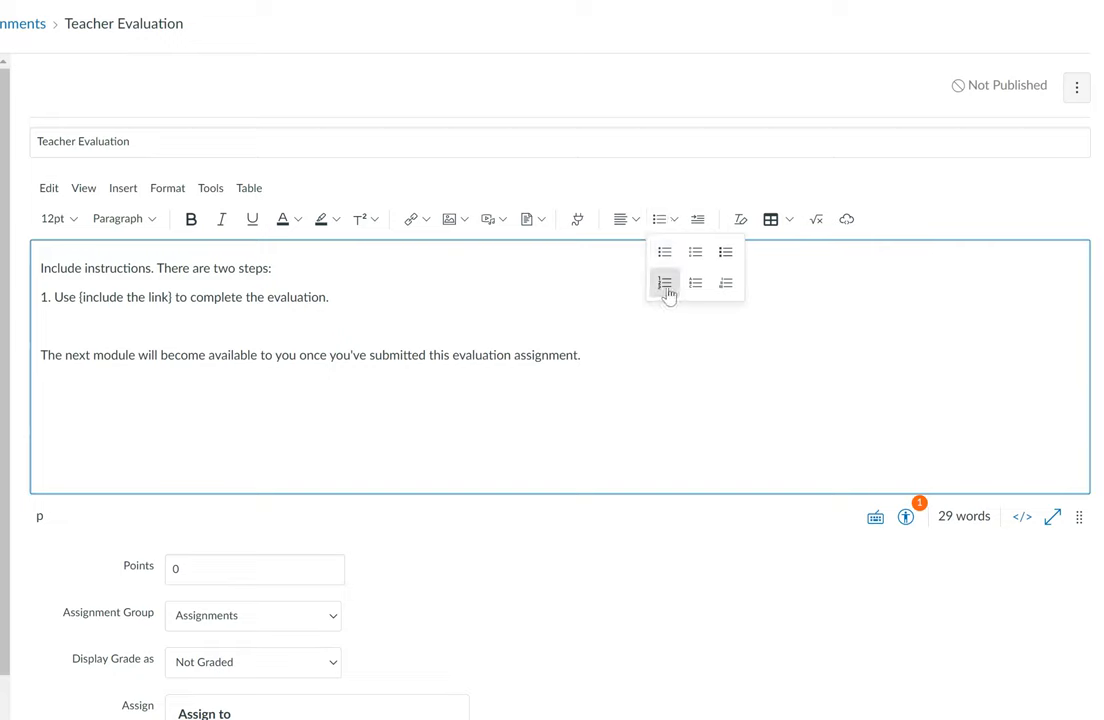
pyautogui.click(664, 282)
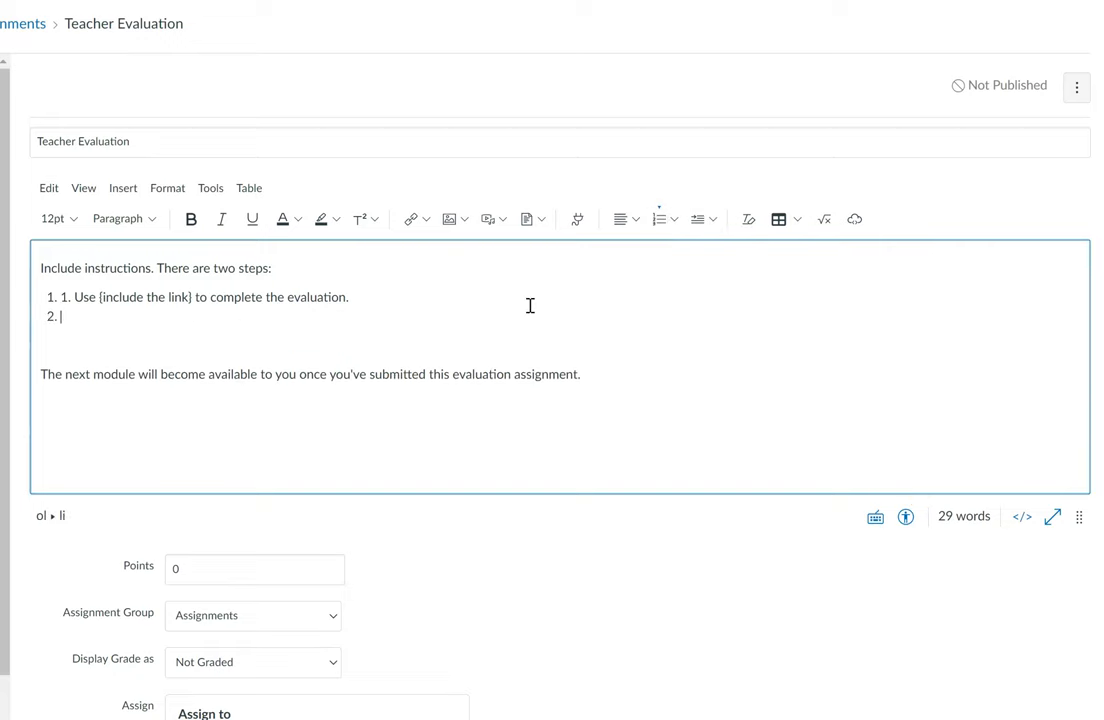
pyautogui.write("Once you've done son")
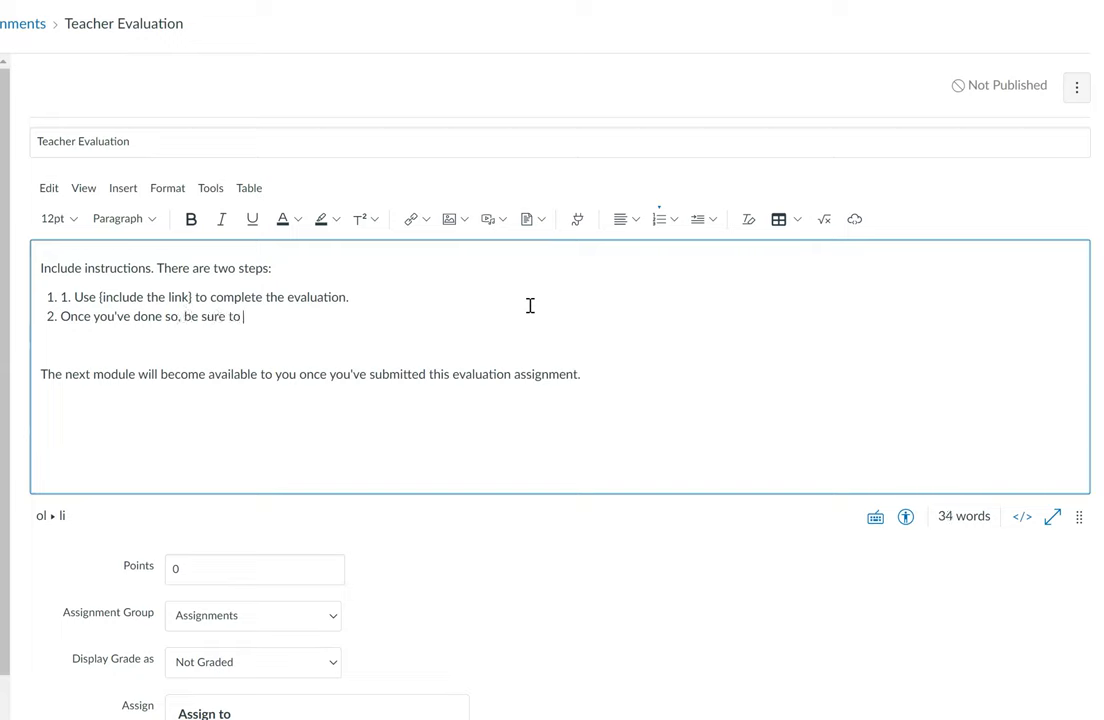
pyautogui.write('submit this Canva a')
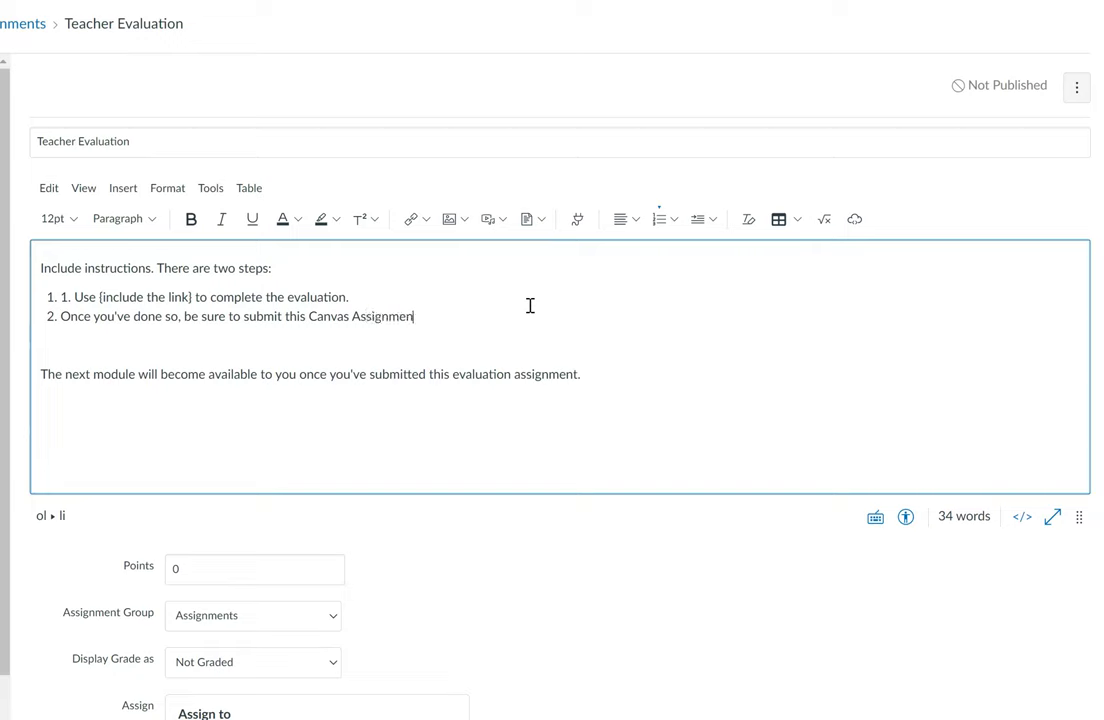
pyautogui.write('t.')
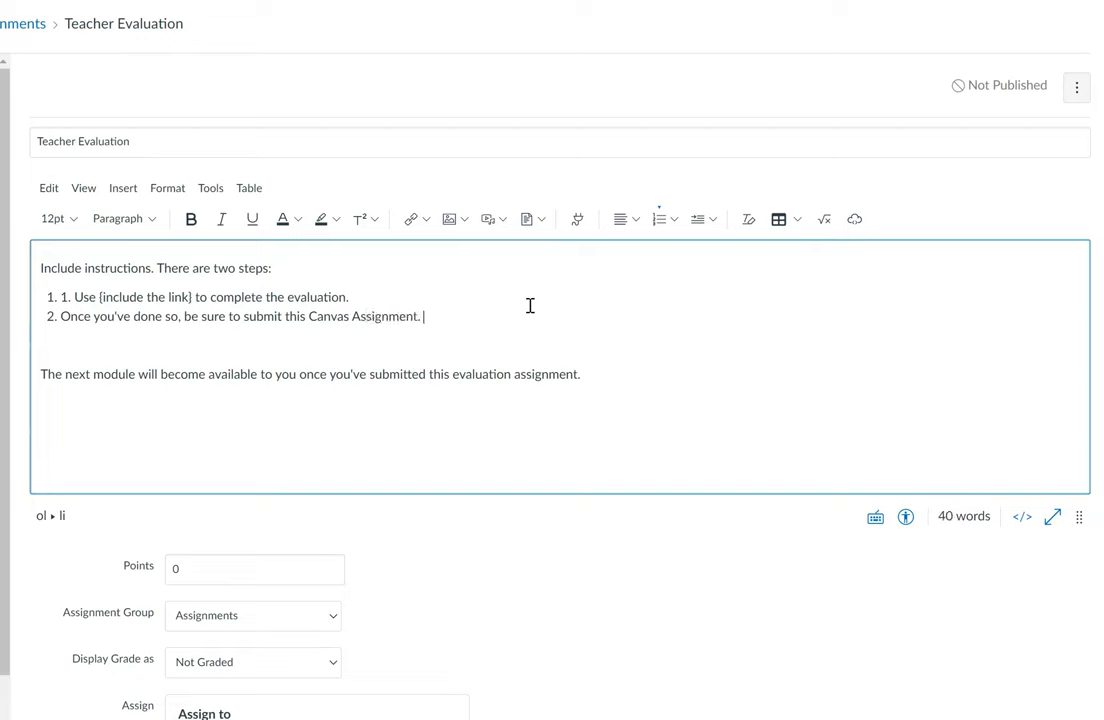
pyautogui.moveTo(80, 297)
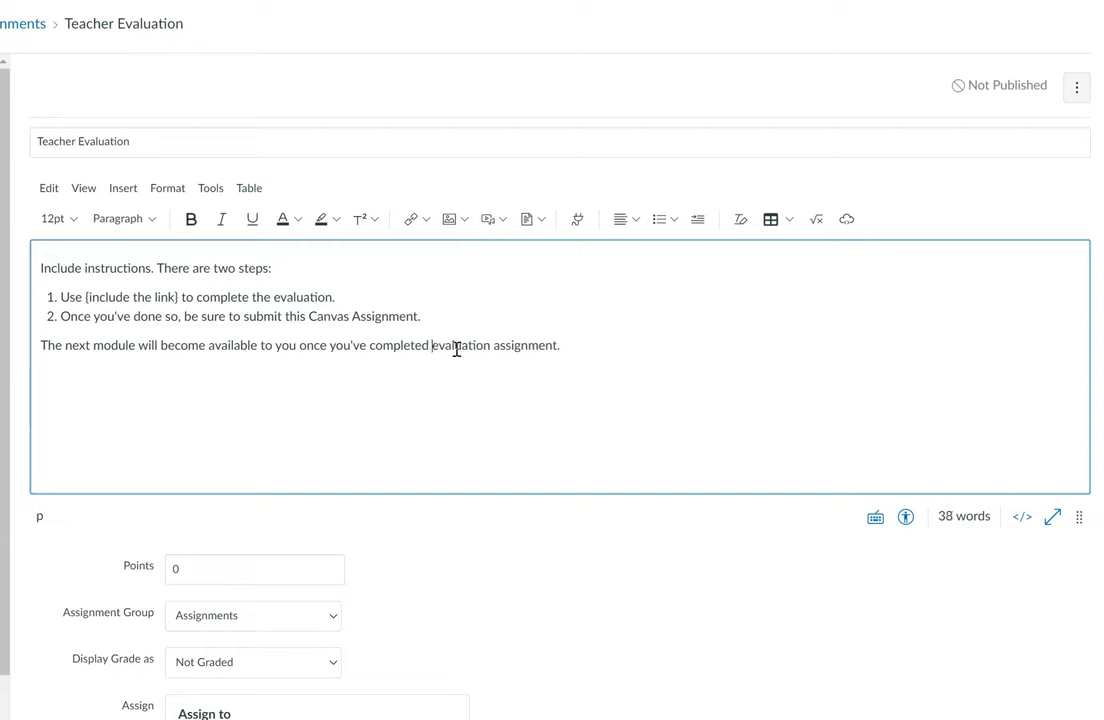
# Step: Reword the closing sentence to end 'once you've completed both steps above.' and clear the leftover text
pyautogui.write('both steps above.')
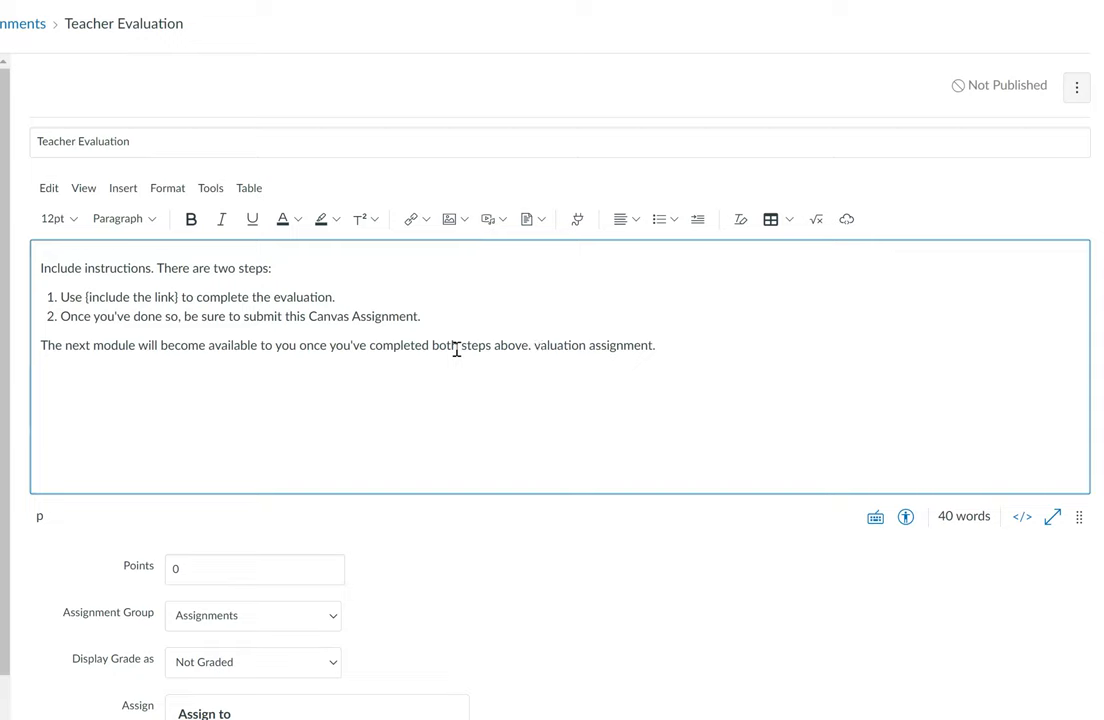
pyautogui.press('BackSpace')
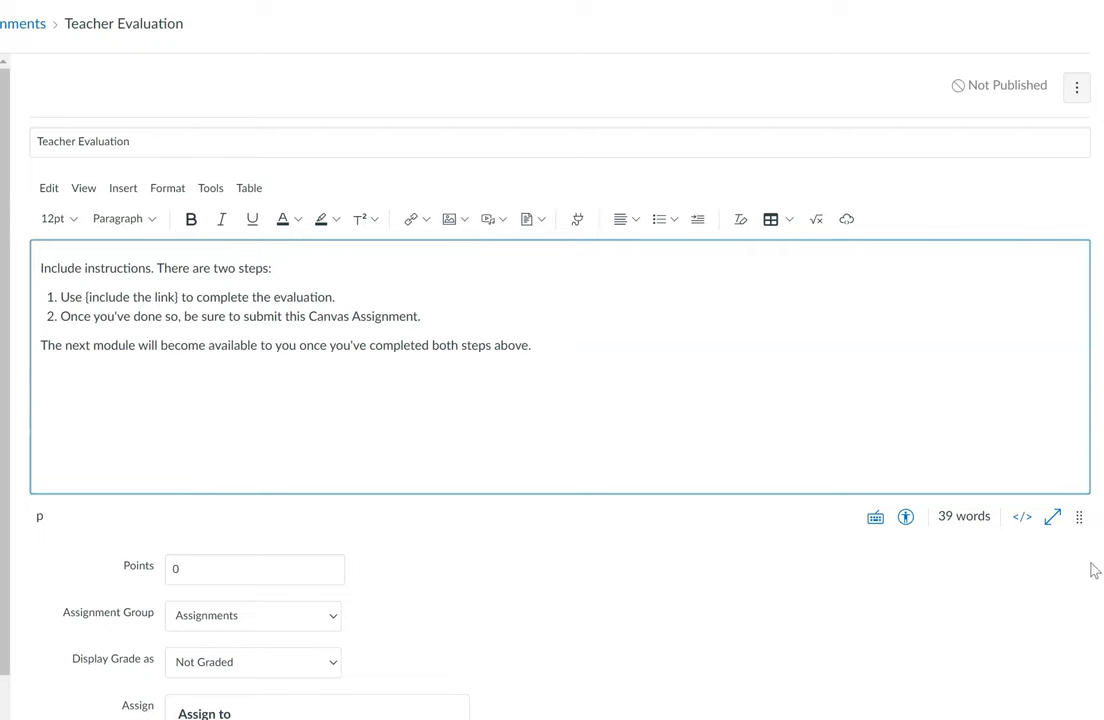
pyautogui.moveTo(1005, 428)
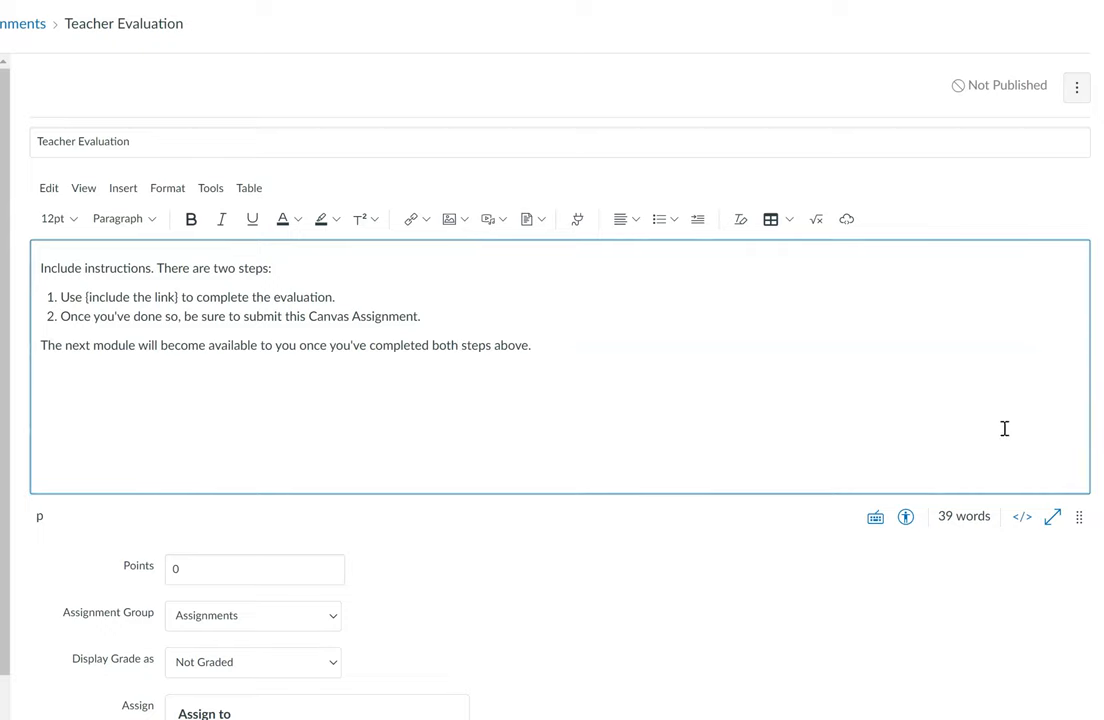
pyautogui.scroll(-3)
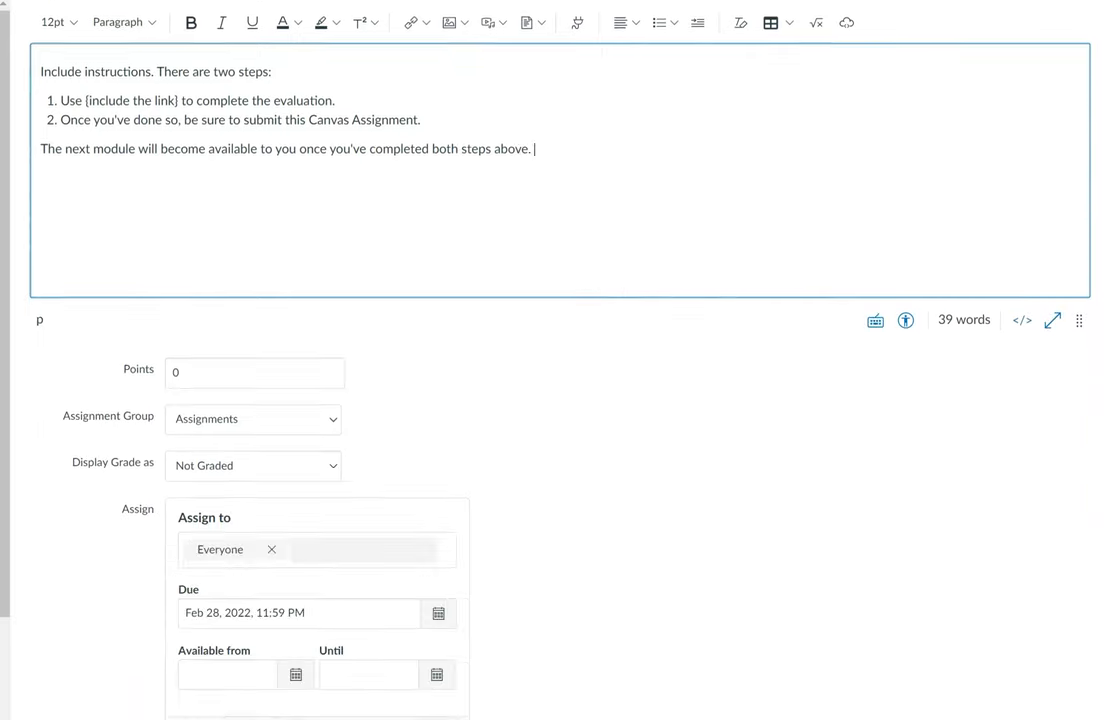
pyautogui.scroll(-3)
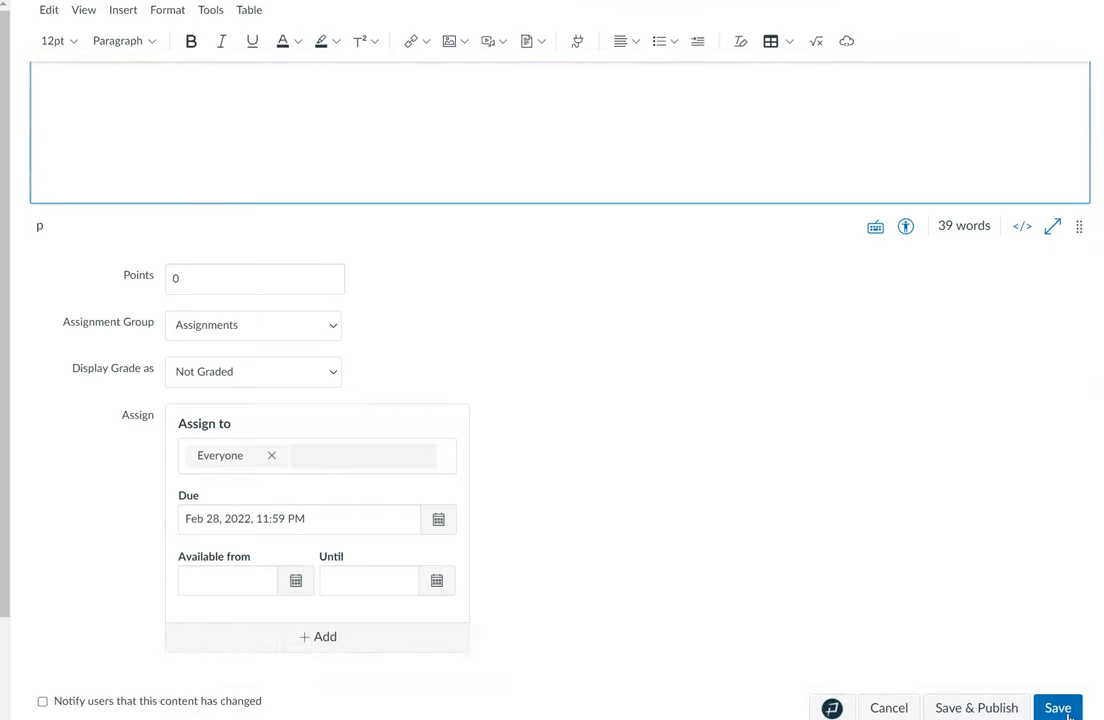
# Step: Save and publish the Teacher Evaluation assignment, then return to Modules
pyautogui.click(1057, 707)
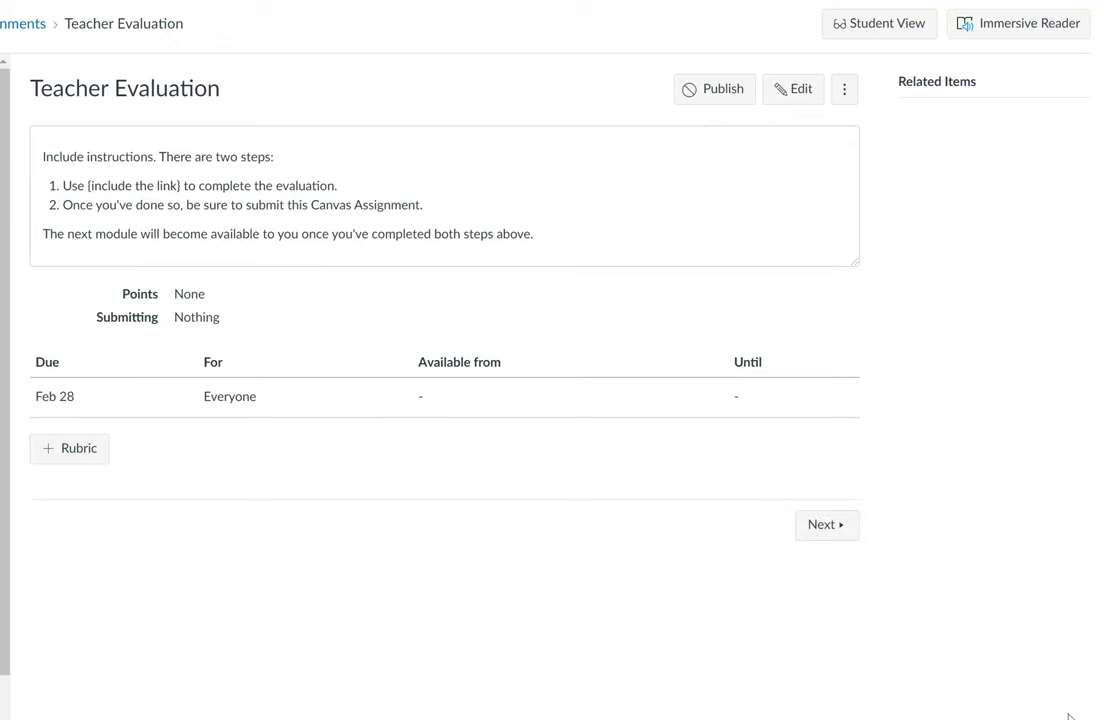
pyautogui.click(714, 89)
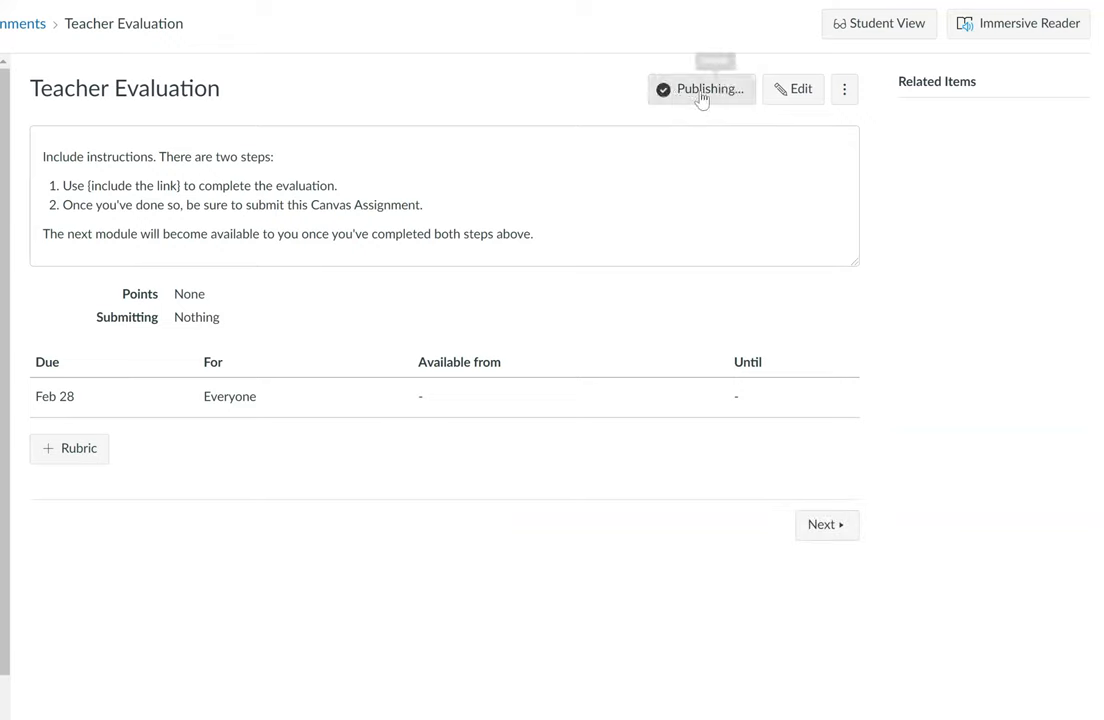
pyautogui.click(702, 89)
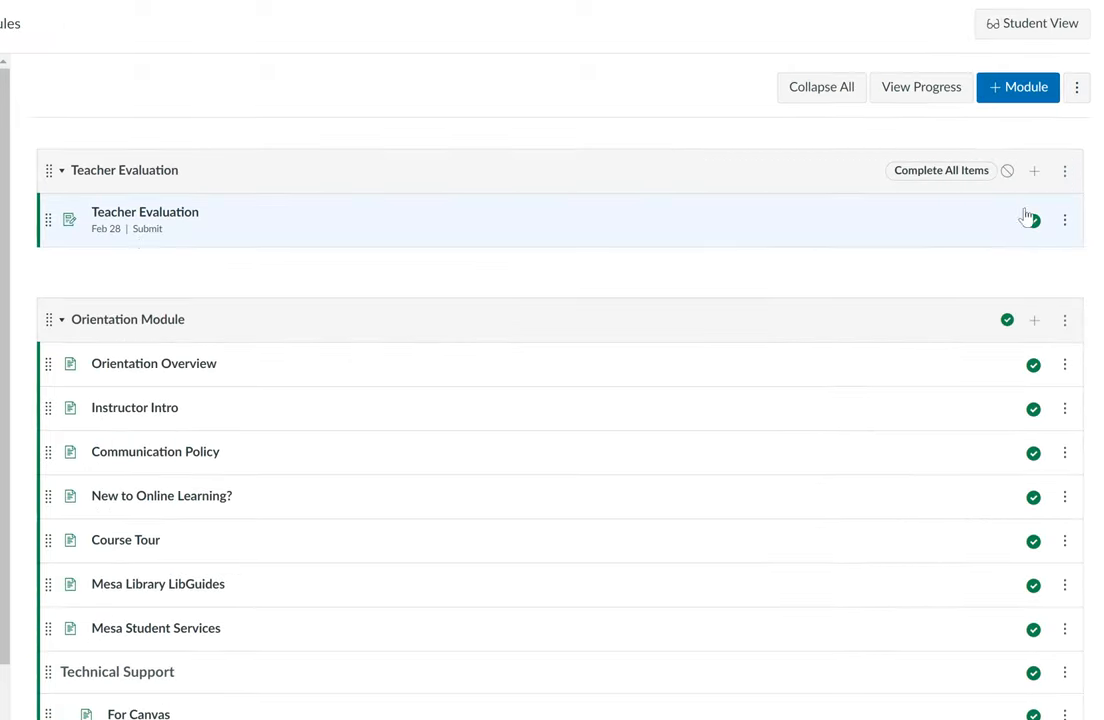
pyautogui.click(1008, 170)
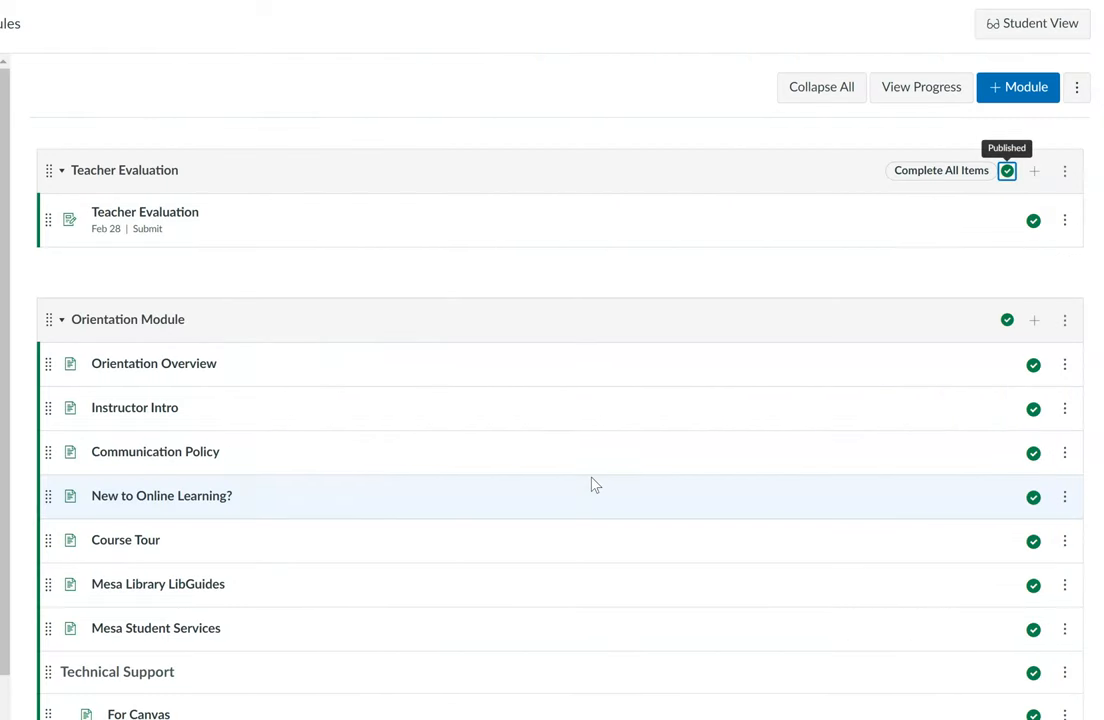
pyautogui.moveTo(318, 191)
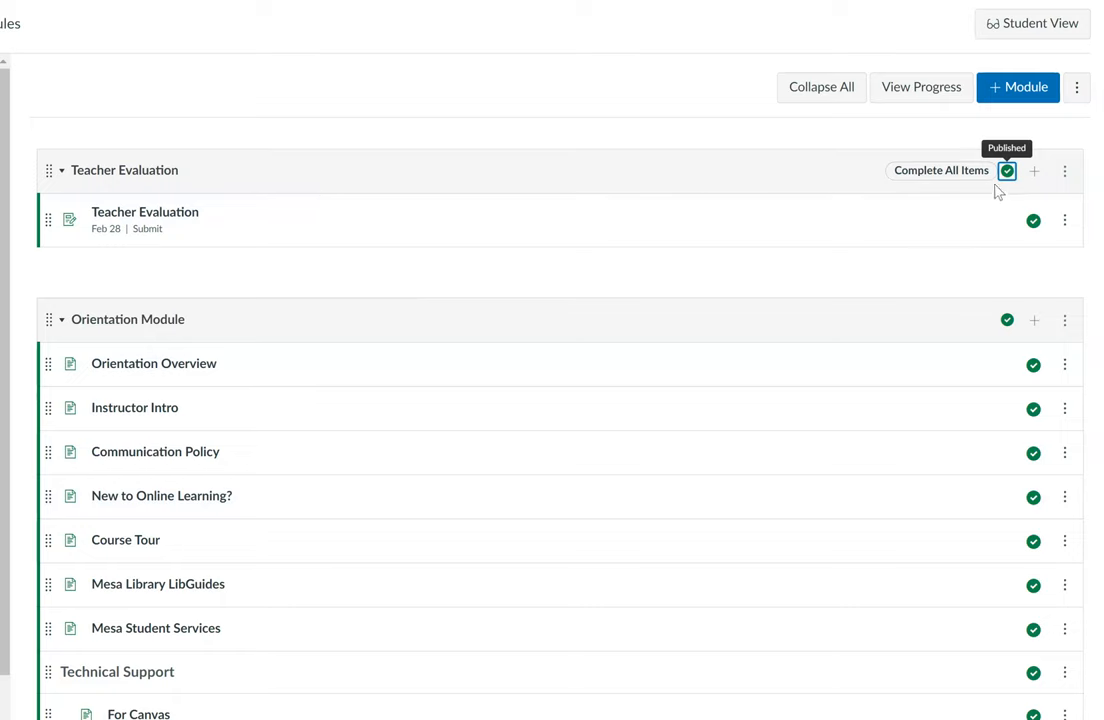
pyautogui.moveTo(145, 212)
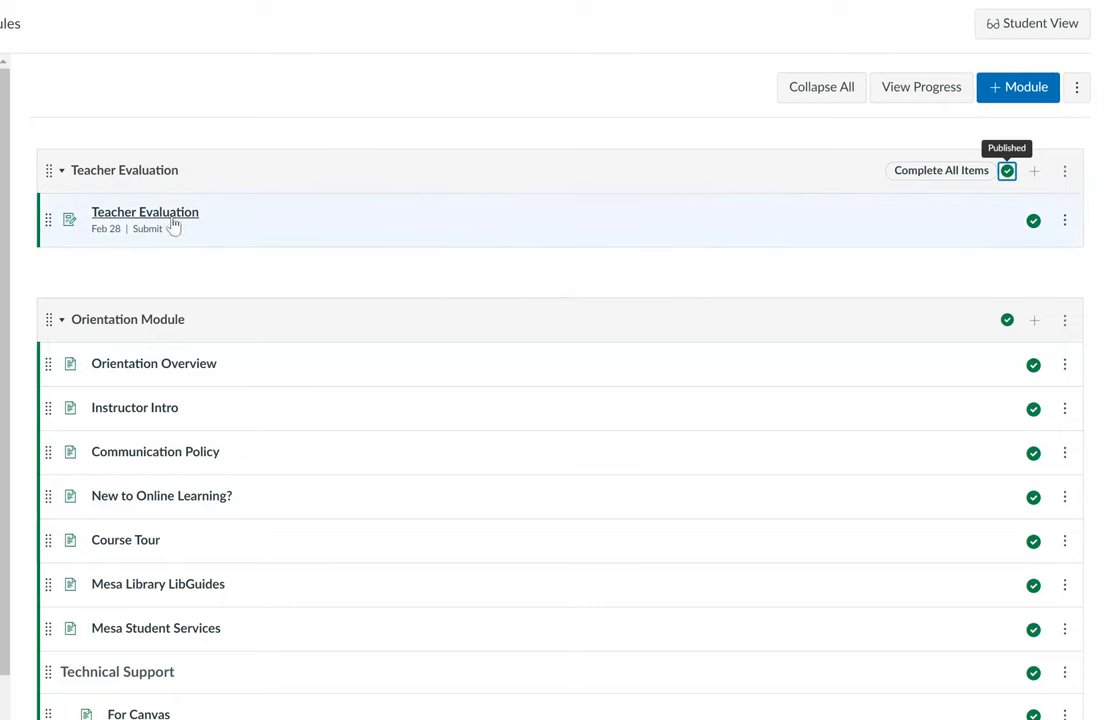
pyautogui.moveTo(192, 278)
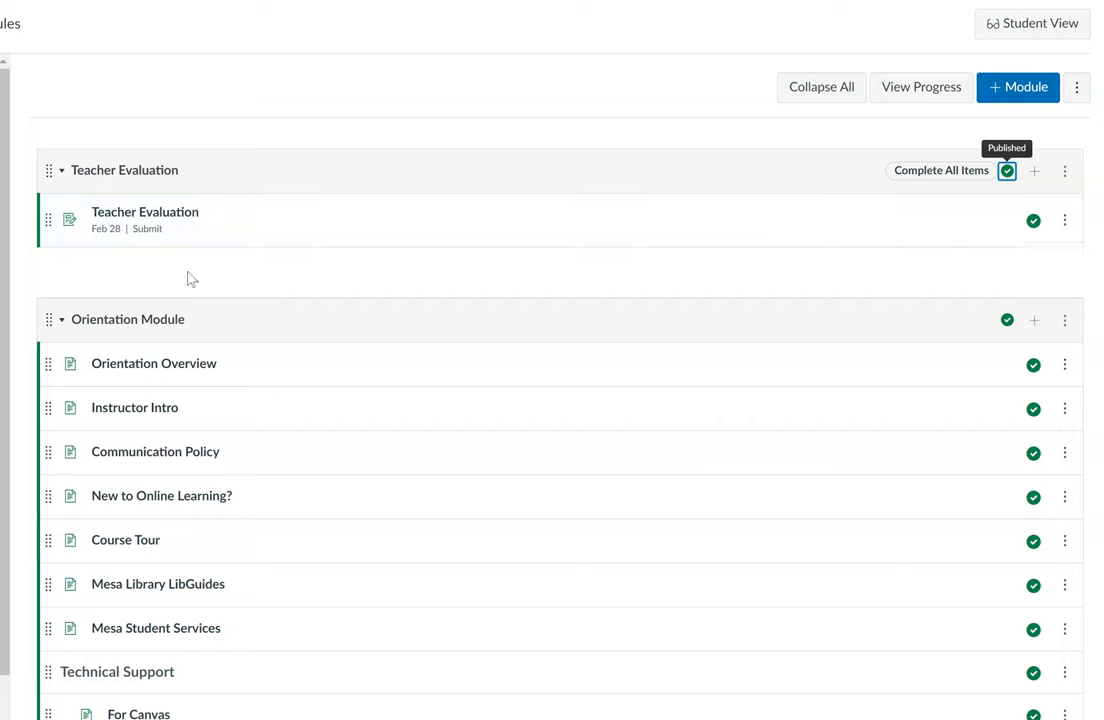
pyautogui.moveTo(235, 257)
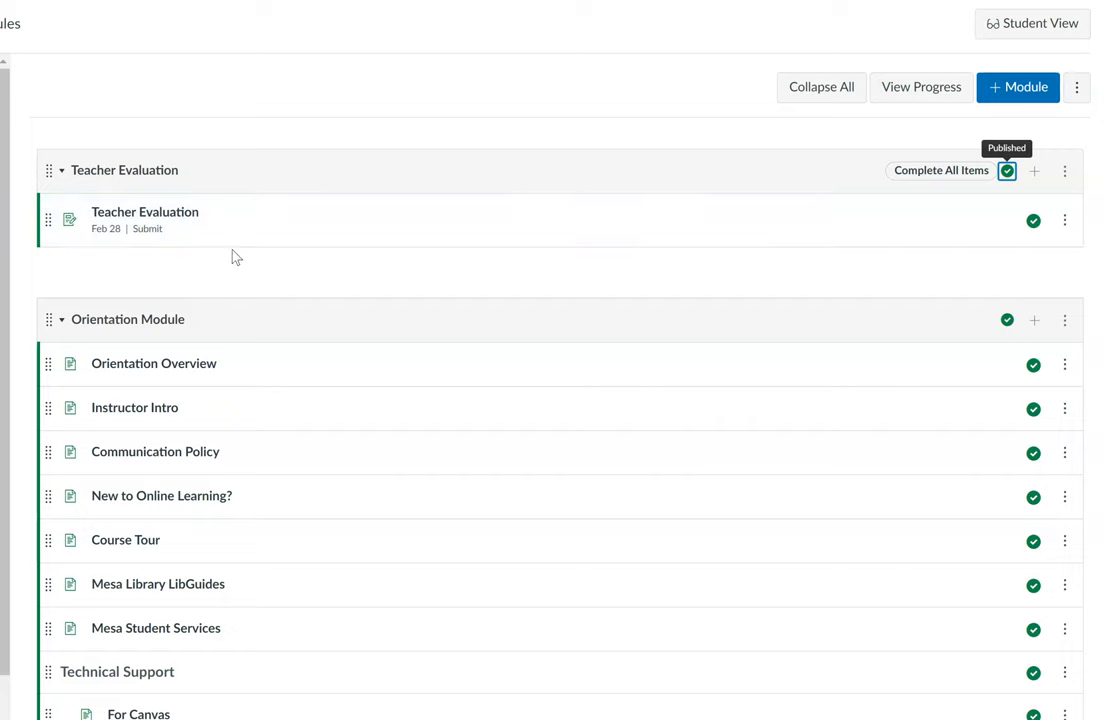
pyautogui.moveTo(145, 211)
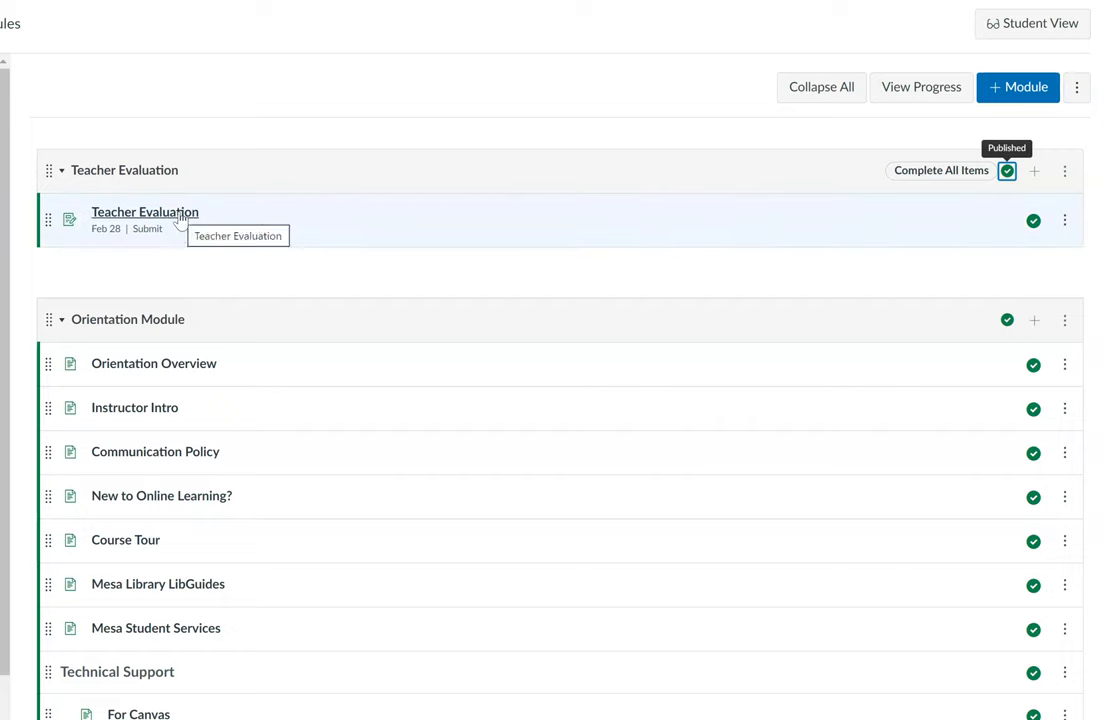
pyautogui.moveTo(177, 226)
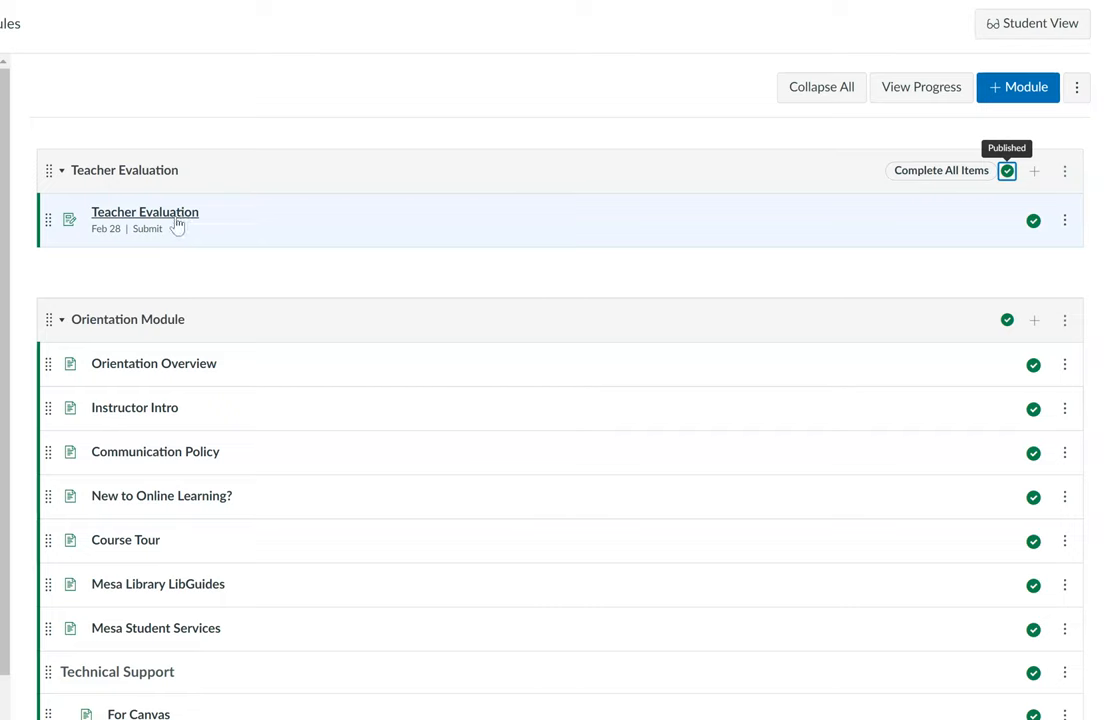
pyautogui.moveTo(350, 243)
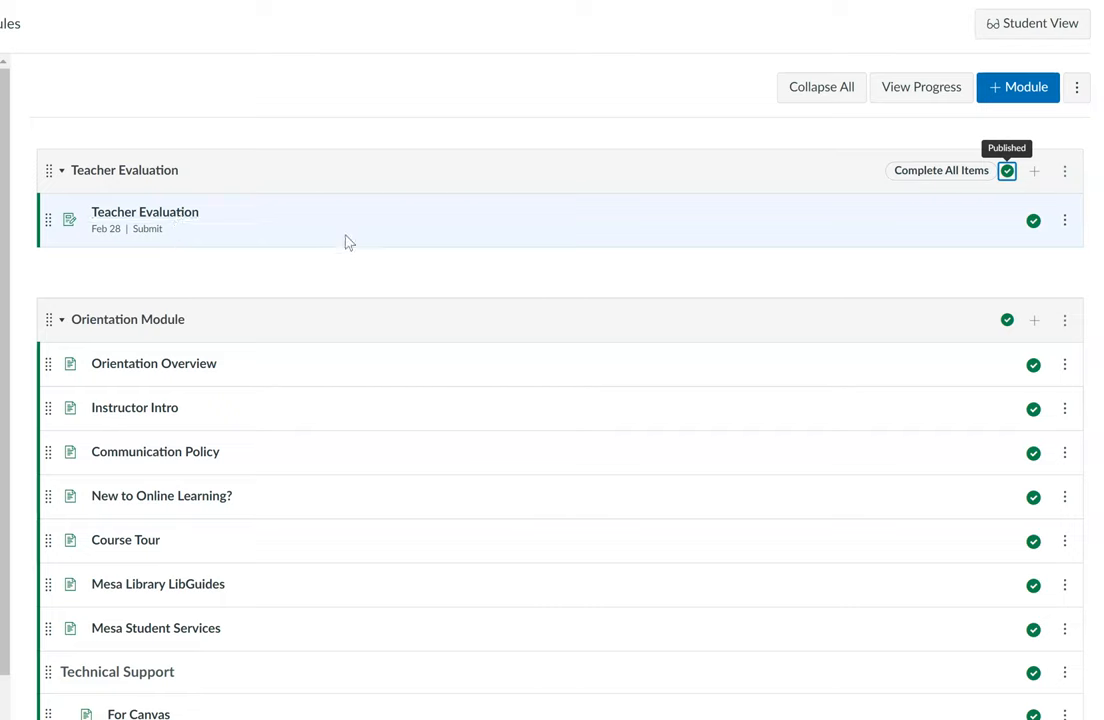
pyautogui.moveTo(85, 328)
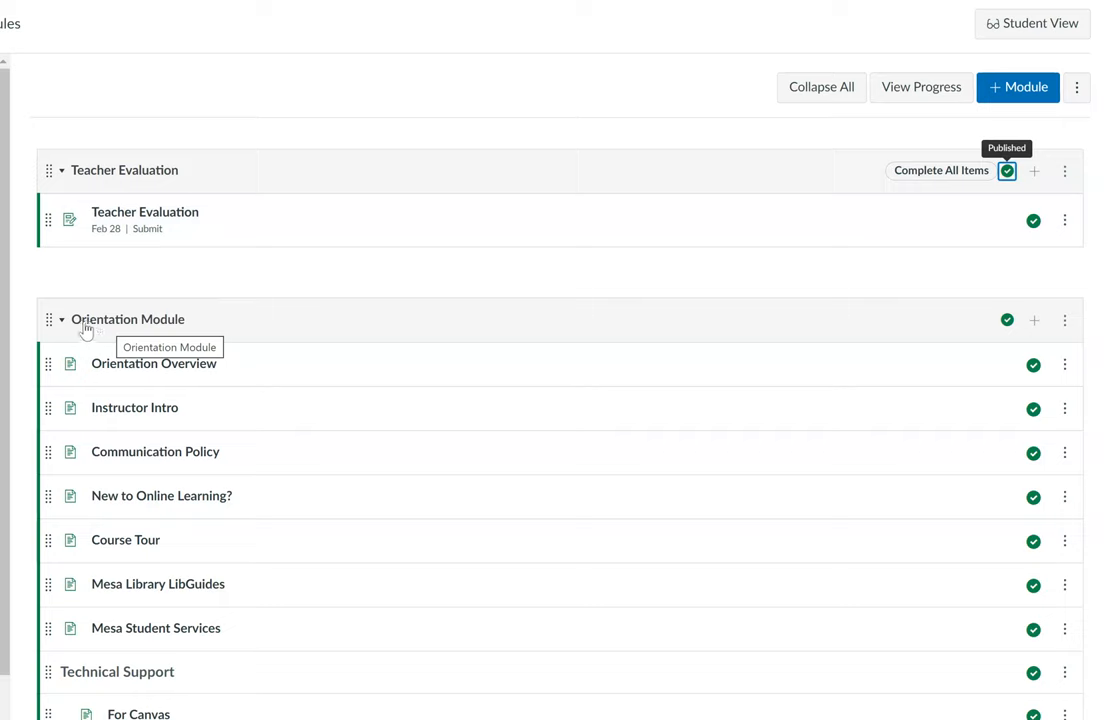
pyautogui.moveTo(135, 330)
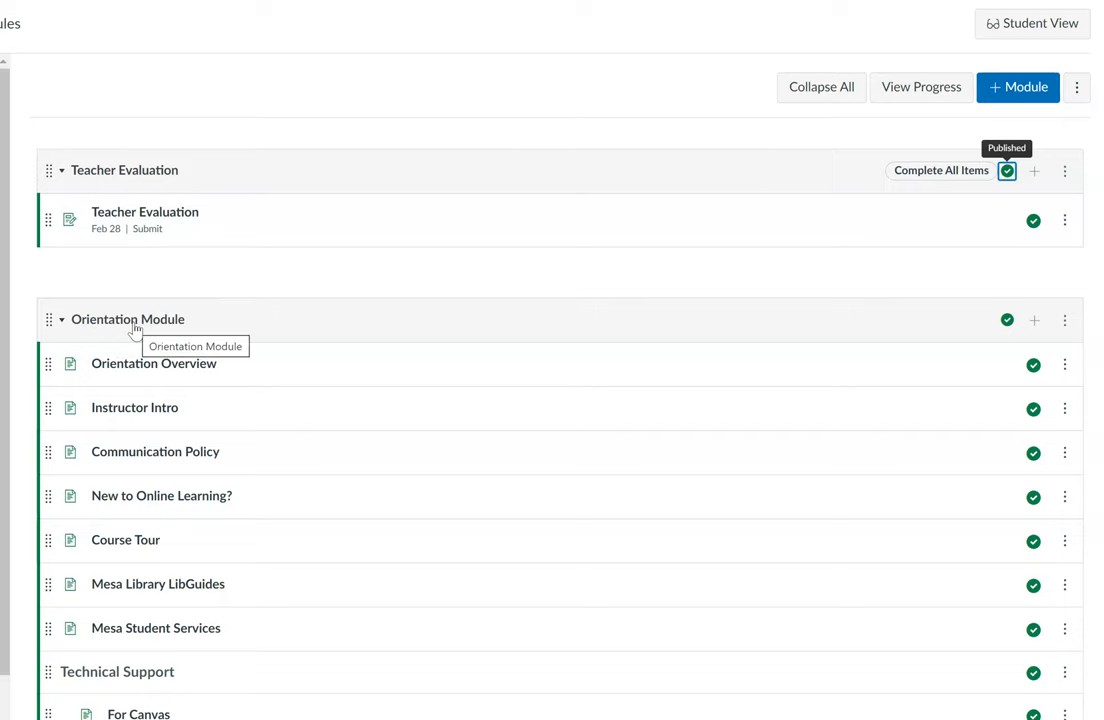
pyautogui.moveTo(193, 170)
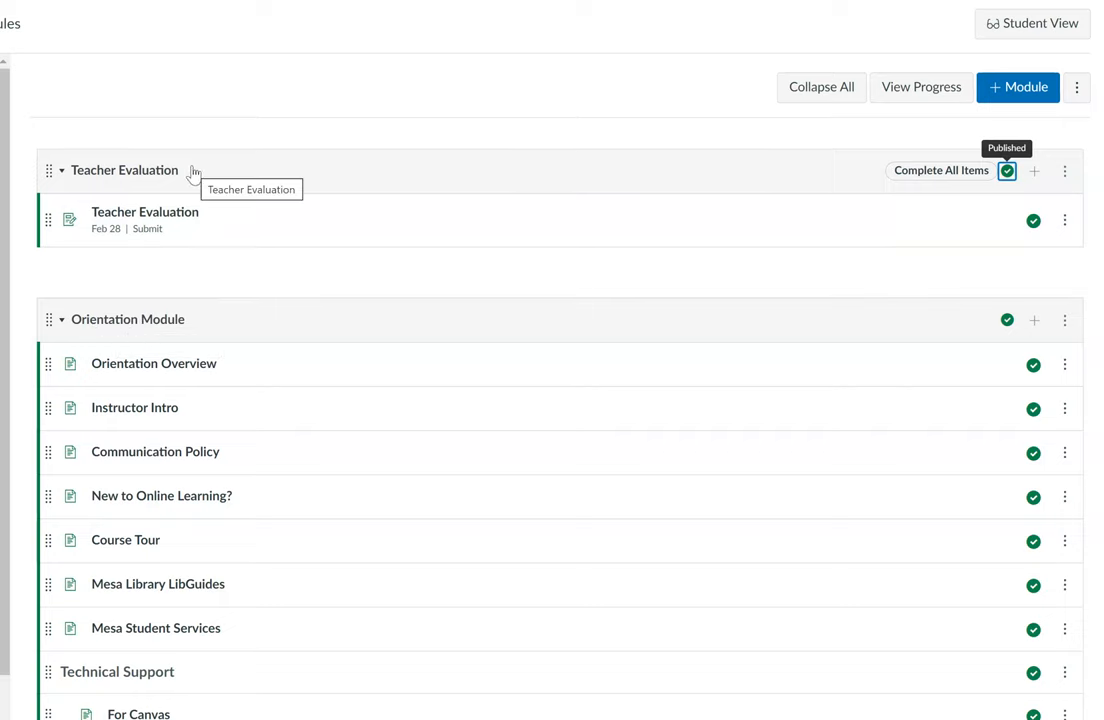
pyautogui.moveTo(136, 330)
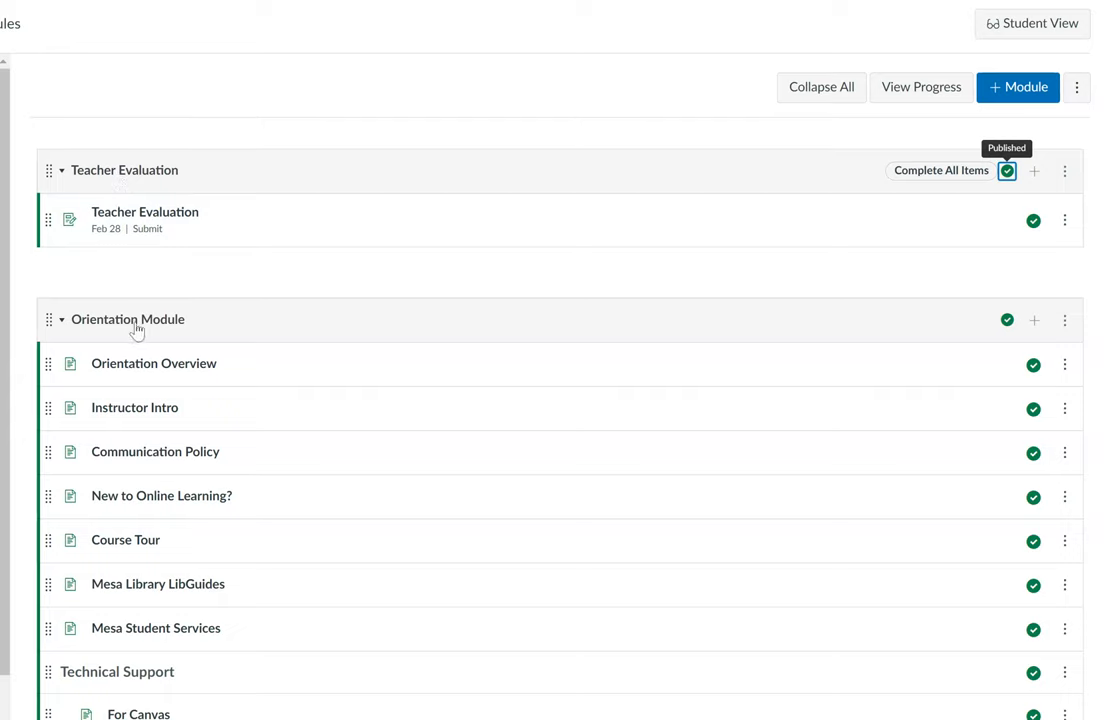
pyautogui.moveTo(340, 268)
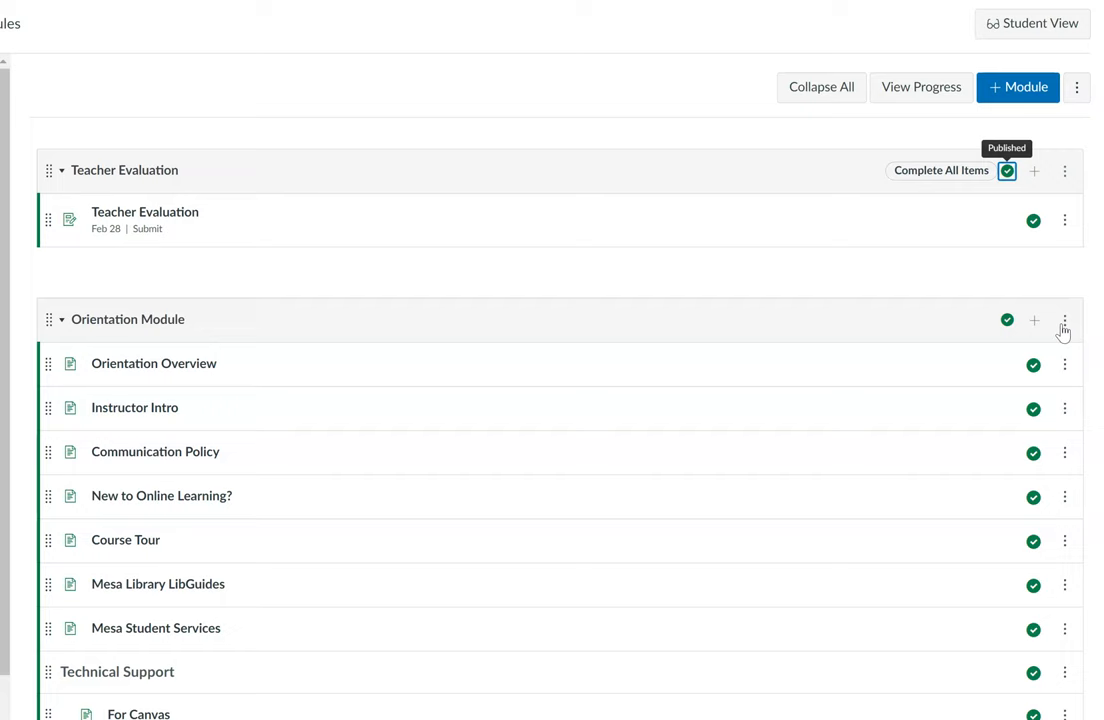
# Step: Edit the Orientation Module to add Teacher Evaluation as a prerequisite and update the module
pyautogui.click(1064, 319)
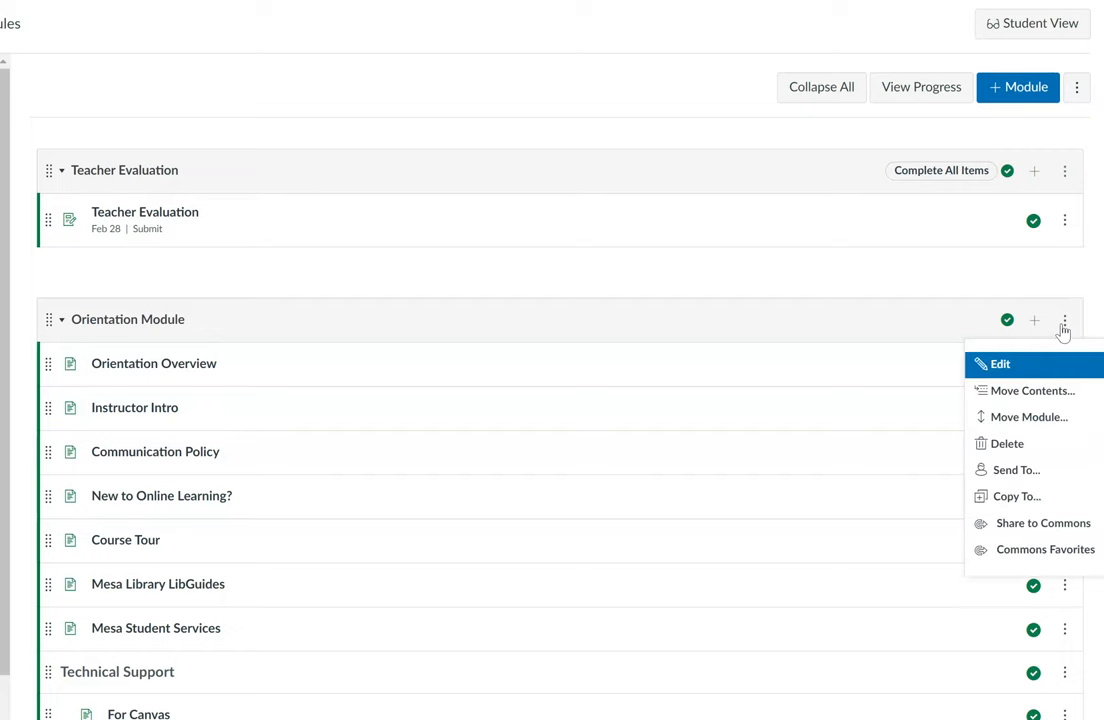
pyautogui.moveTo(1005, 371)
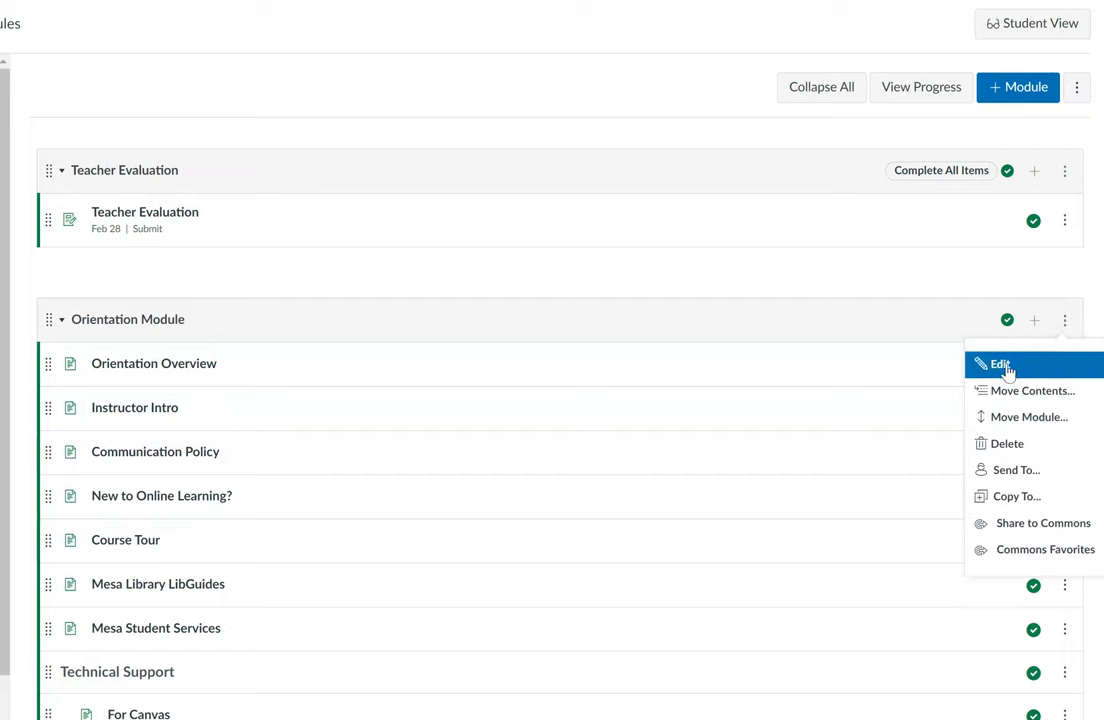
pyautogui.click(1000, 363)
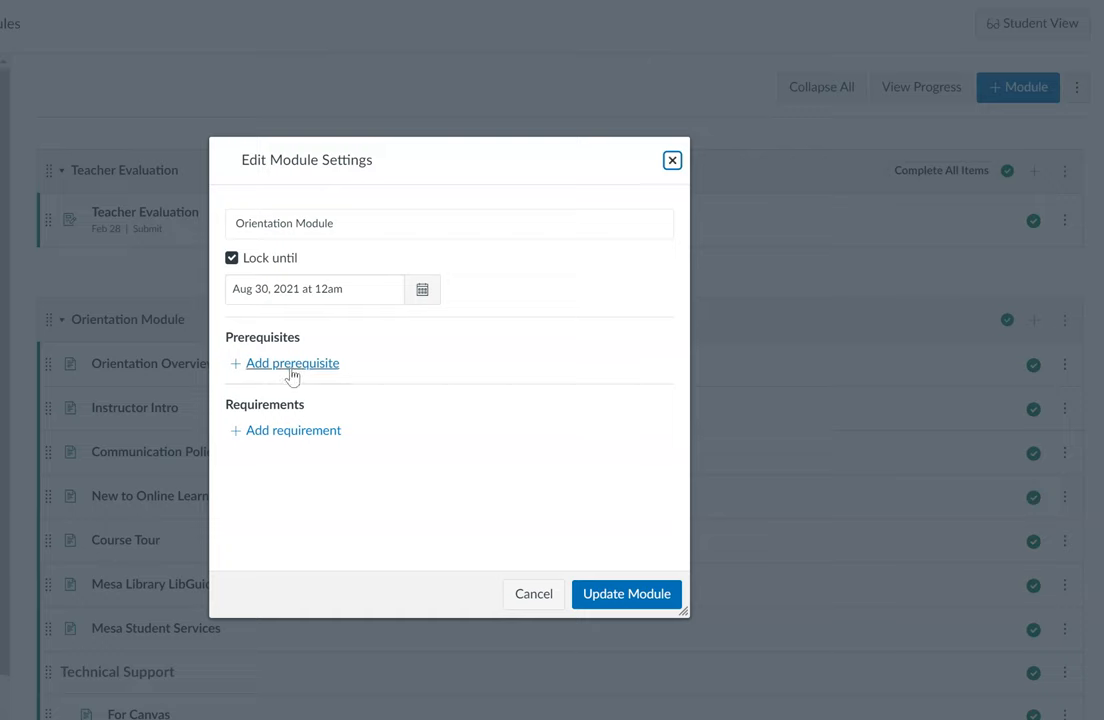
pyautogui.click(292, 363)
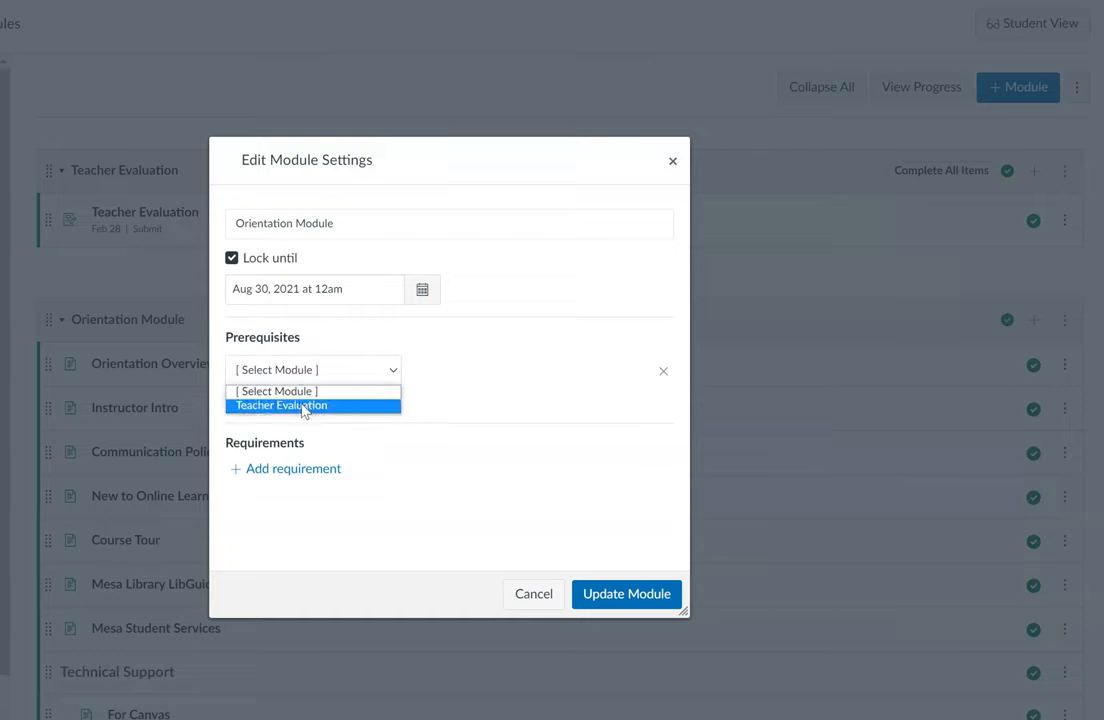
pyautogui.click(281, 405)
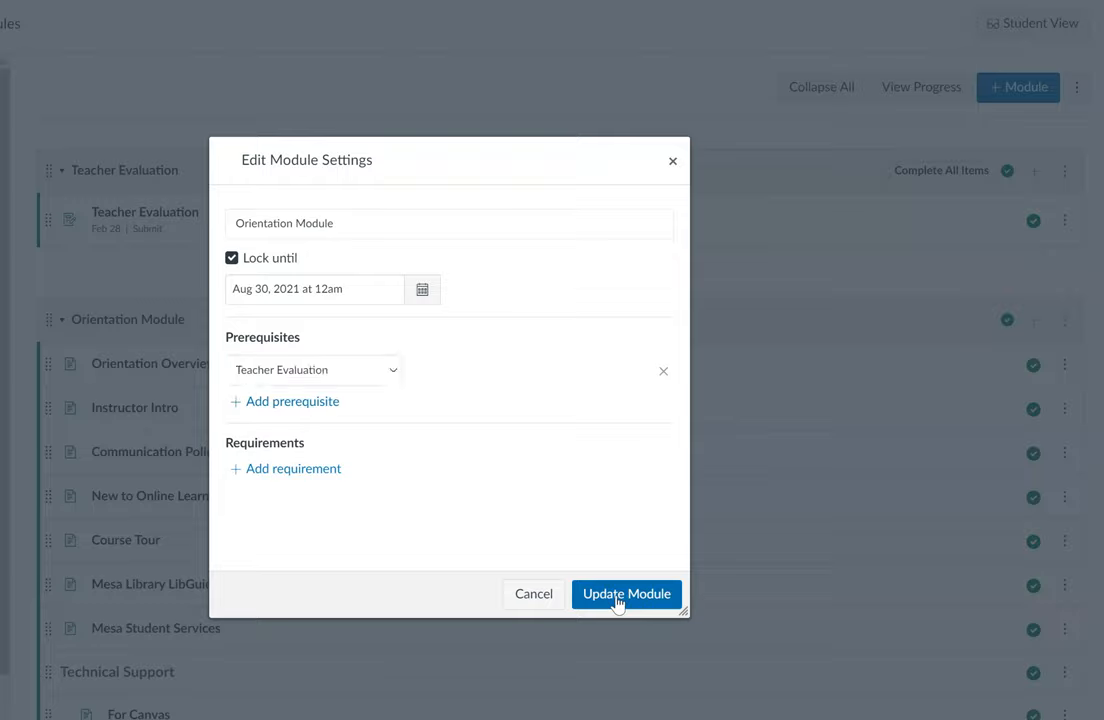
pyautogui.click(626, 593)
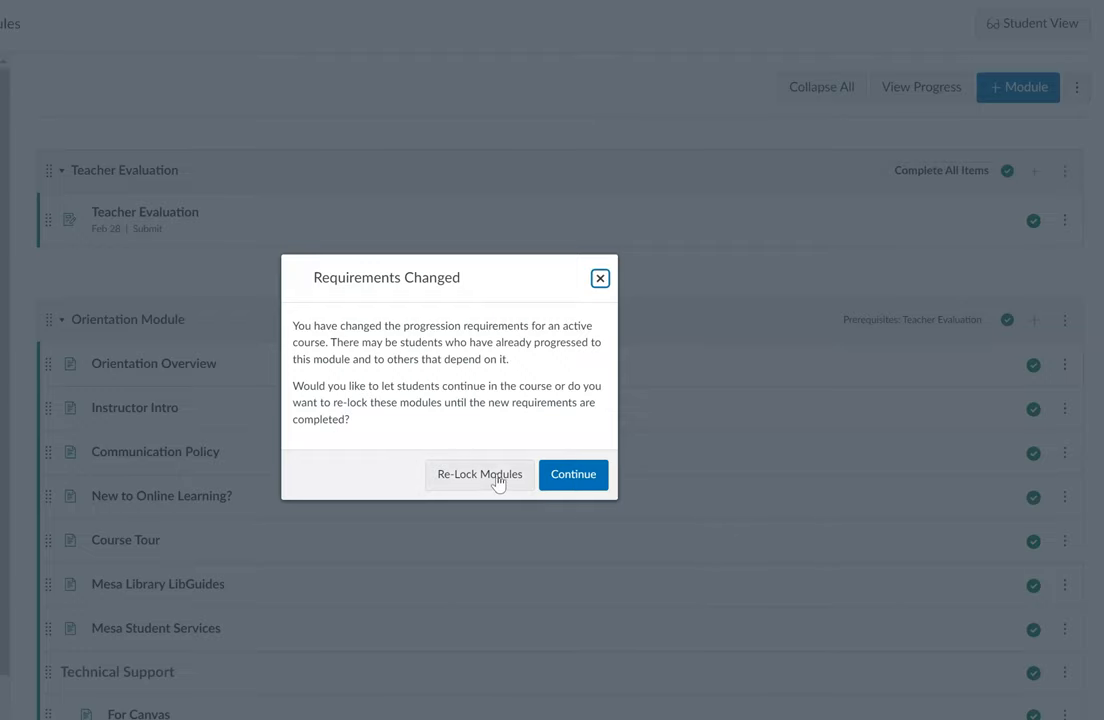
# Step: Choose Re-Lock Modules in the Requirements Changed prompt
pyautogui.click(573, 474)
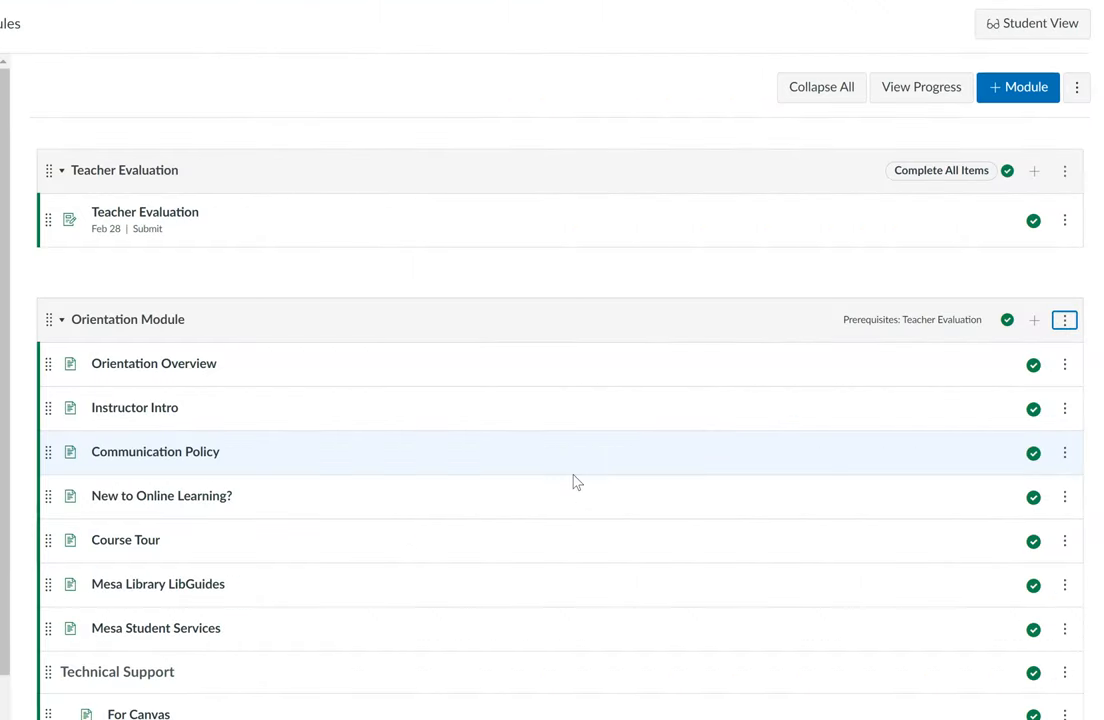
pyautogui.moveTo(884, 302)
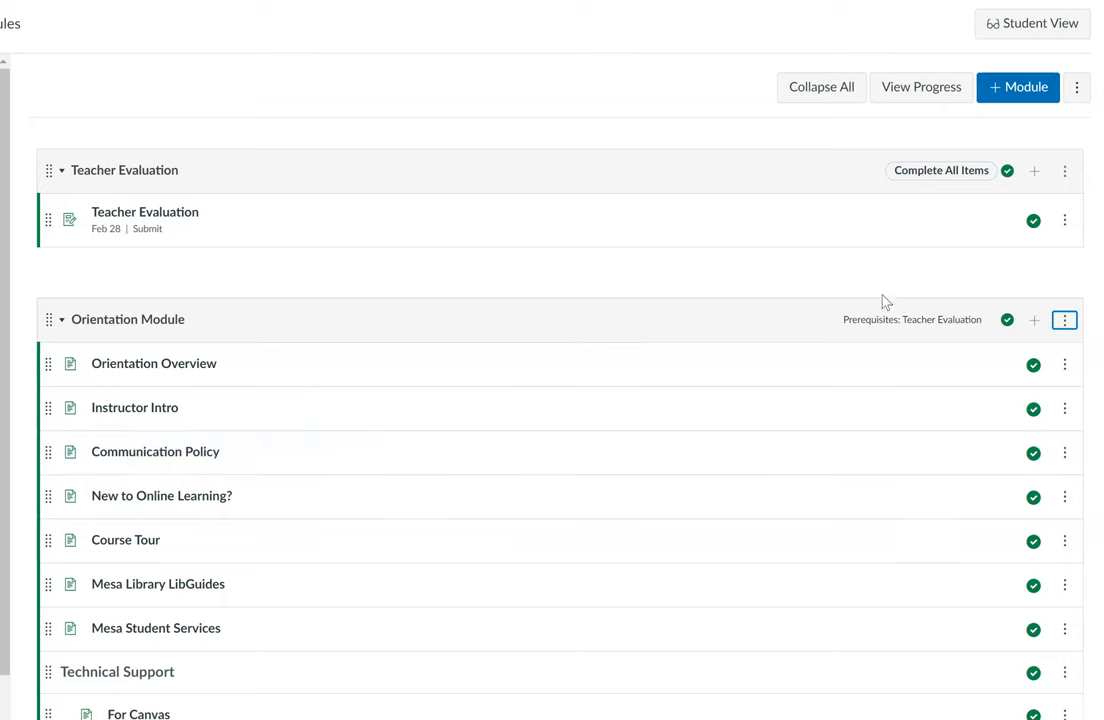
pyautogui.moveTo(963, 320)
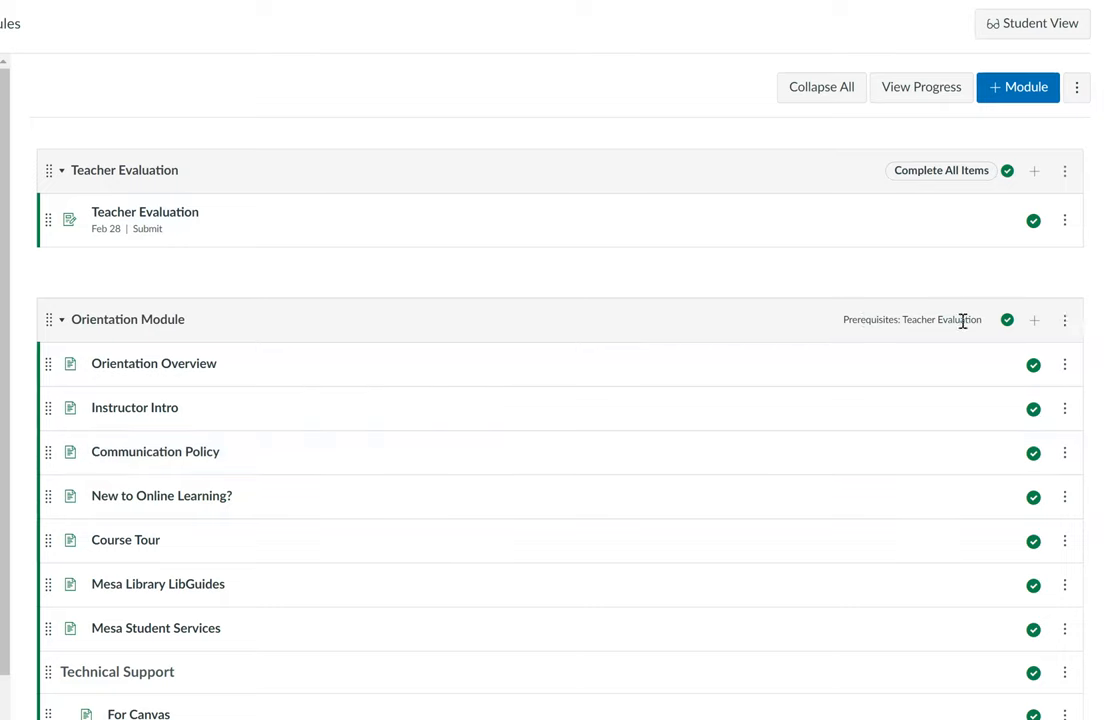
pyautogui.moveTo(841, 278)
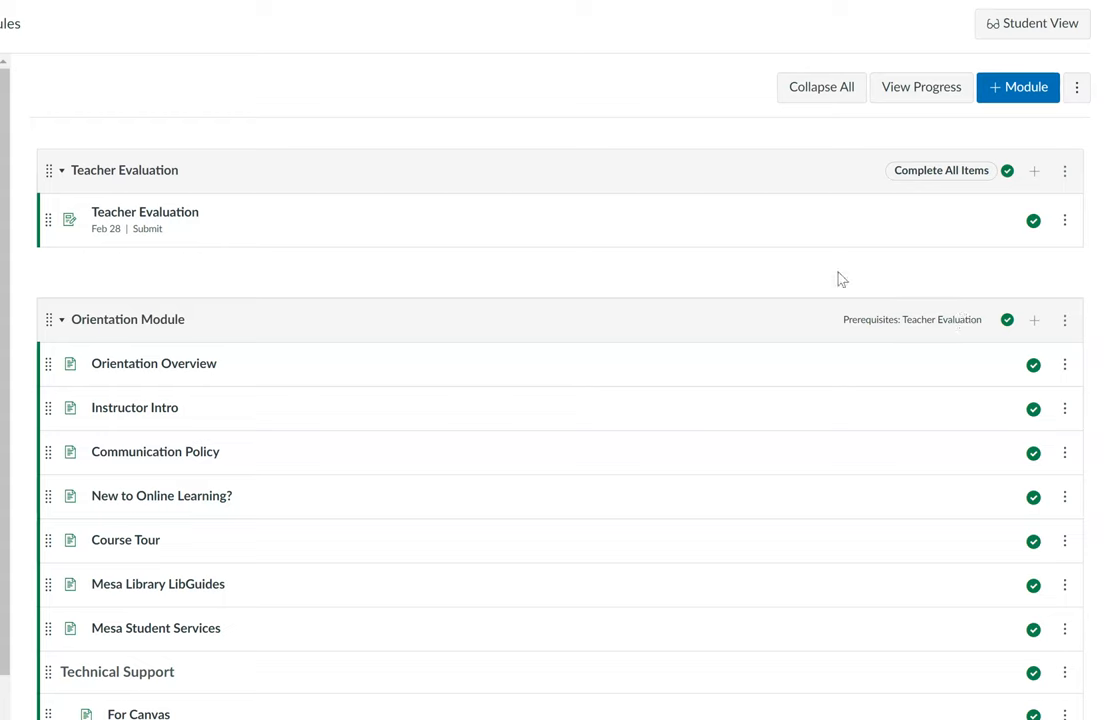
pyautogui.moveTo(591, 191)
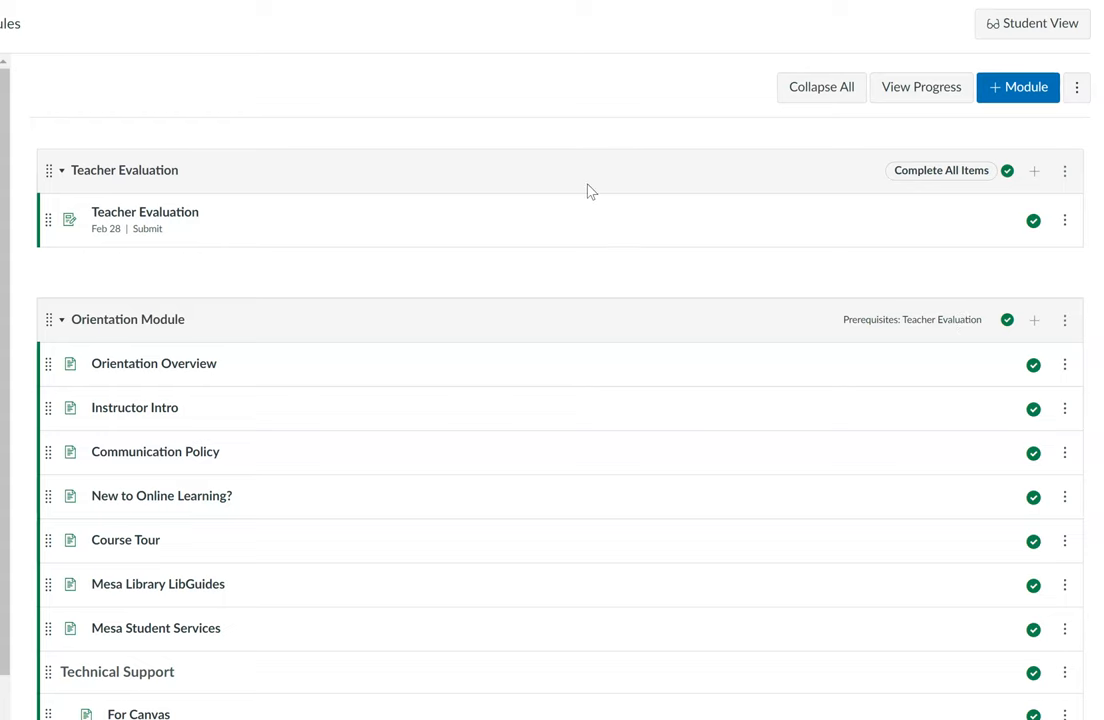